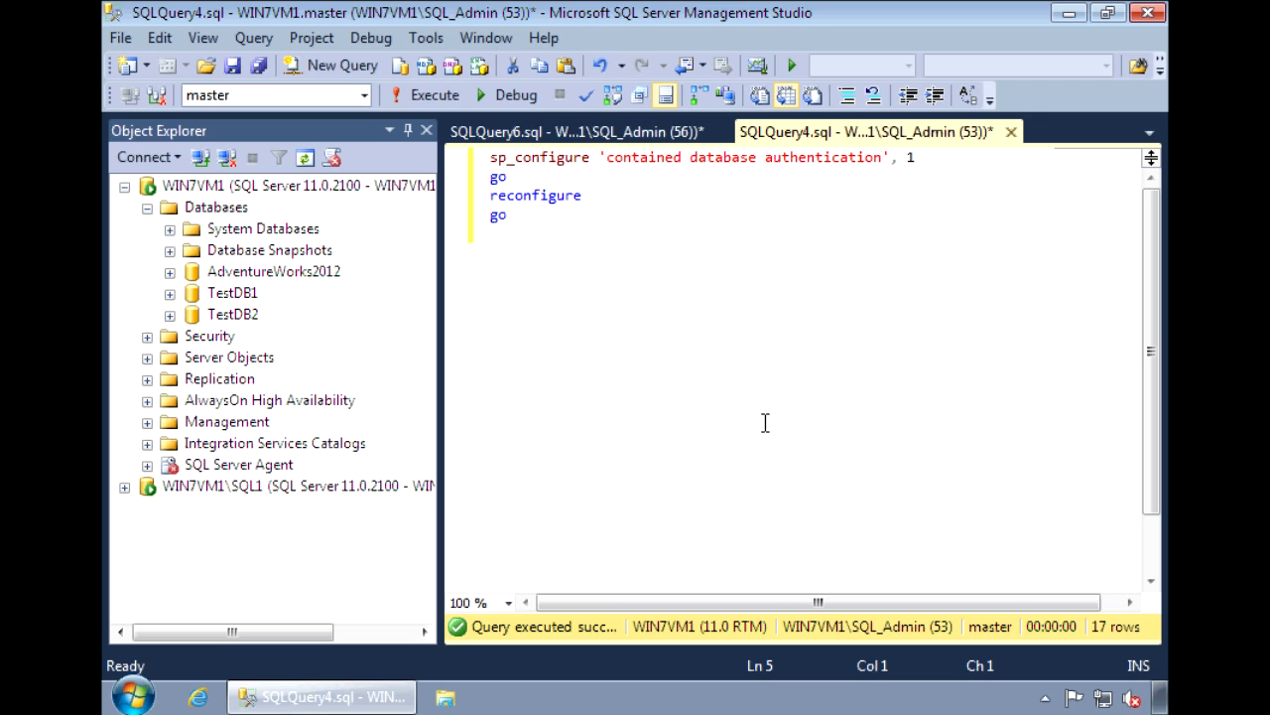
Run the sp_configure script and verify contained database authentication shows run value 1
key("Enter")
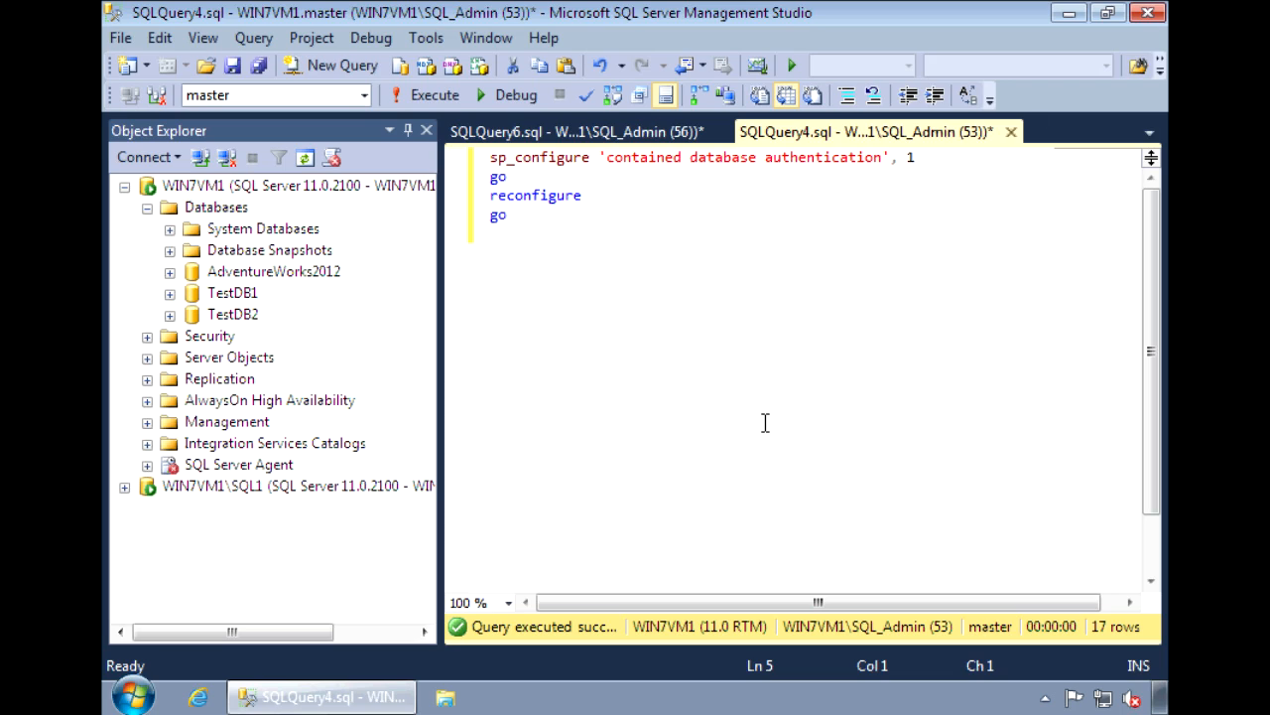
mouse_move(727, 362)
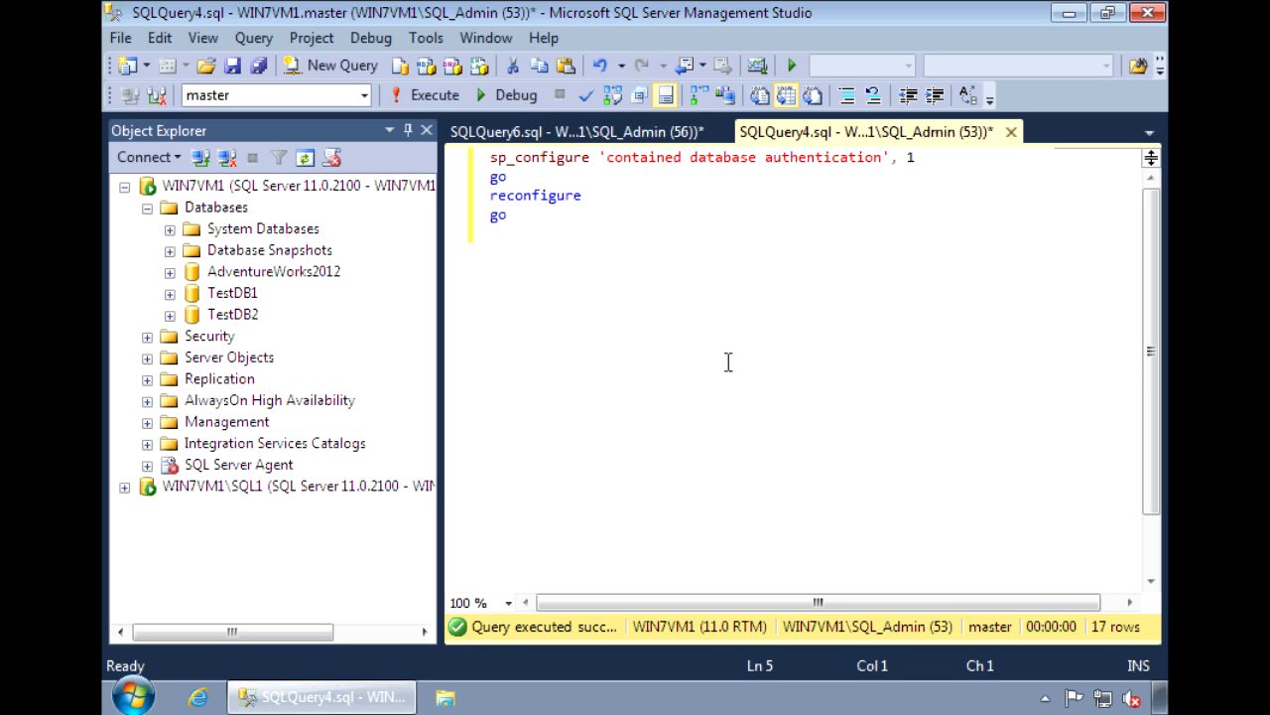
mouse_move(611, 182)
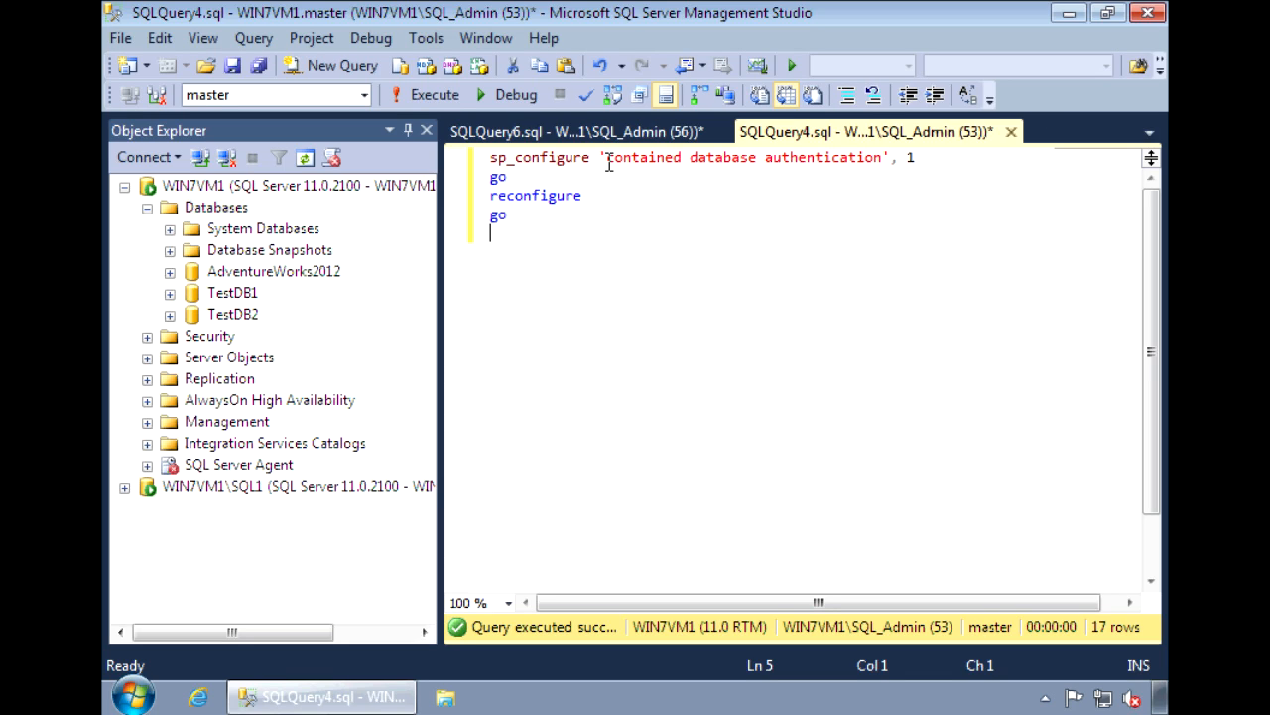
key("ctrl+a")
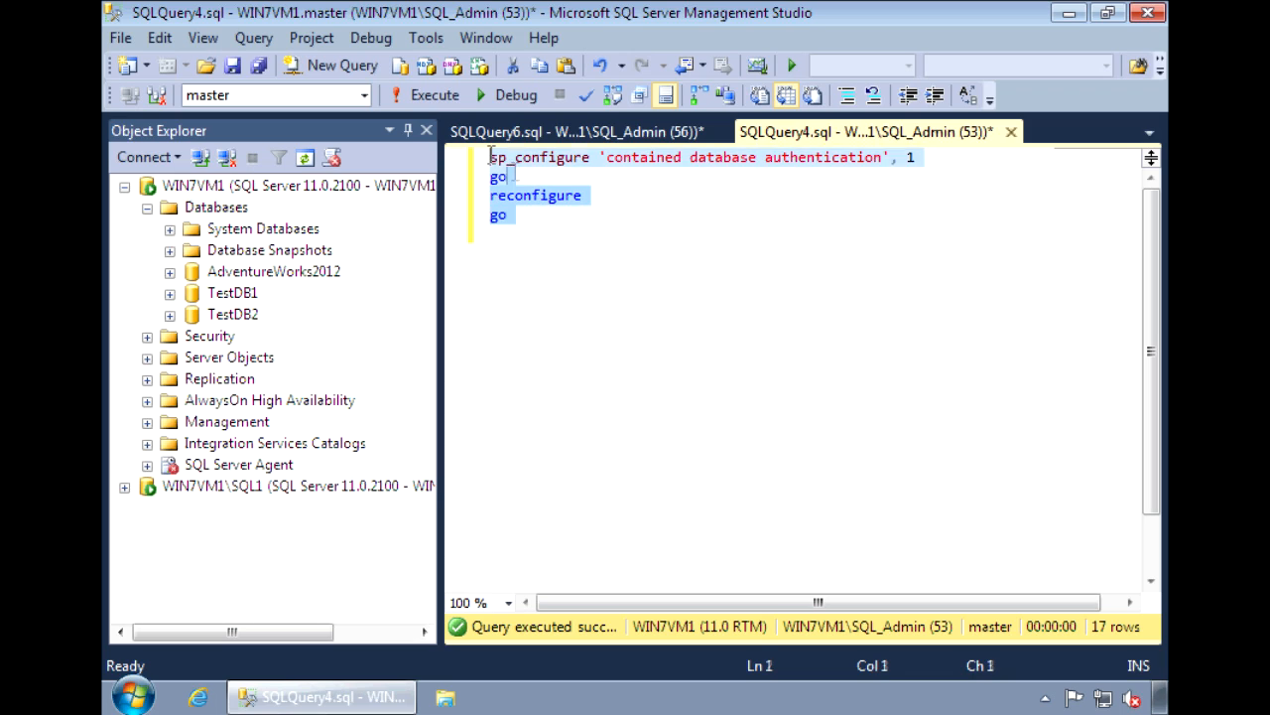
left_click(425, 94)
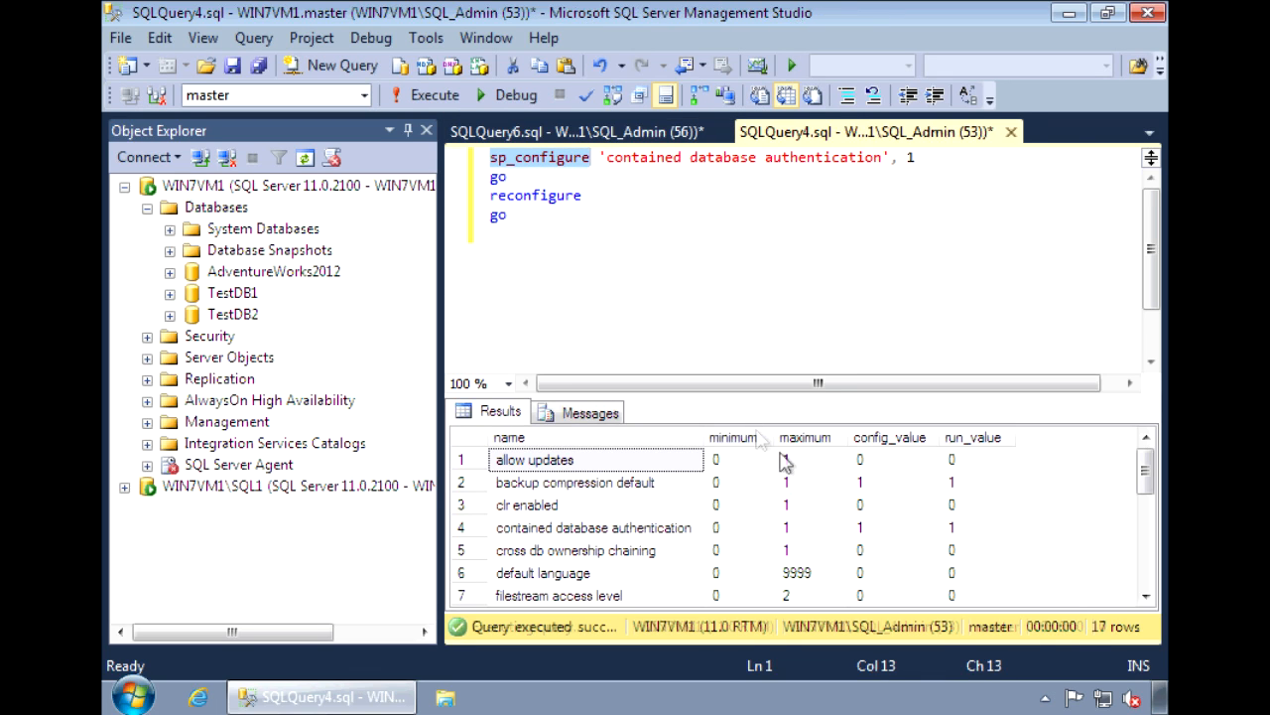
mouse_move(829, 544)
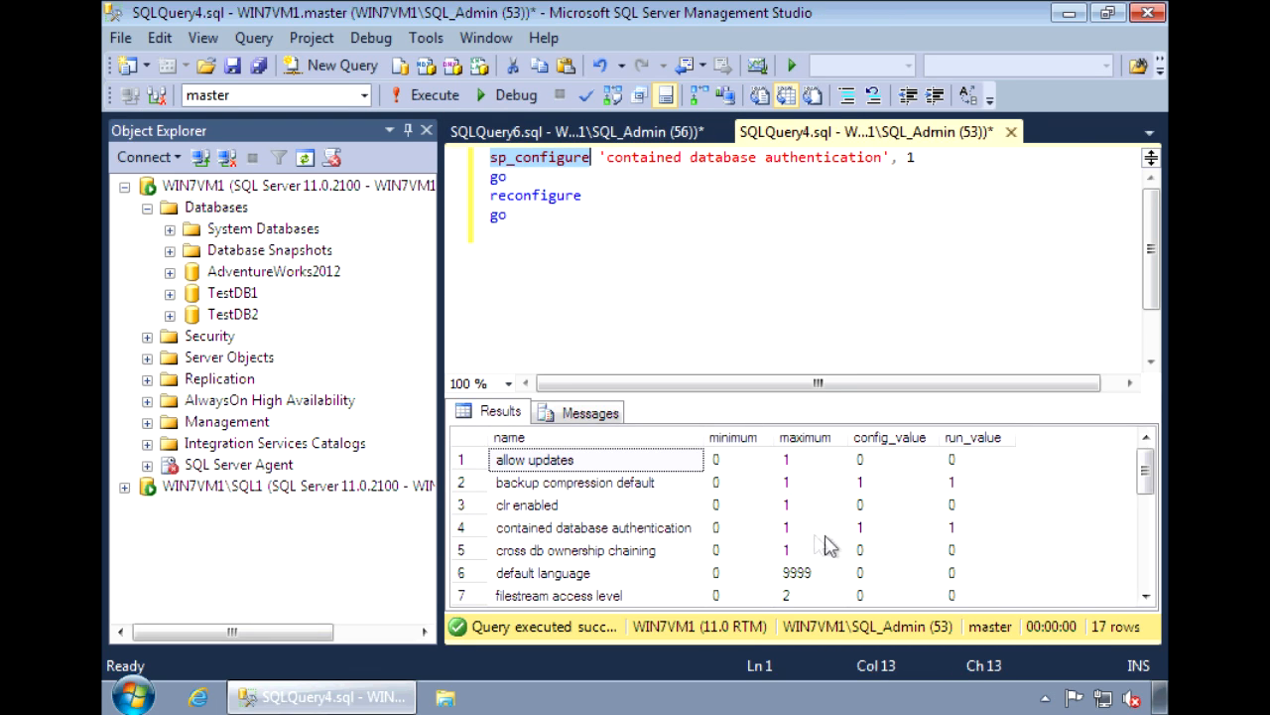
left_click(975, 527)
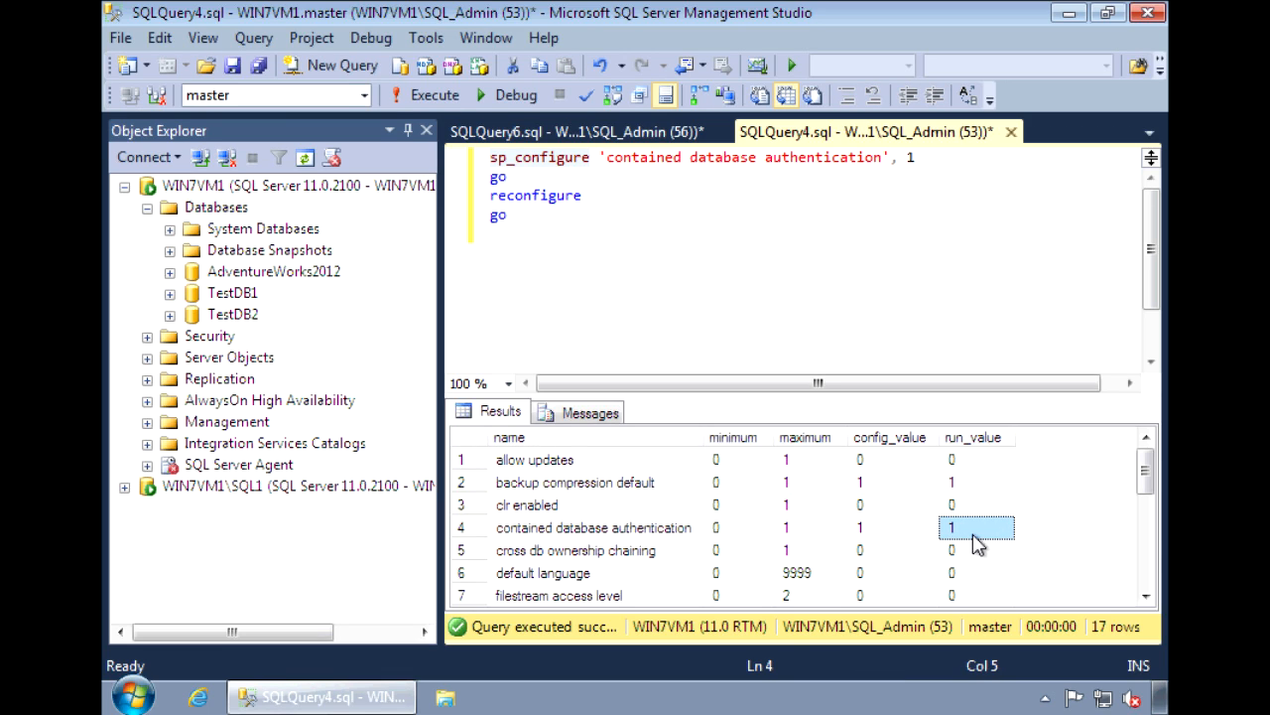
mouse_move(238, 217)
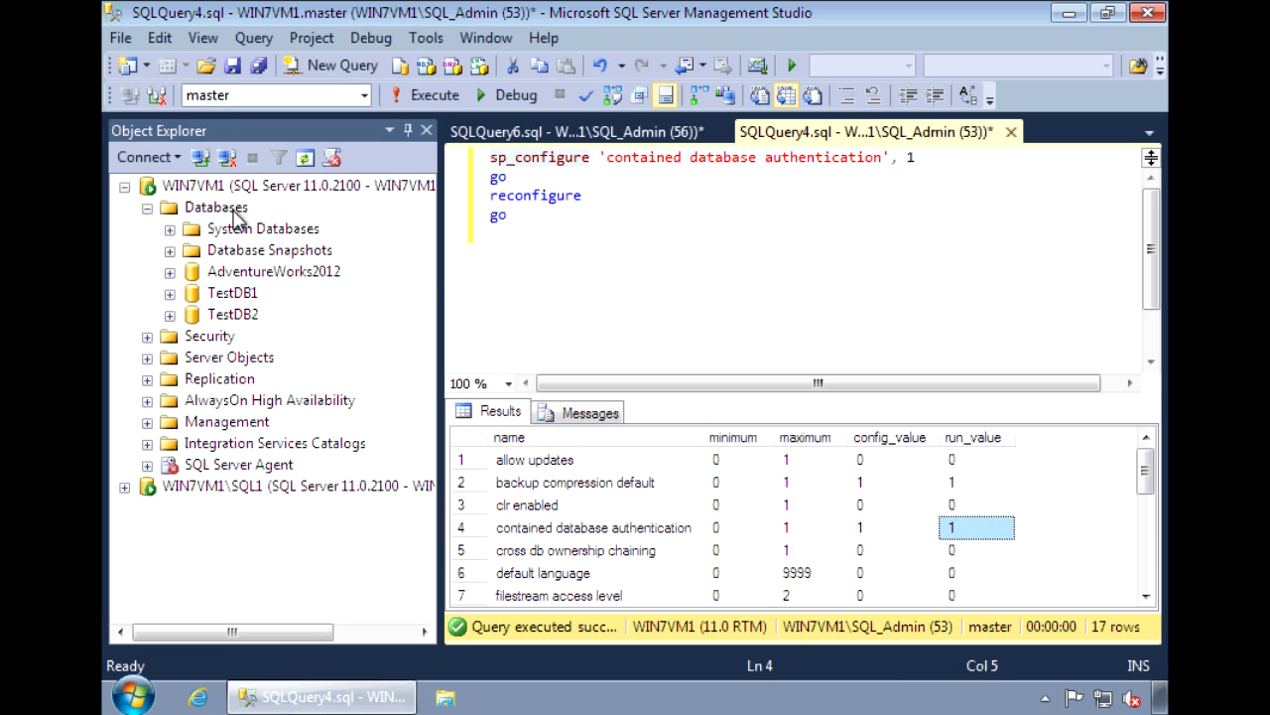
Create database CDB1 with Containment type set to Partial
left_click(215, 207)
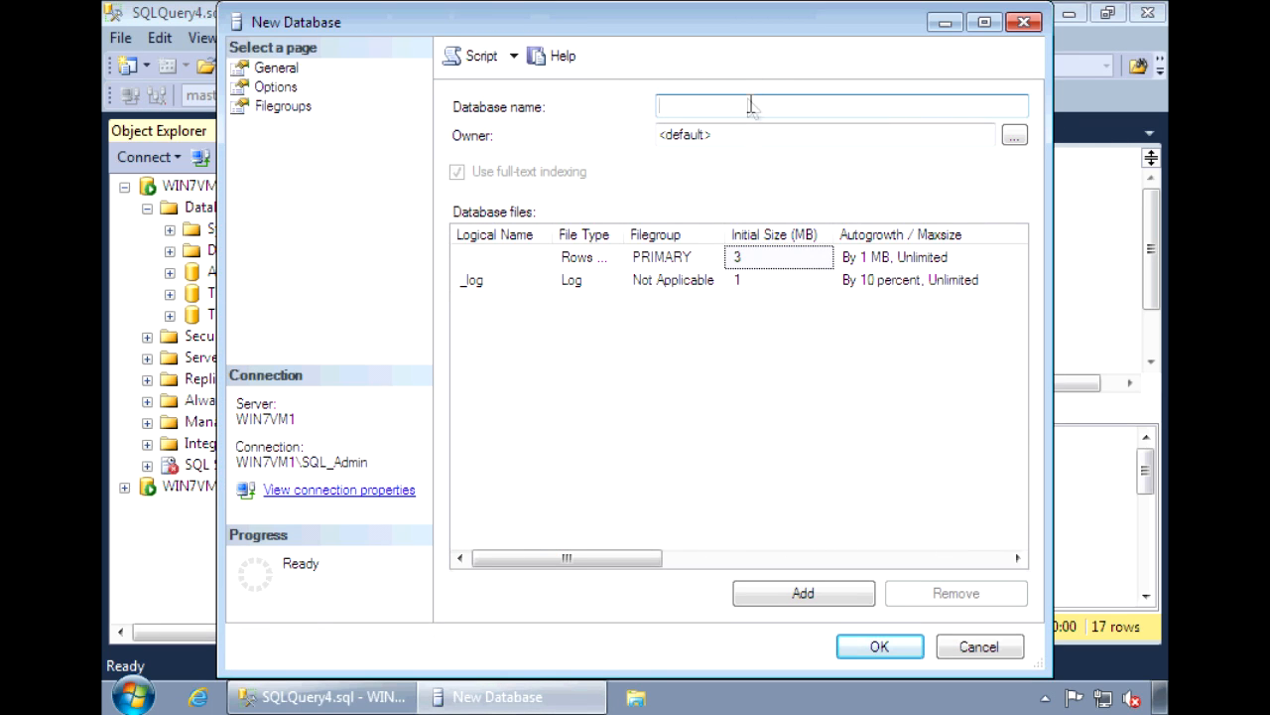
type("CD")
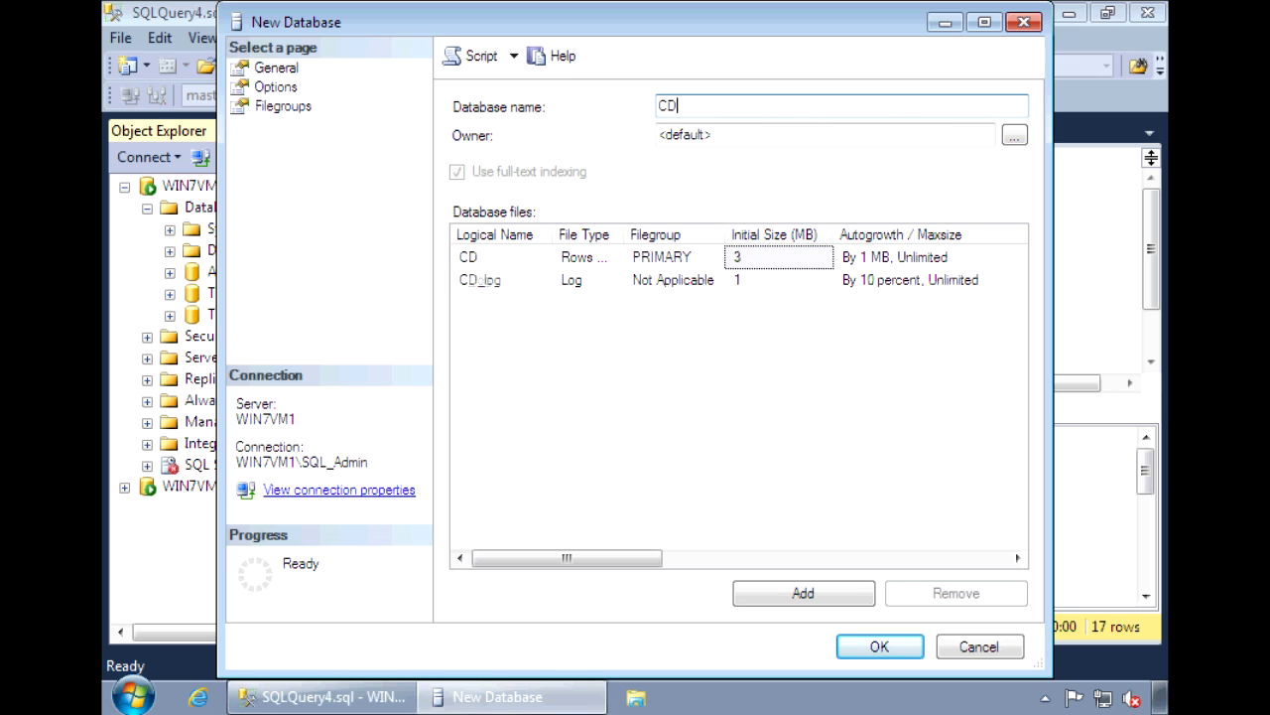
type("B1")
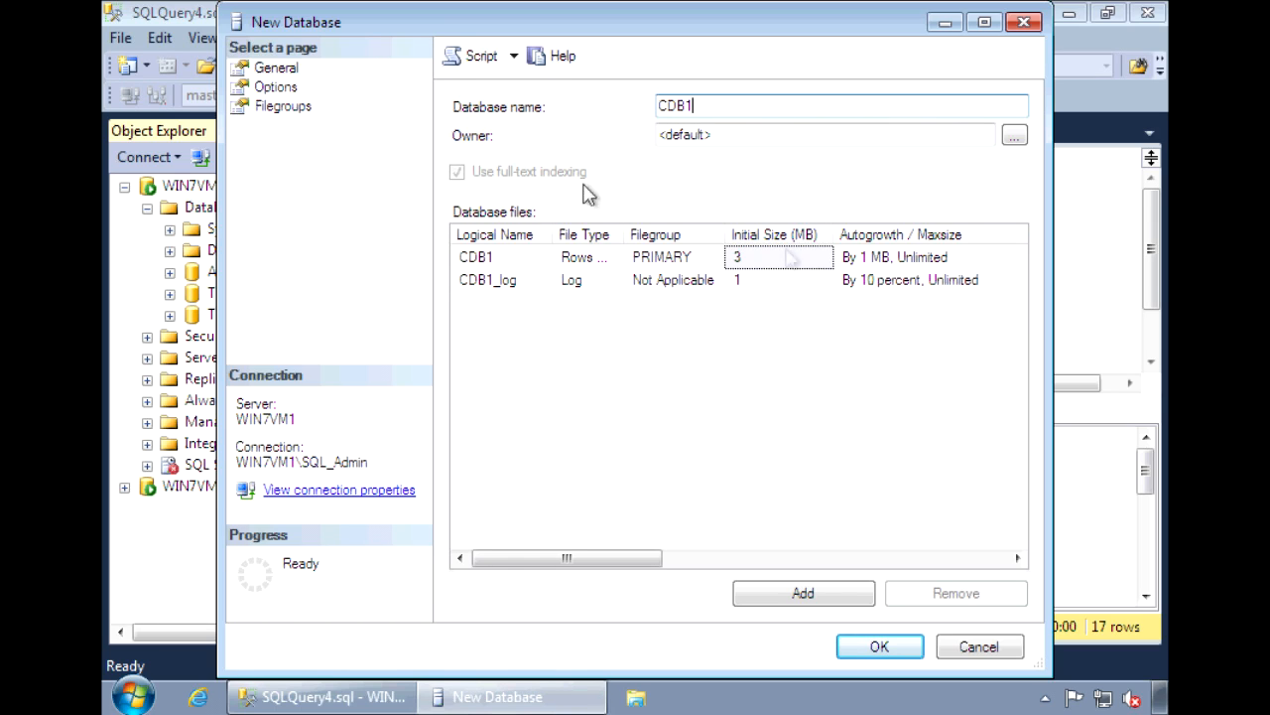
left_click(276, 86)
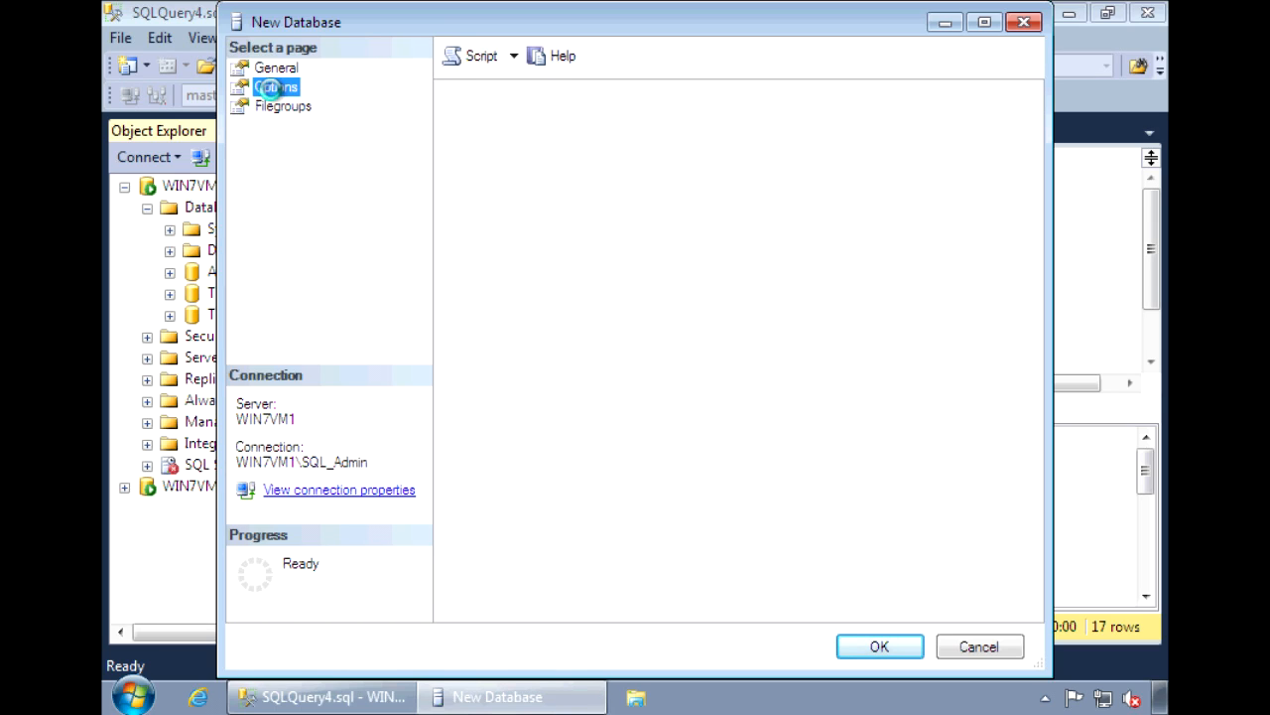
left_click(275, 86)
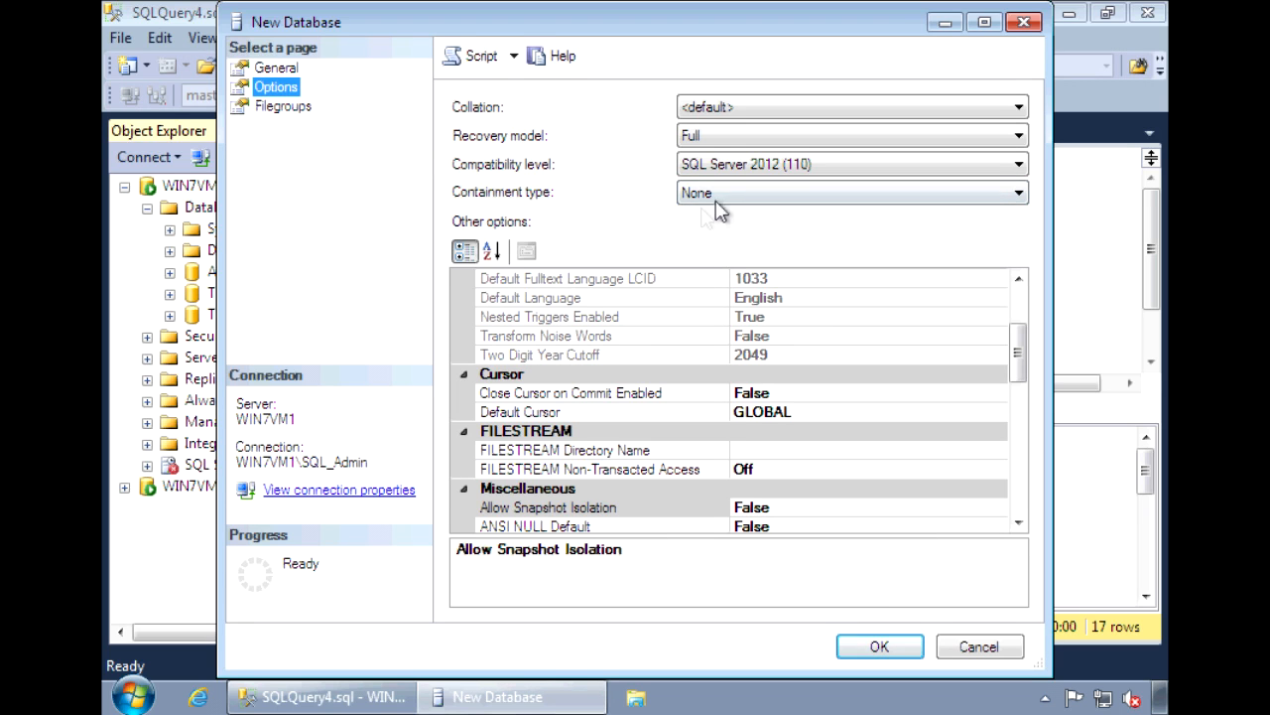
left_click(1017, 193)
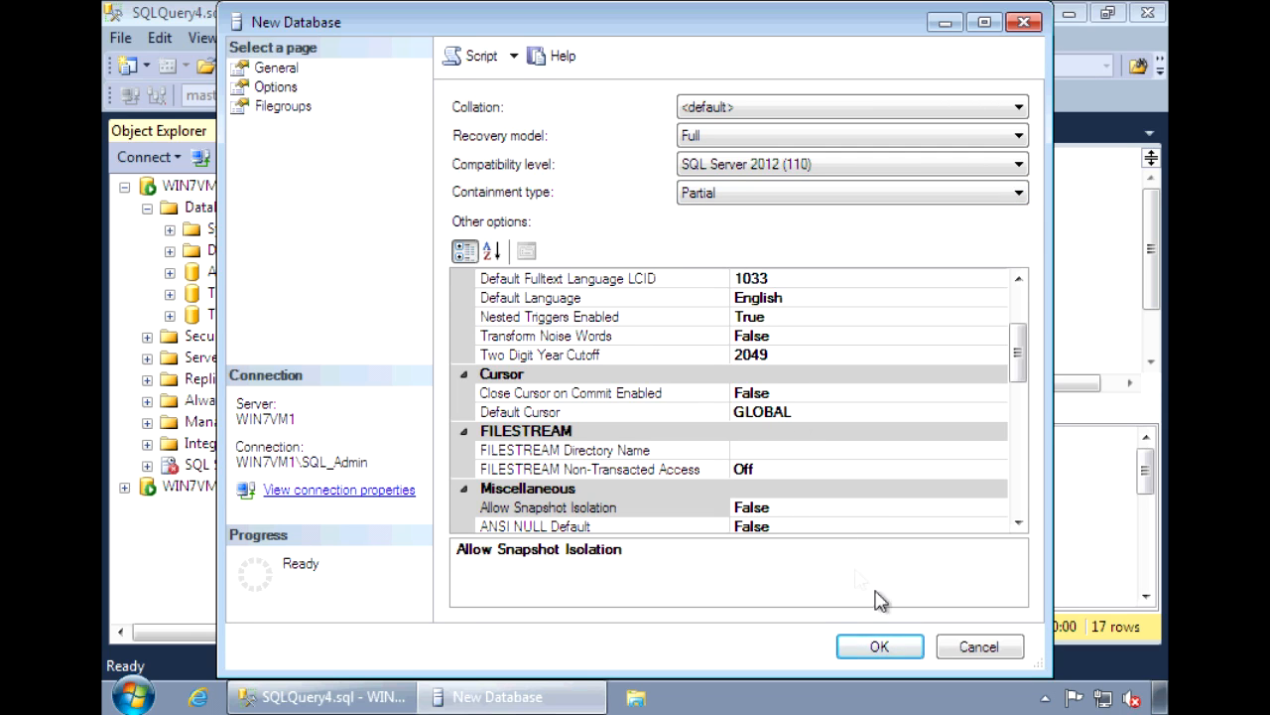
left_click(880, 647)
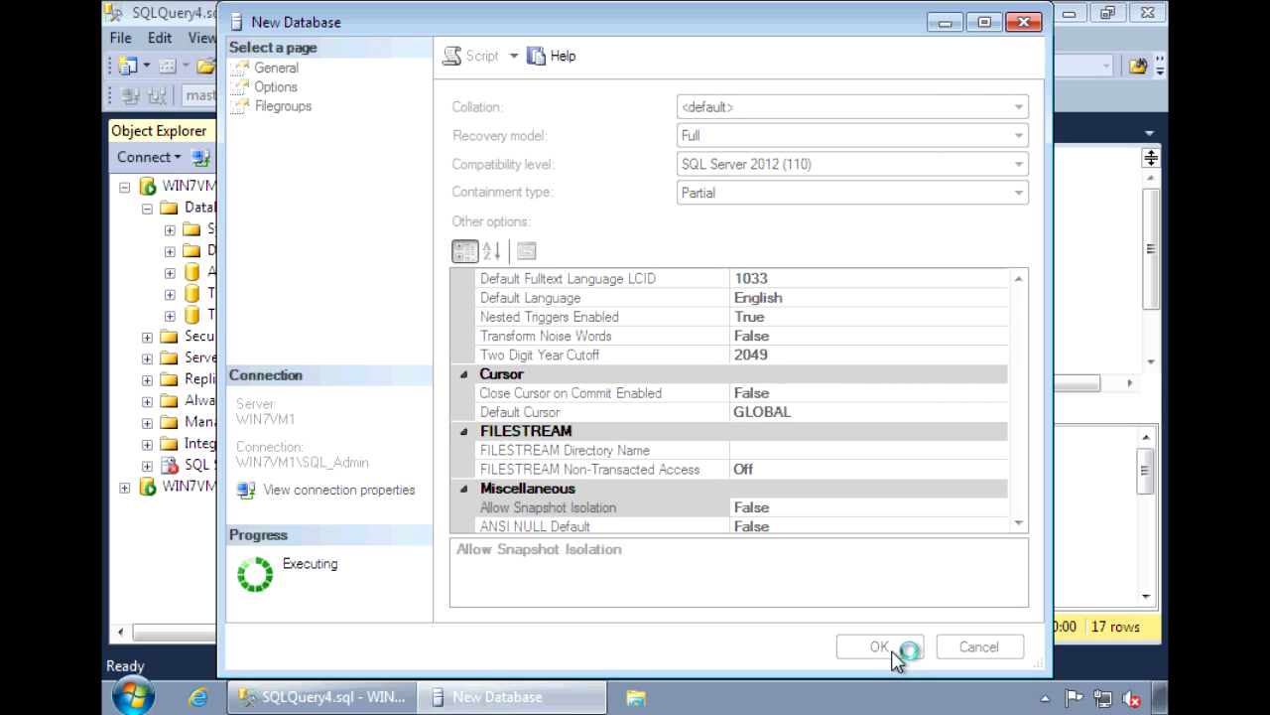
left_click(879, 646)
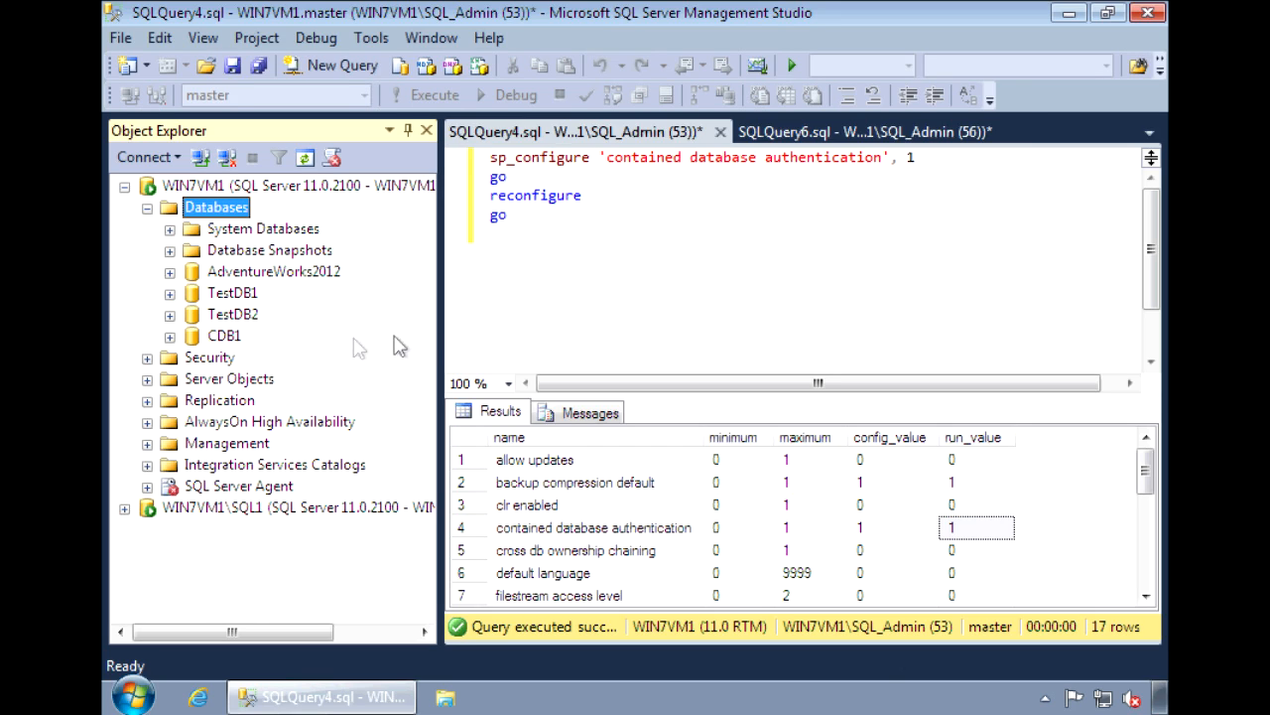
Create contained user cdb_user1 with a password in CDB1 and add it to db_owner
left_click(169, 335)
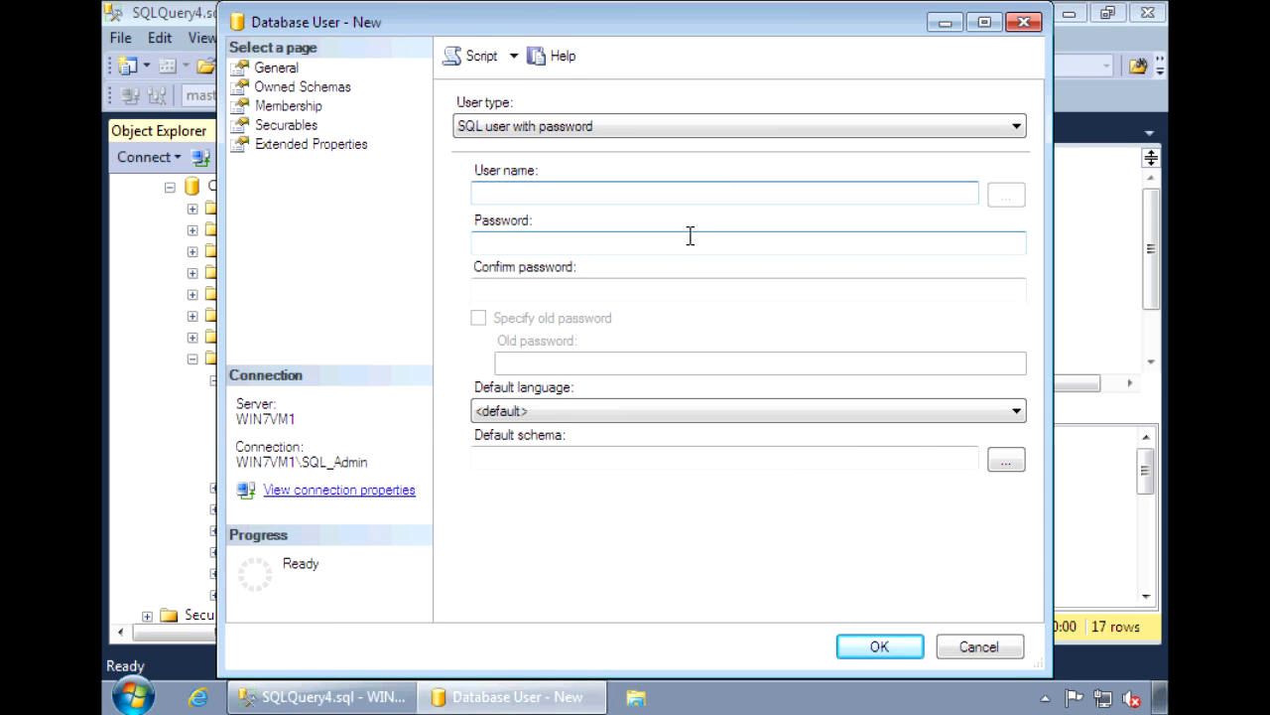
type("cdb")
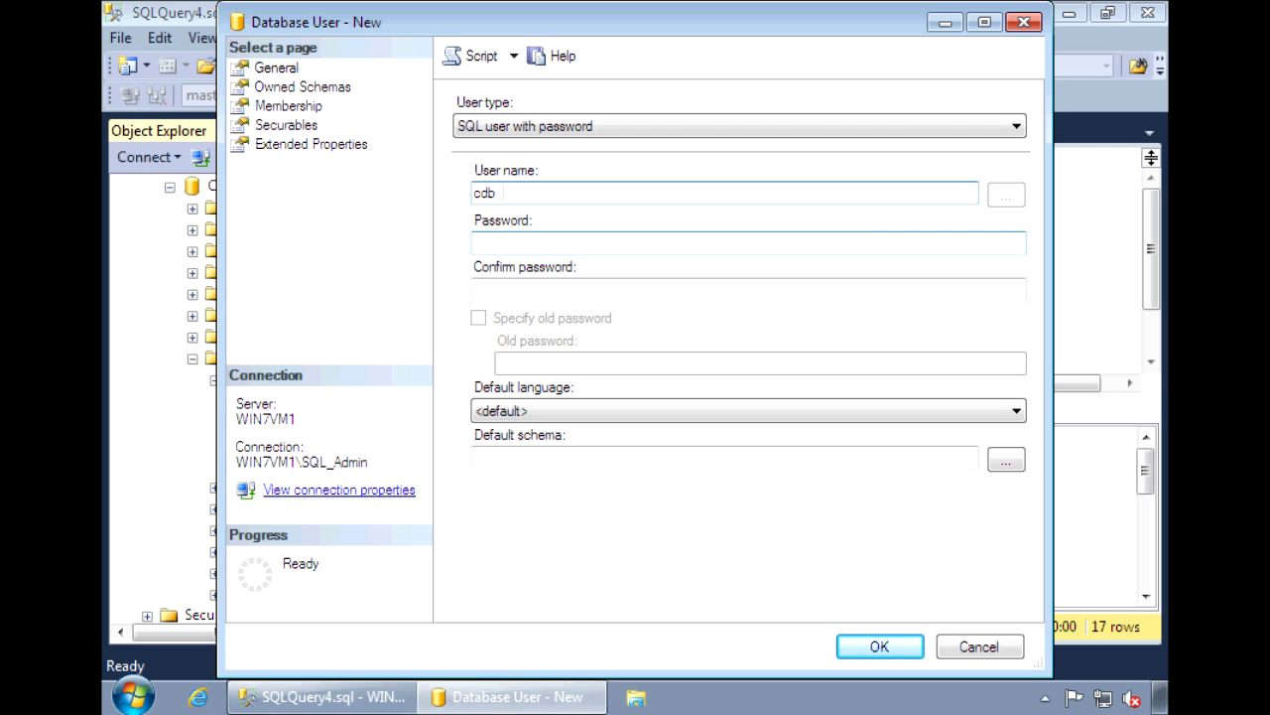
type("_user1")
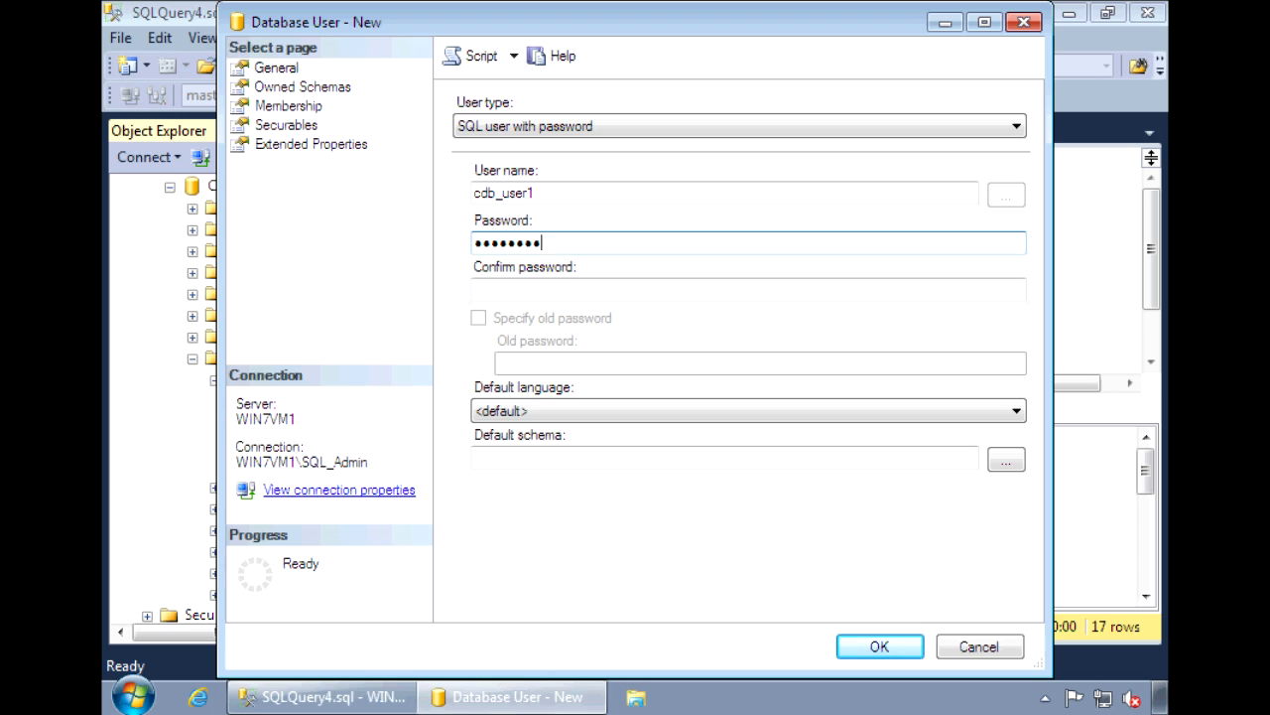
type("••••••••")
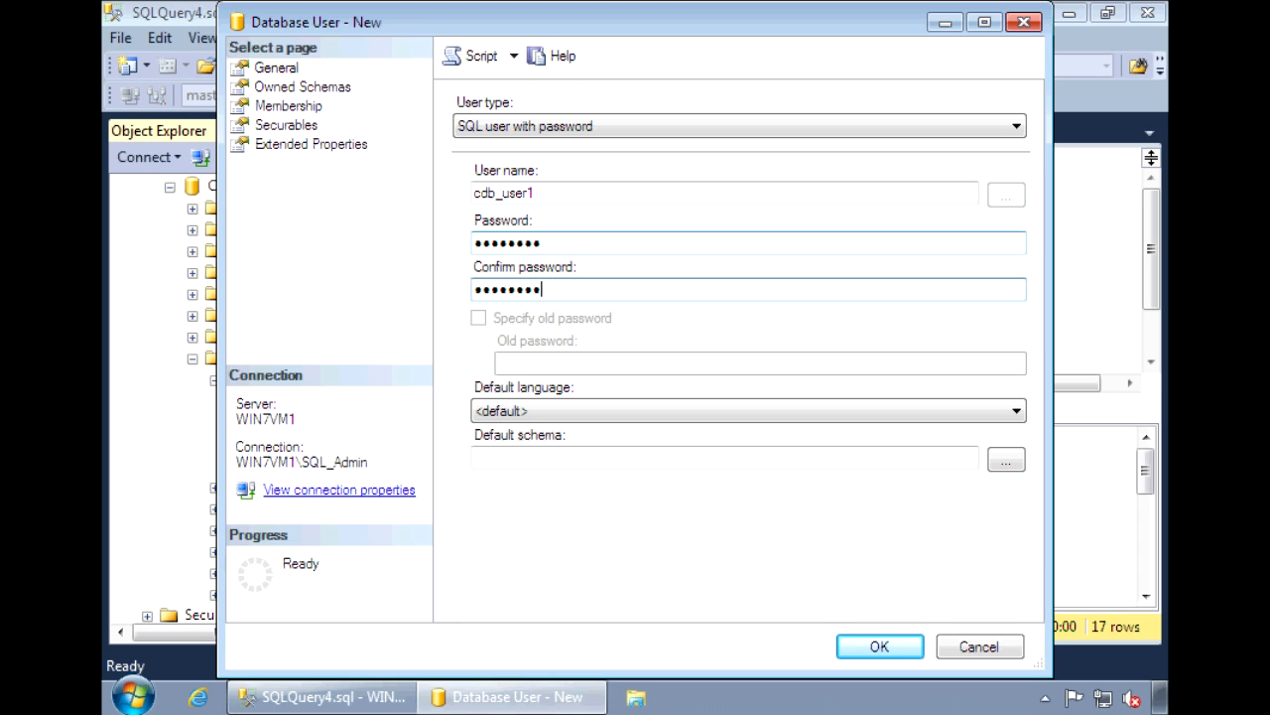
left_click(289, 106)
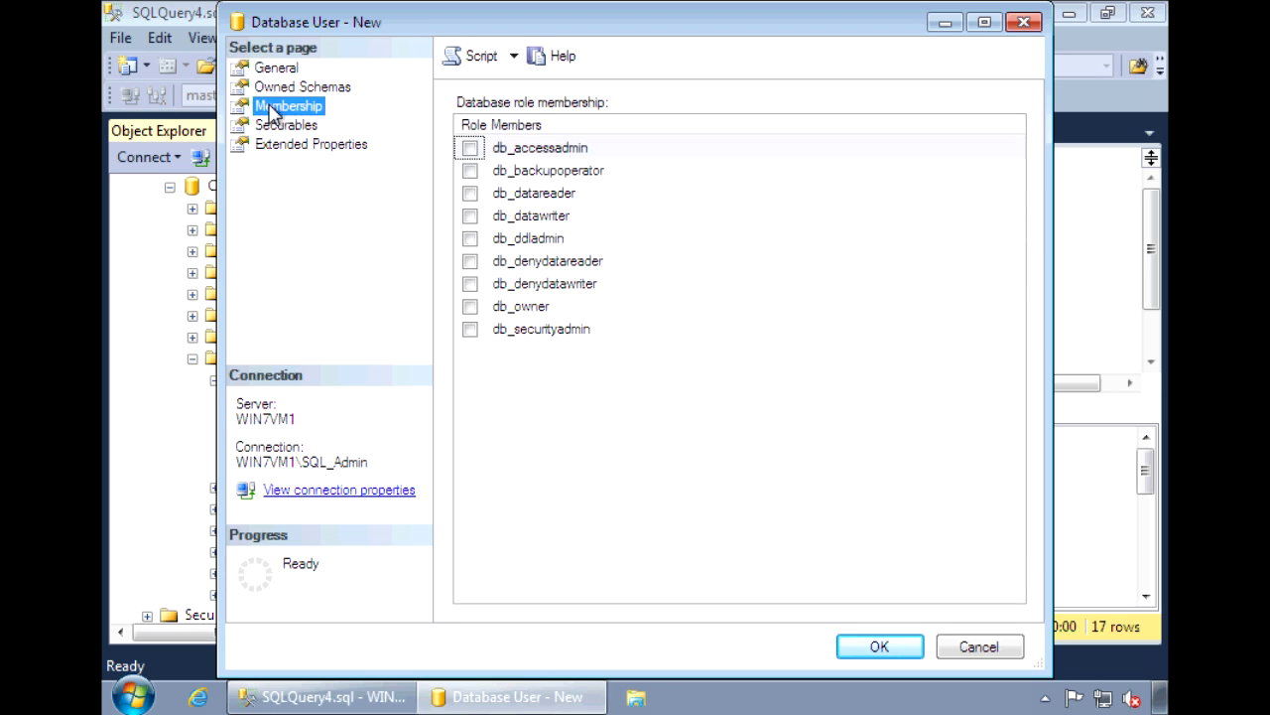
left_click(469, 306)
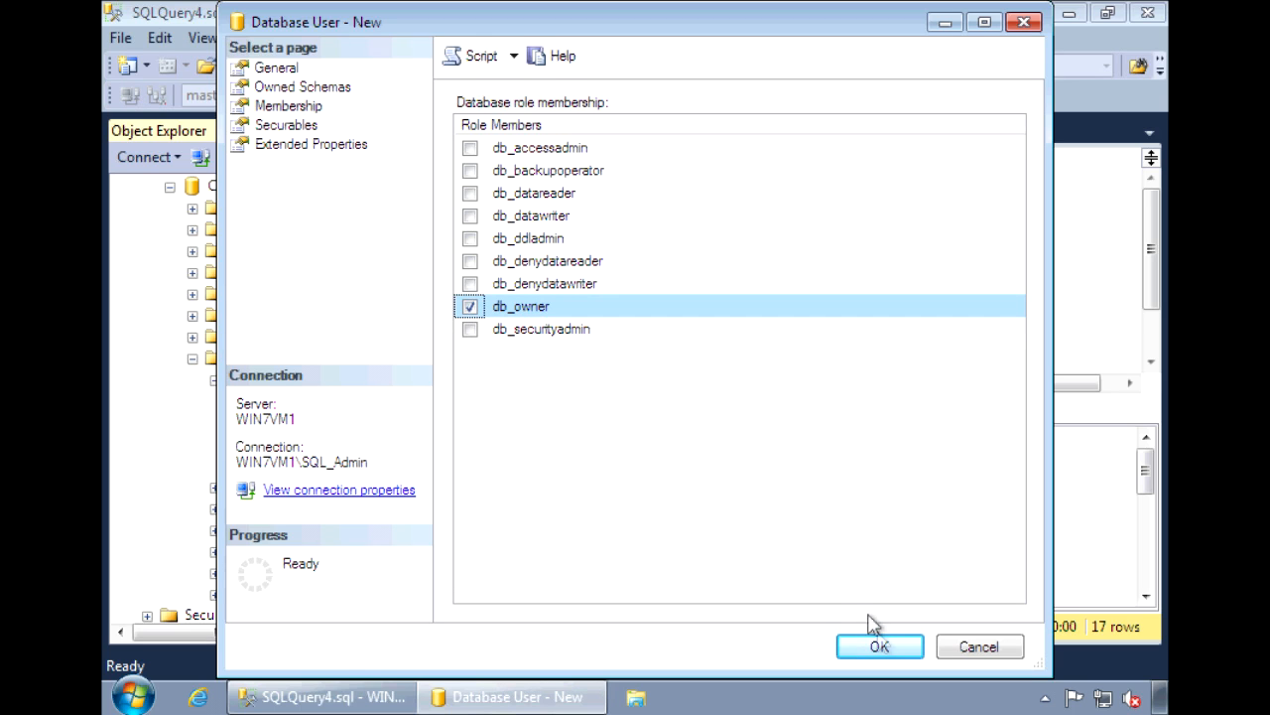
left_click(880, 646)
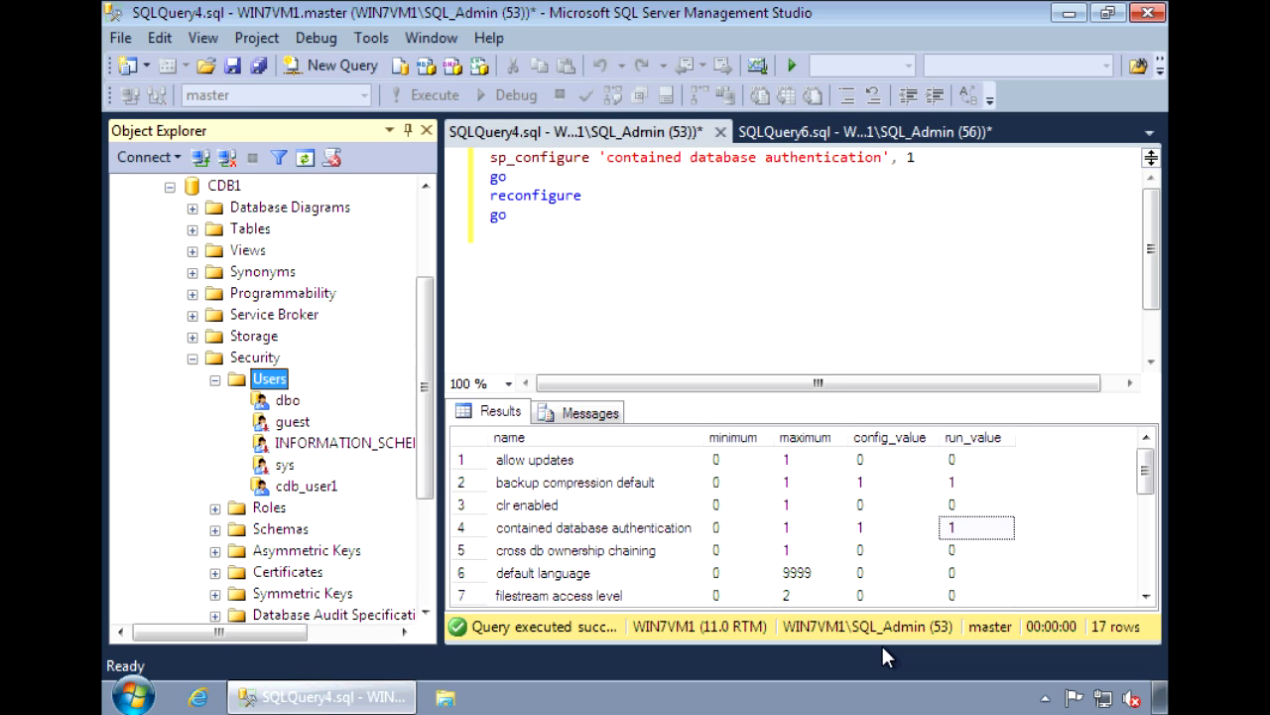
mouse_move(342, 65)
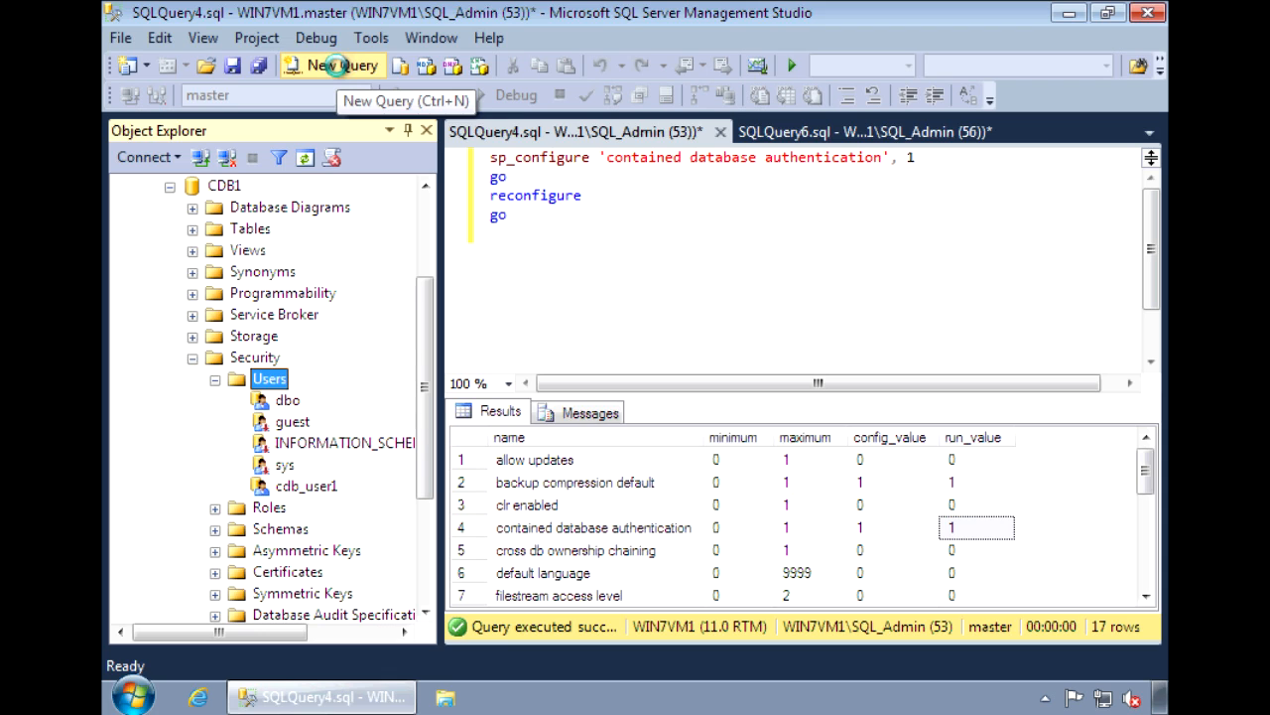
Try SQL Server Authentication login to WIN7VM1 as cdb_user1 and dismiss the failure error
left_click(331, 64)
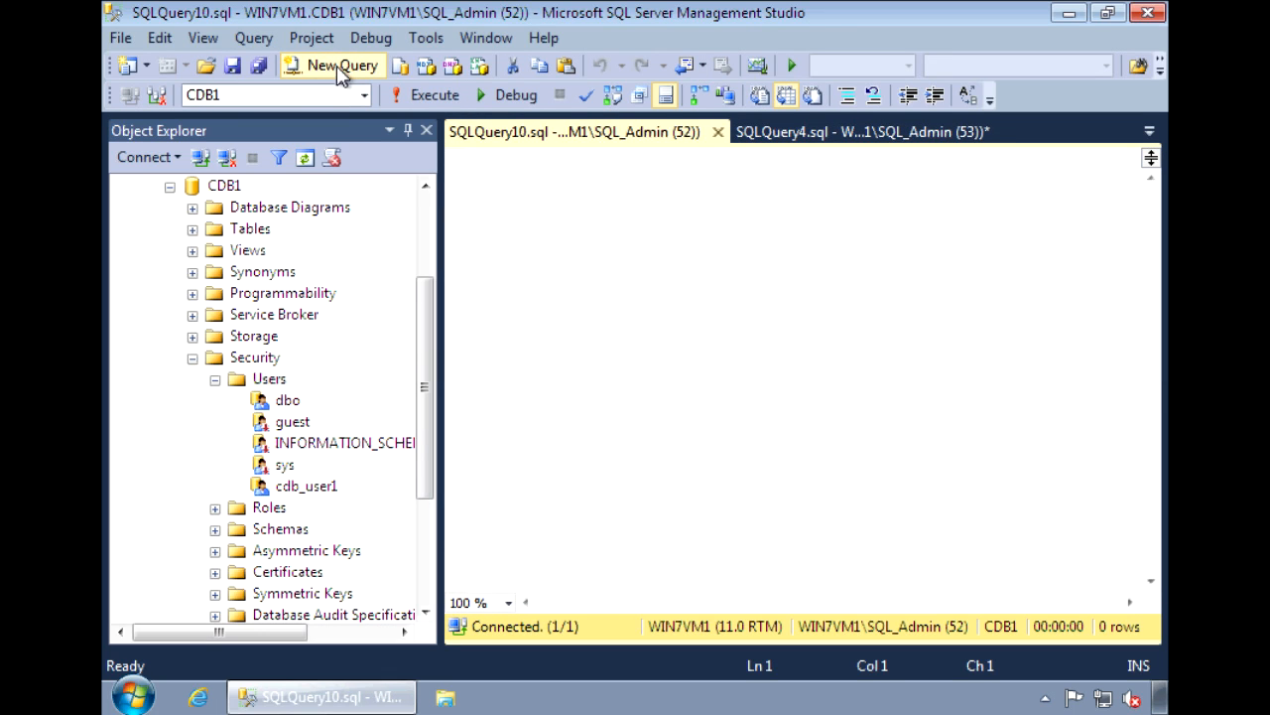
left_click(202, 157)
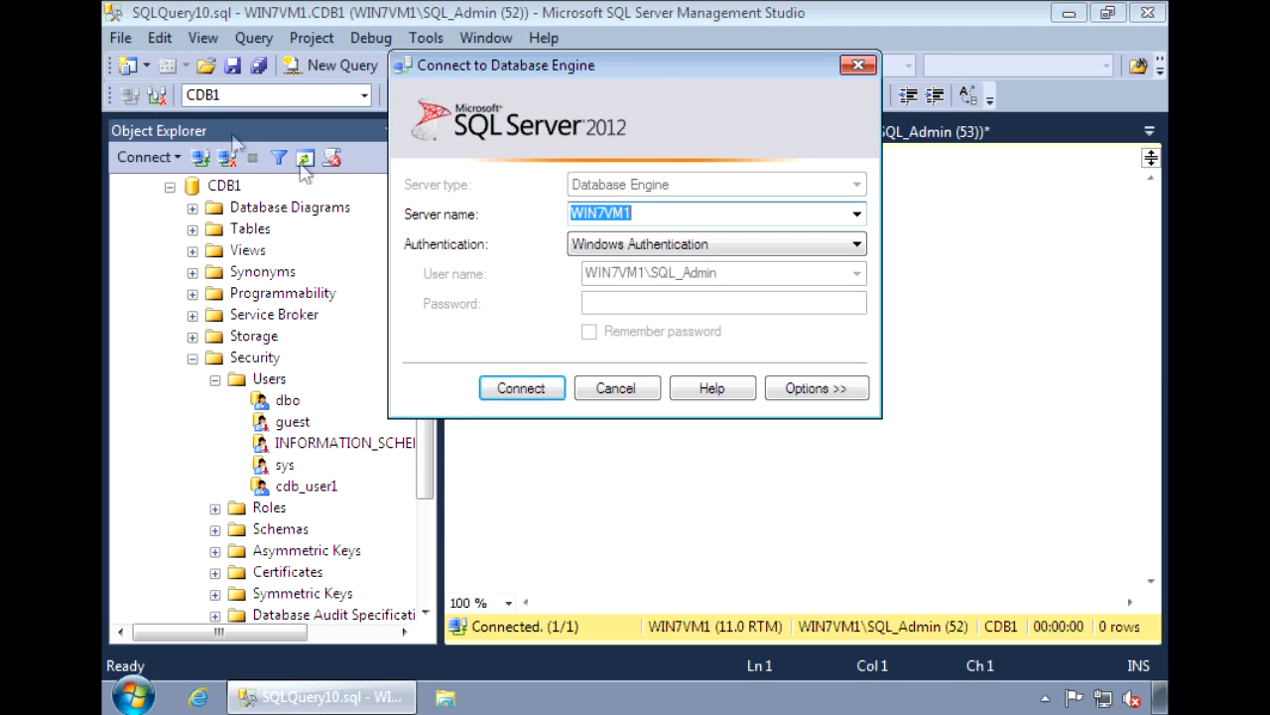
left_click(854, 244)
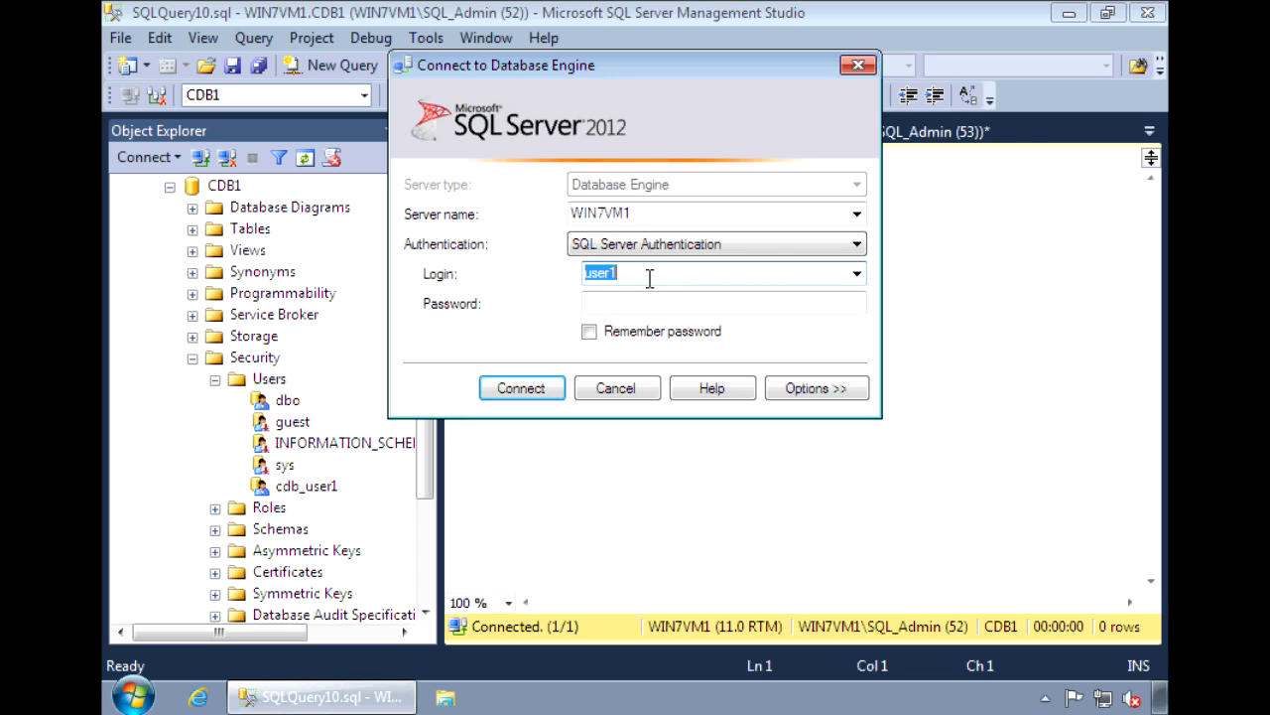
type("cdb_use")
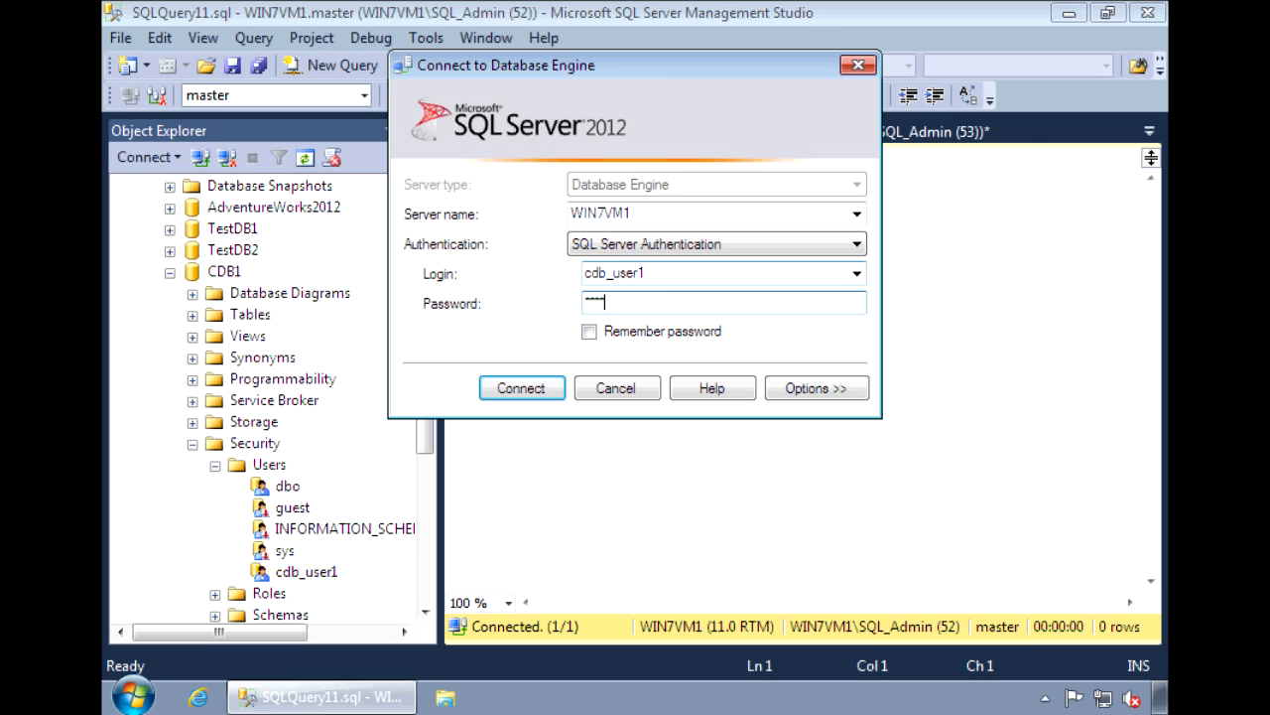
left_click(520, 388)
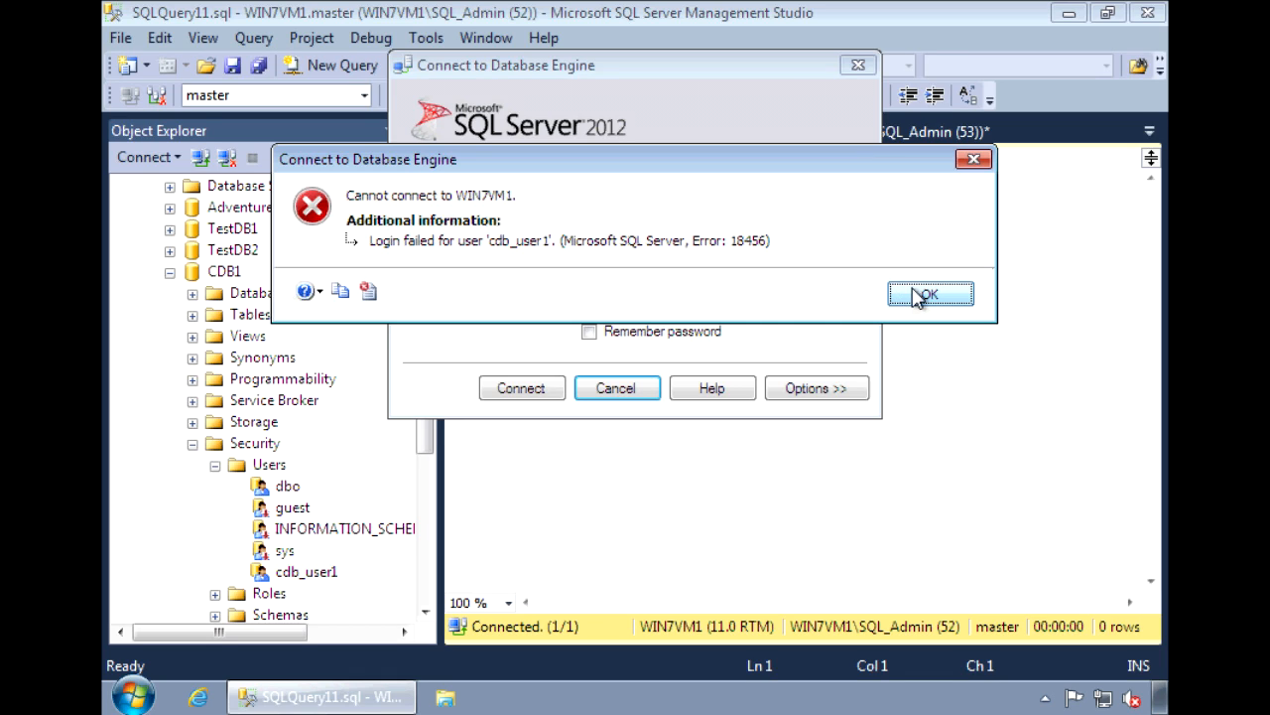
left_click(930, 294)
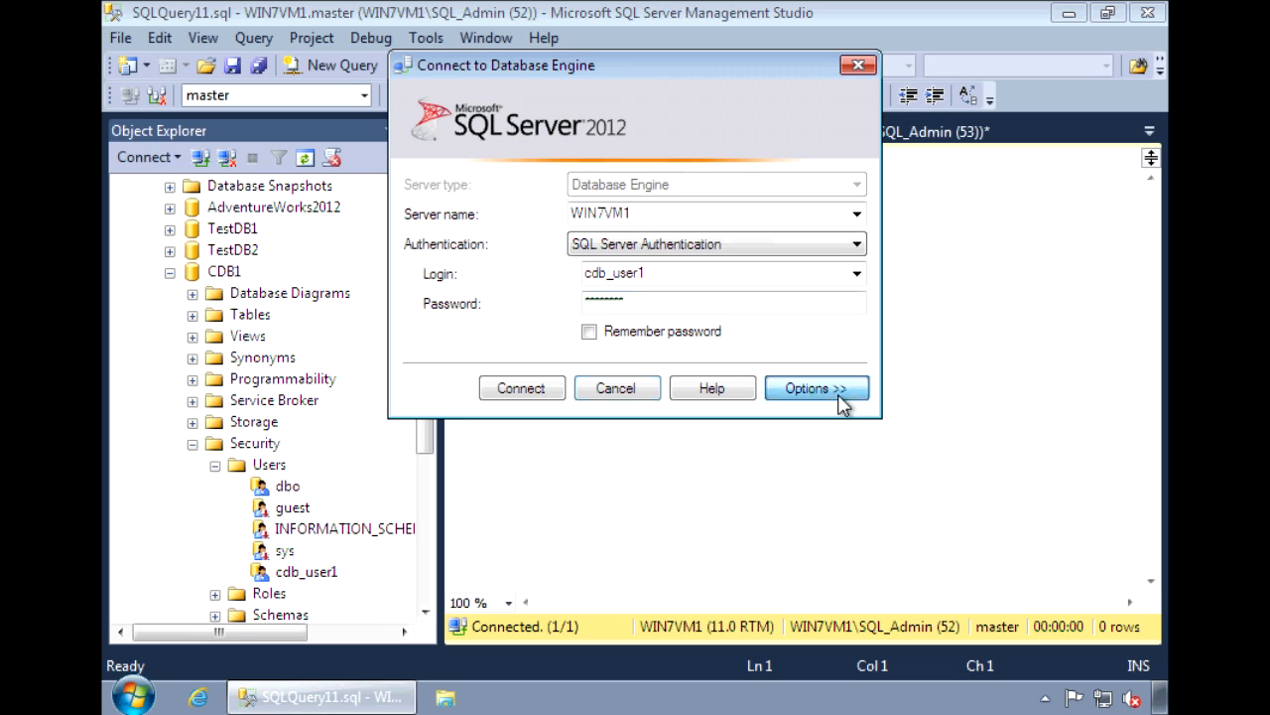
Connect as cdb_user1 with Connect to database set to CDB1
left_click(814, 387)
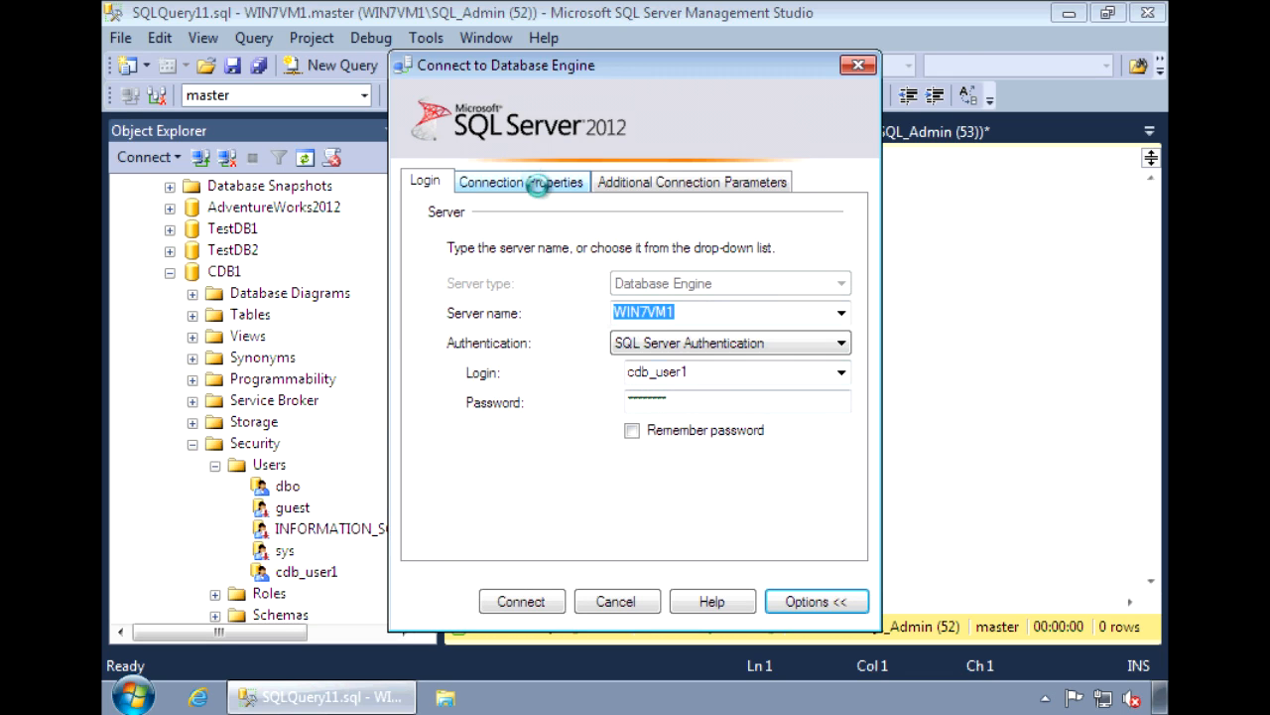
left_click(520, 182)
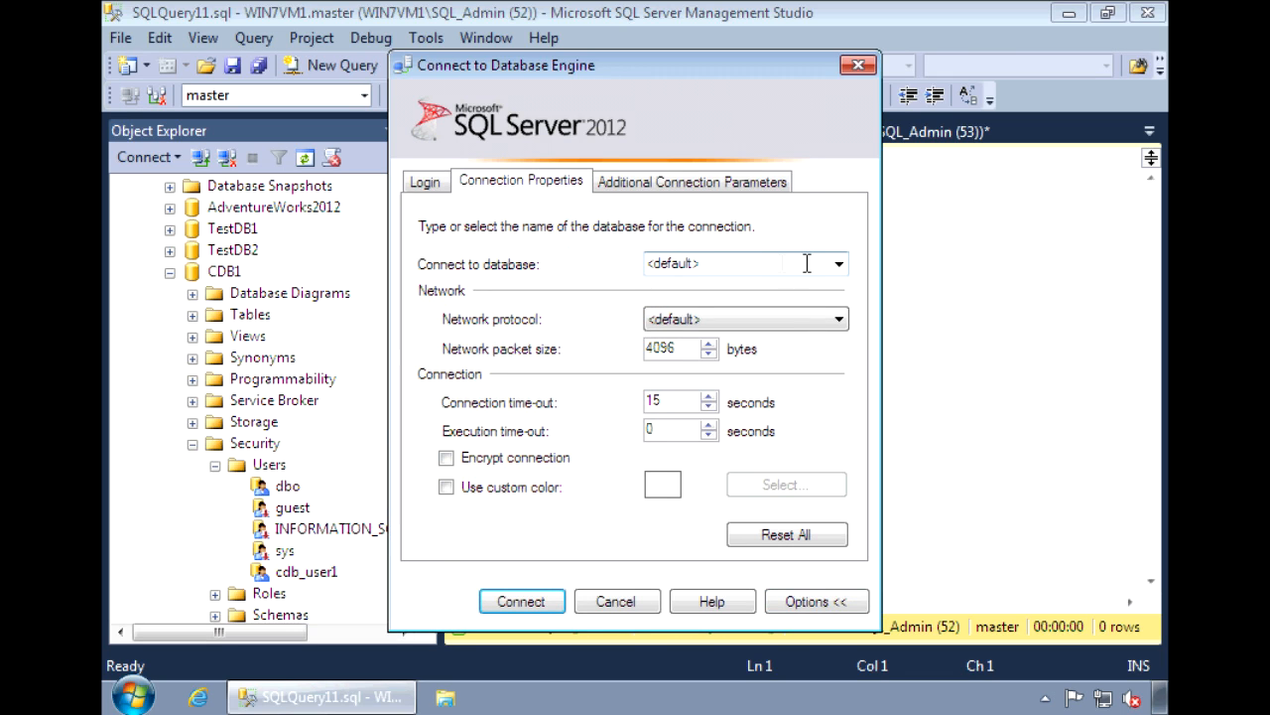
left_click(838, 263)
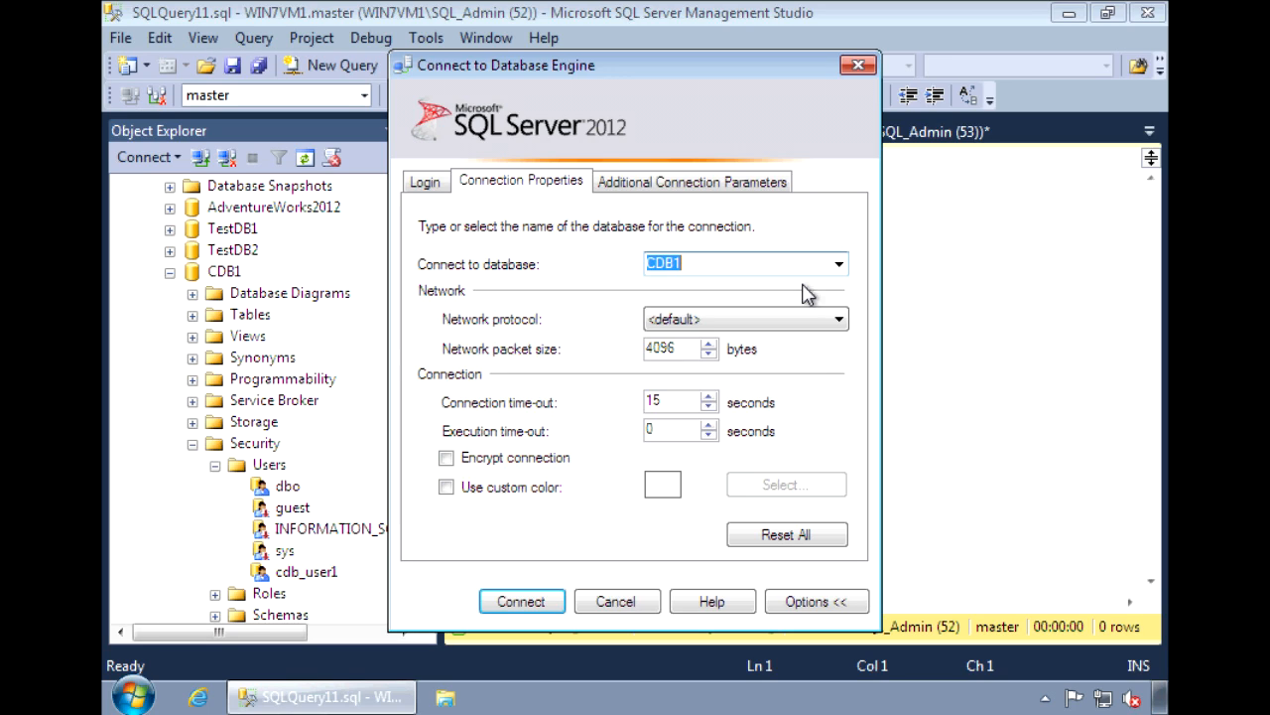
mouse_move(579, 567)
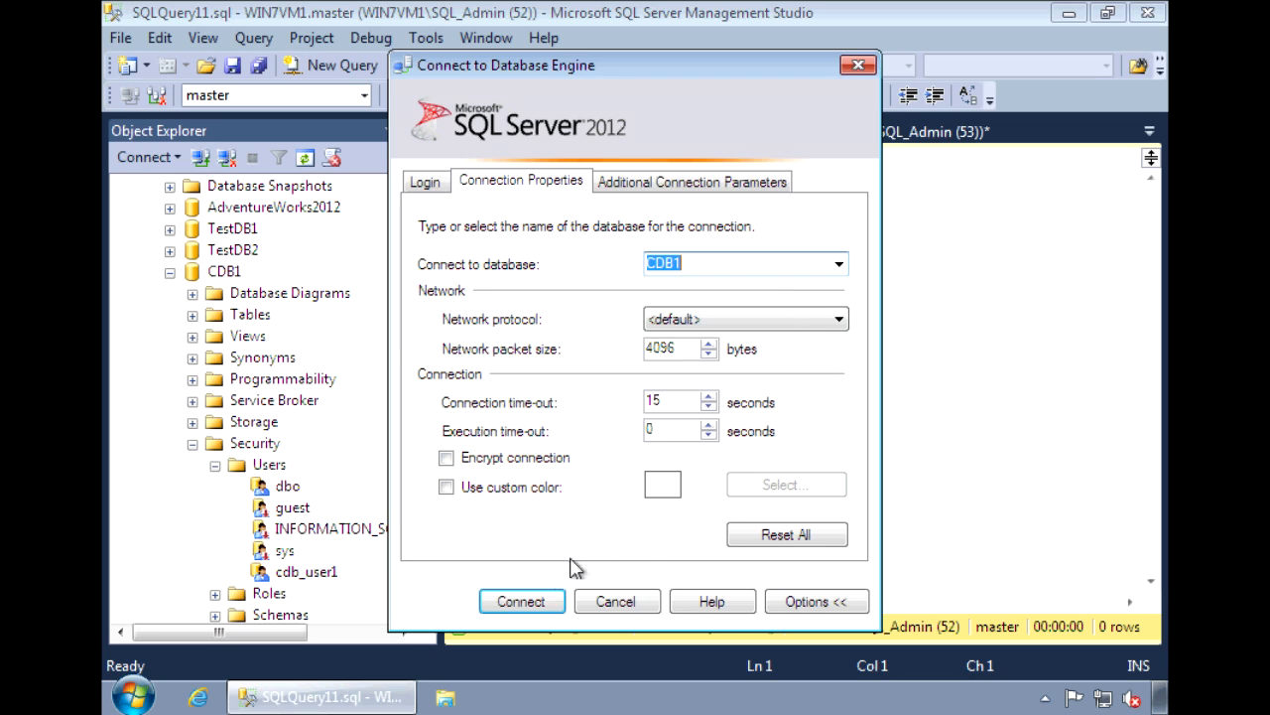
left_click(521, 601)
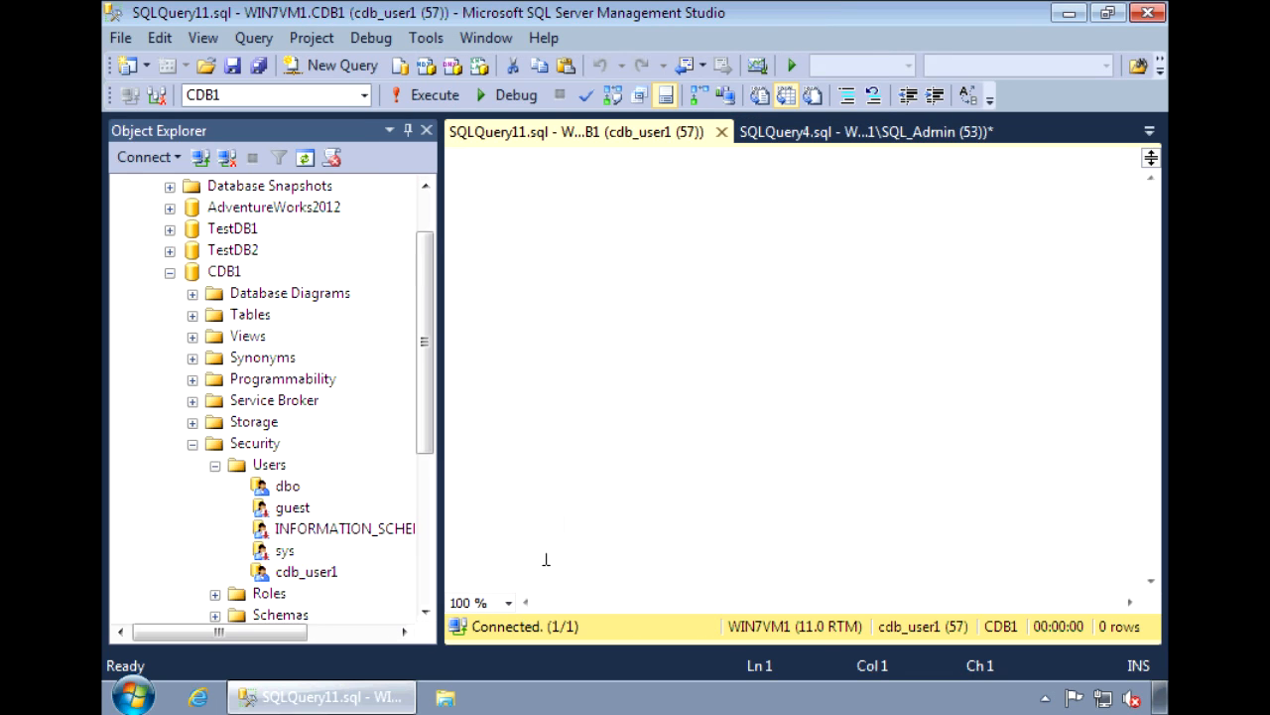
mouse_move(600, 470)
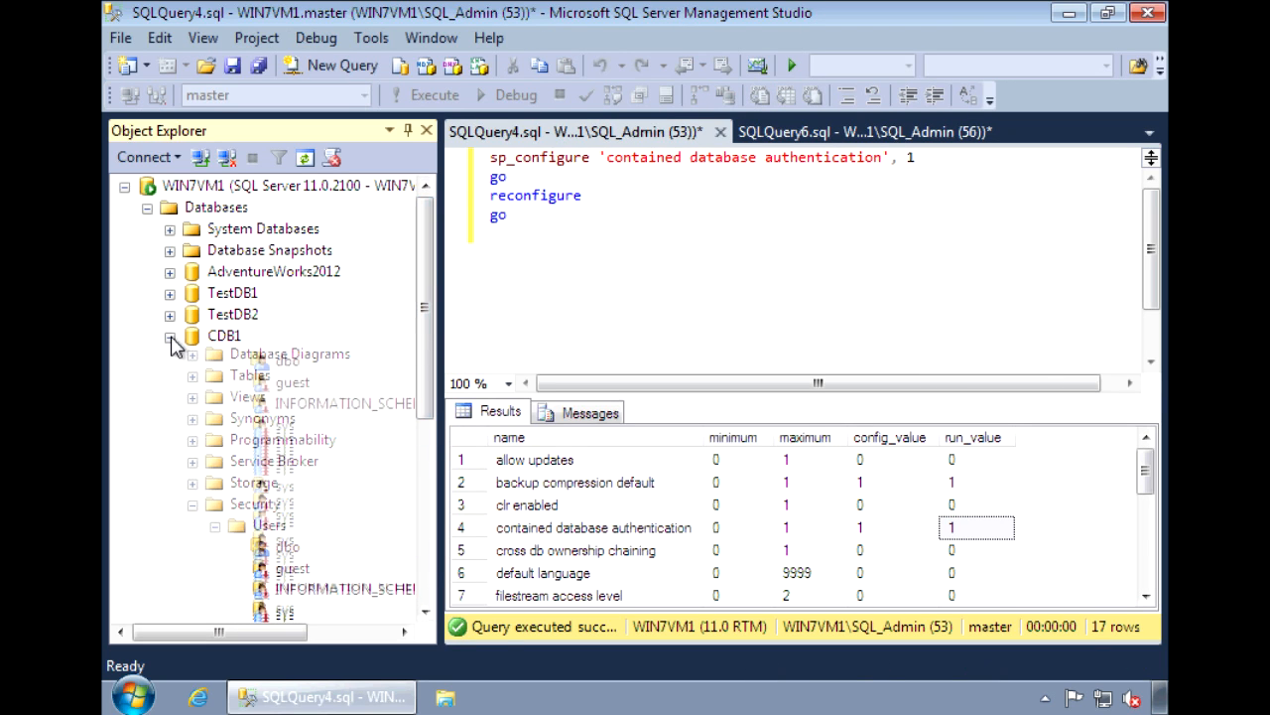
left_click(168, 335)
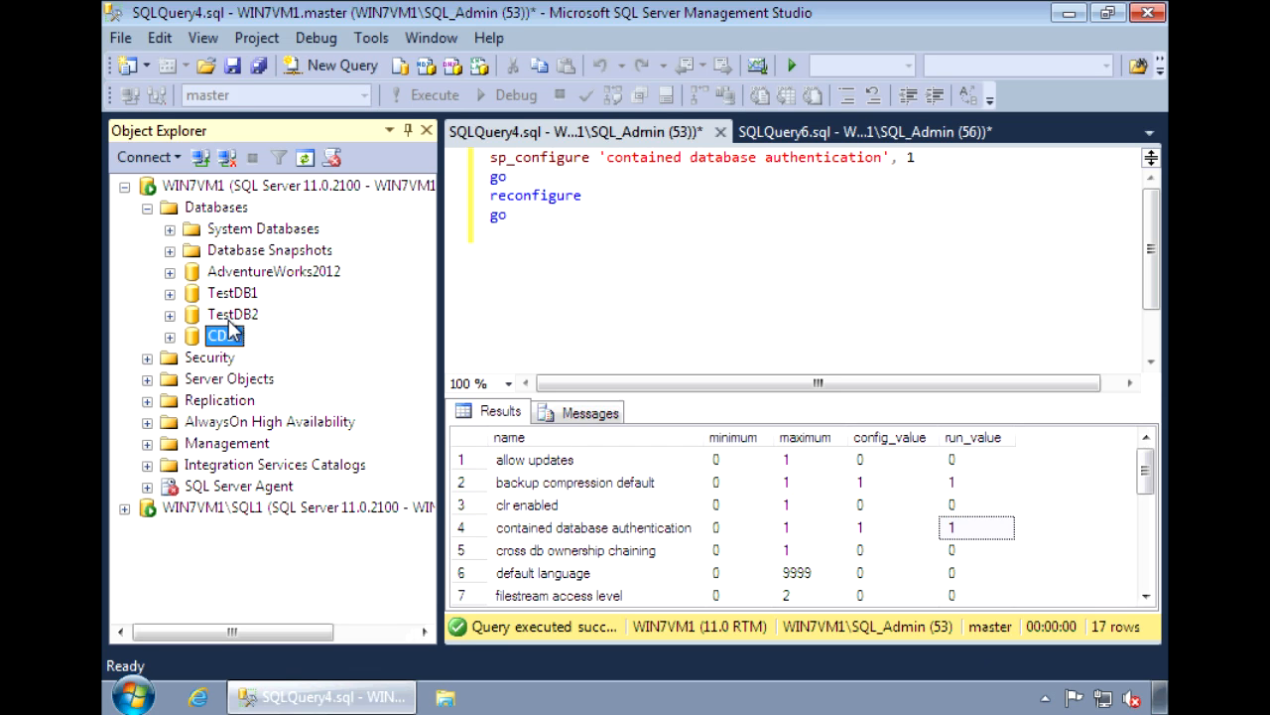
right_click(232, 315)
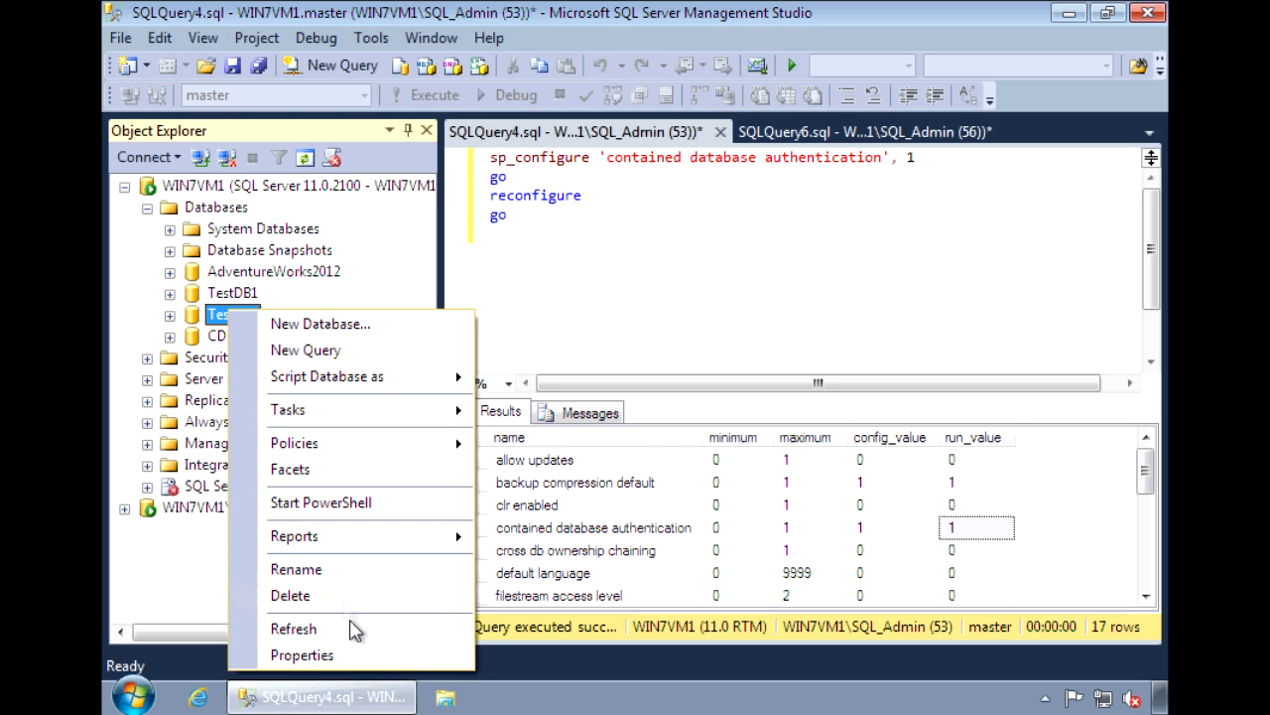
left_click(302, 654)
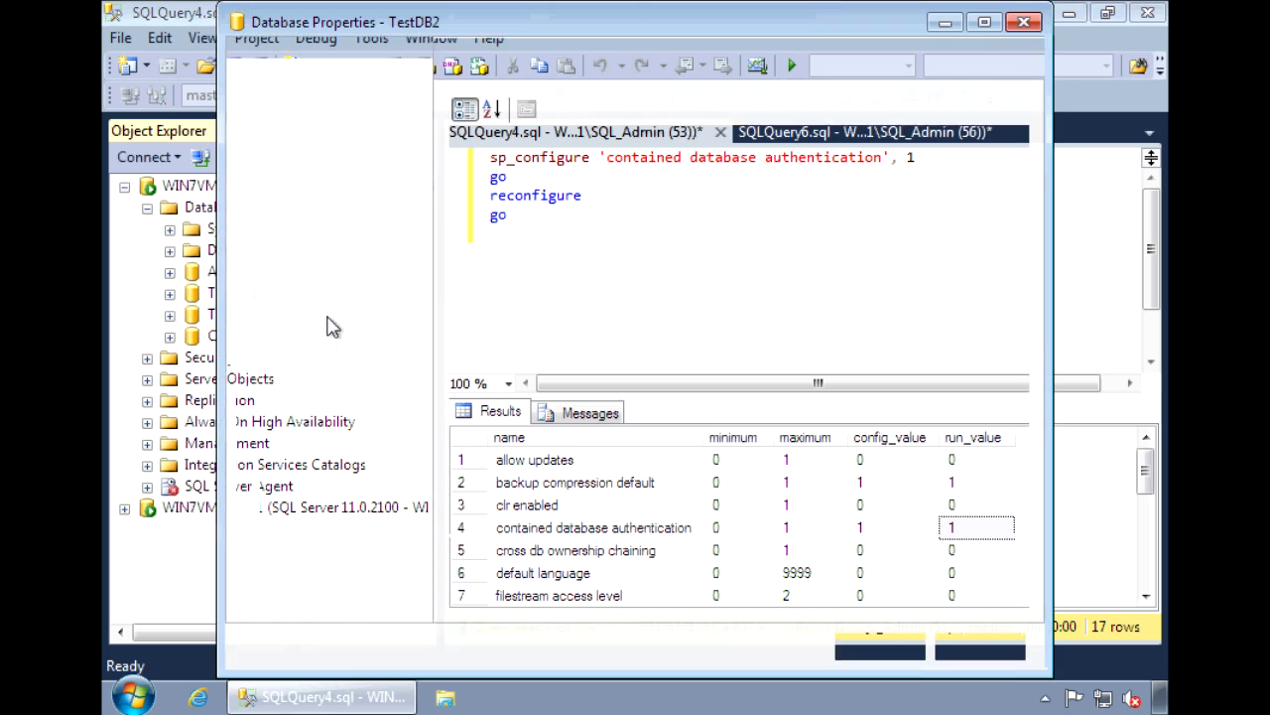
left_click(276, 124)
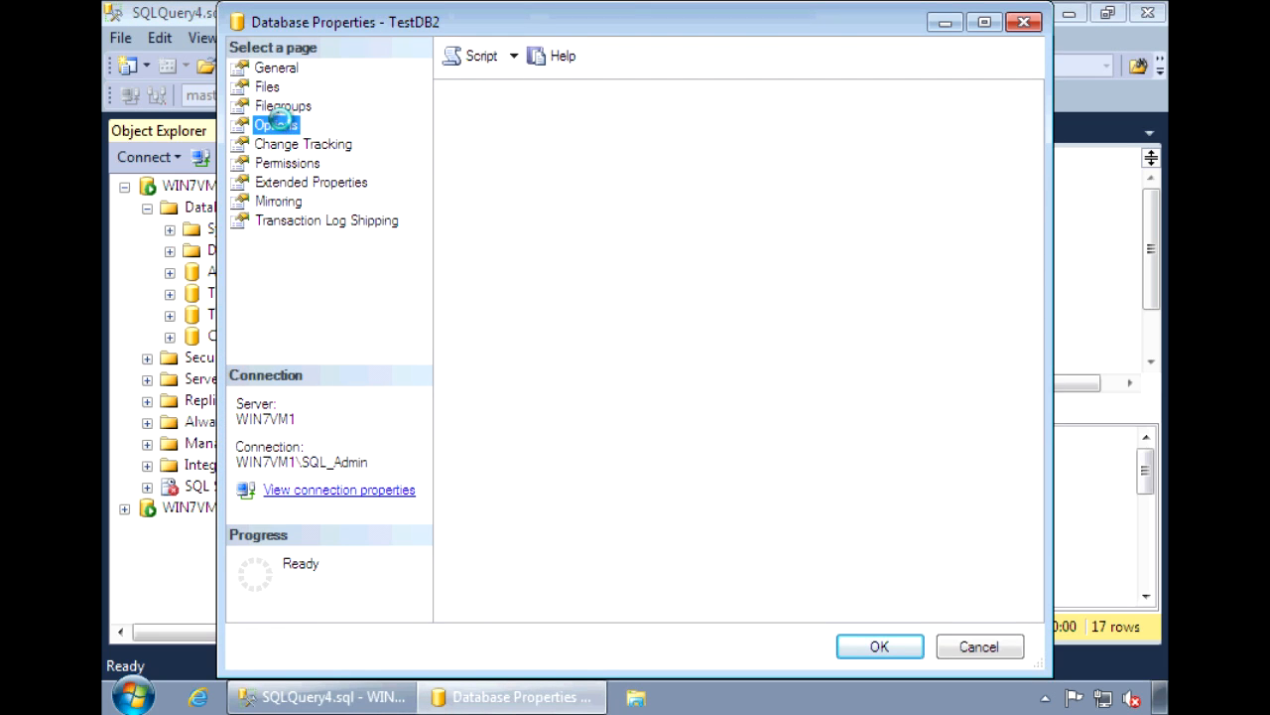
left_click(276, 124)
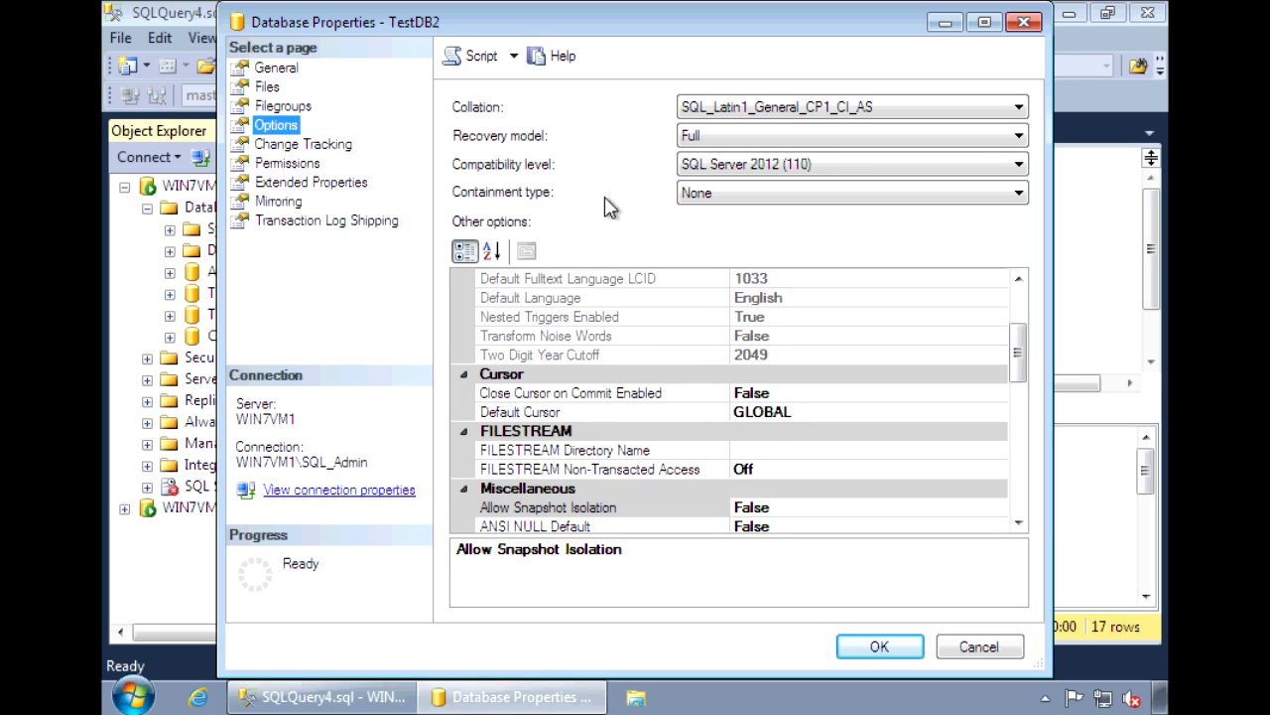
left_click(1016, 192)
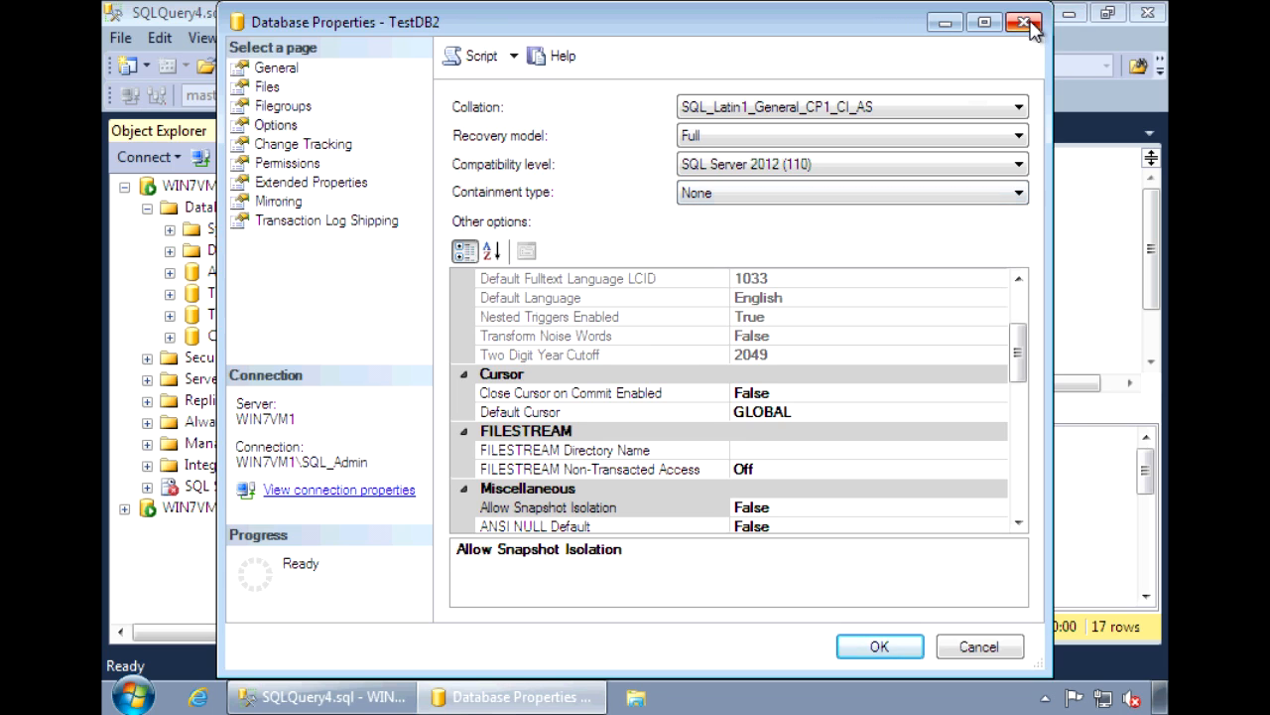
left_click(1023, 22)
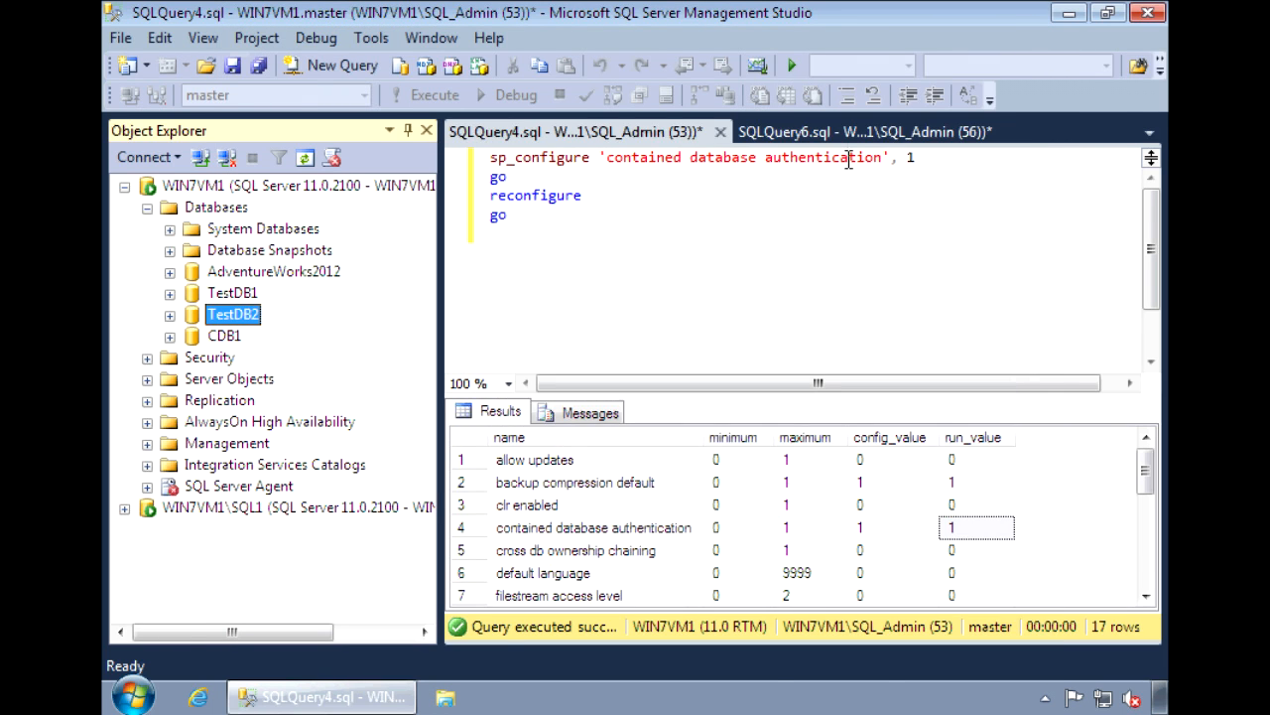
Run the ALTER DATABASE batch making TestDB2 partially contained, then target TestDB2
left_click(864, 131)
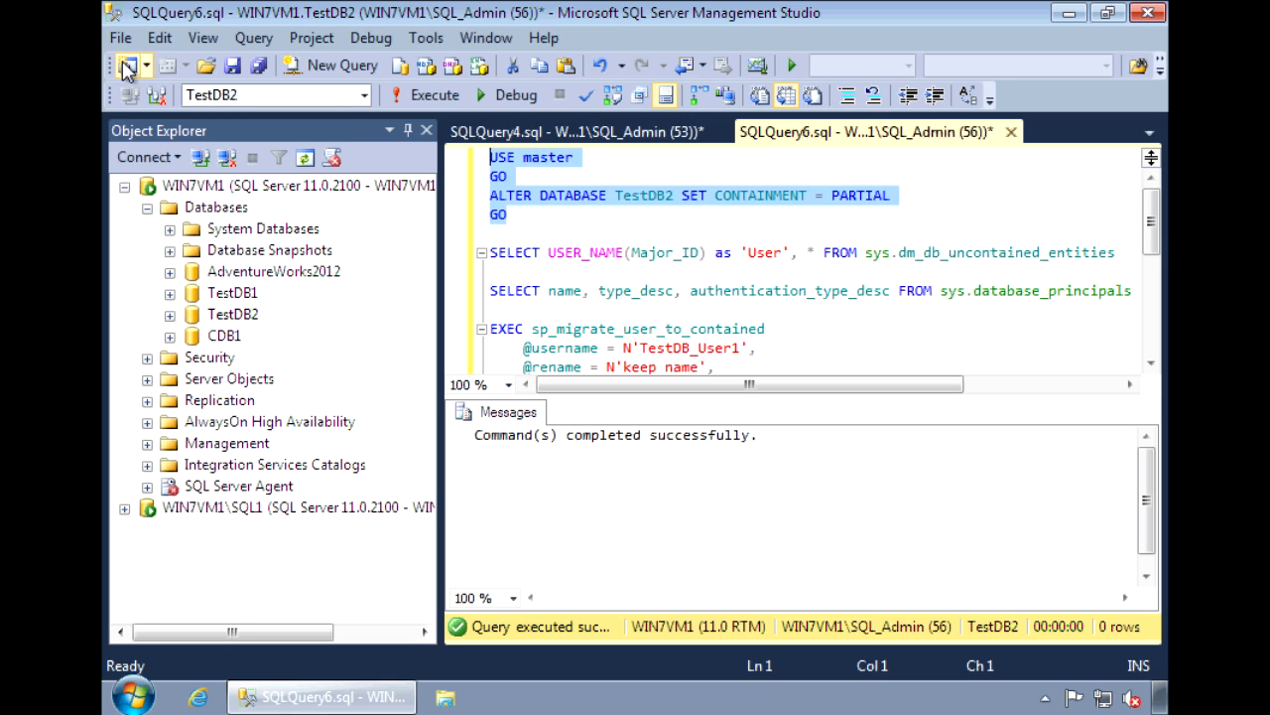
left_click(424, 94)
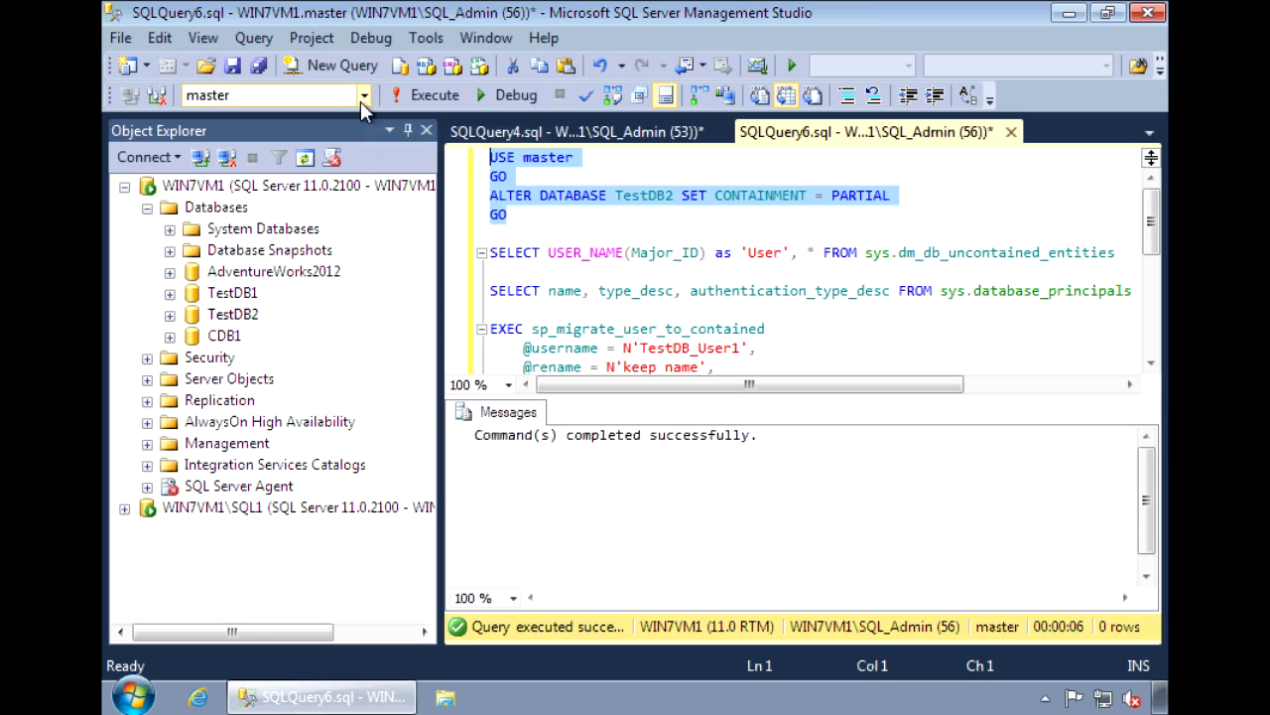
left_click(363, 95)
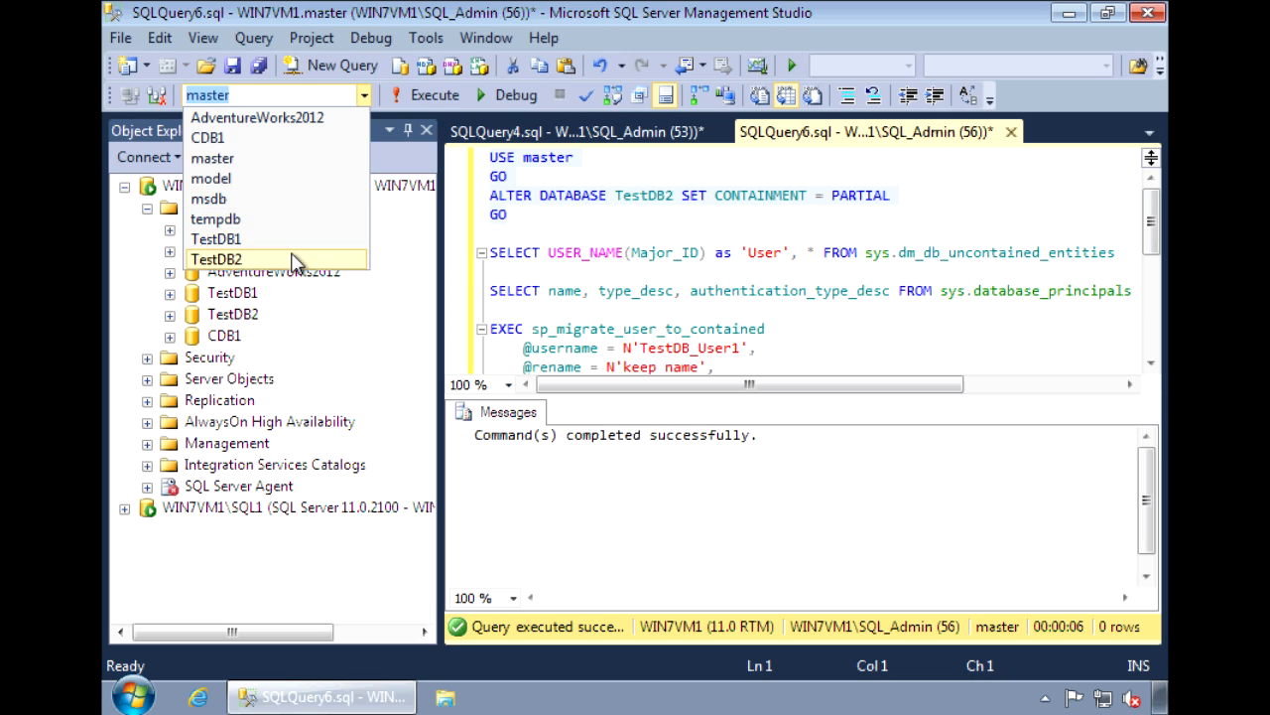
left_click(215, 259)
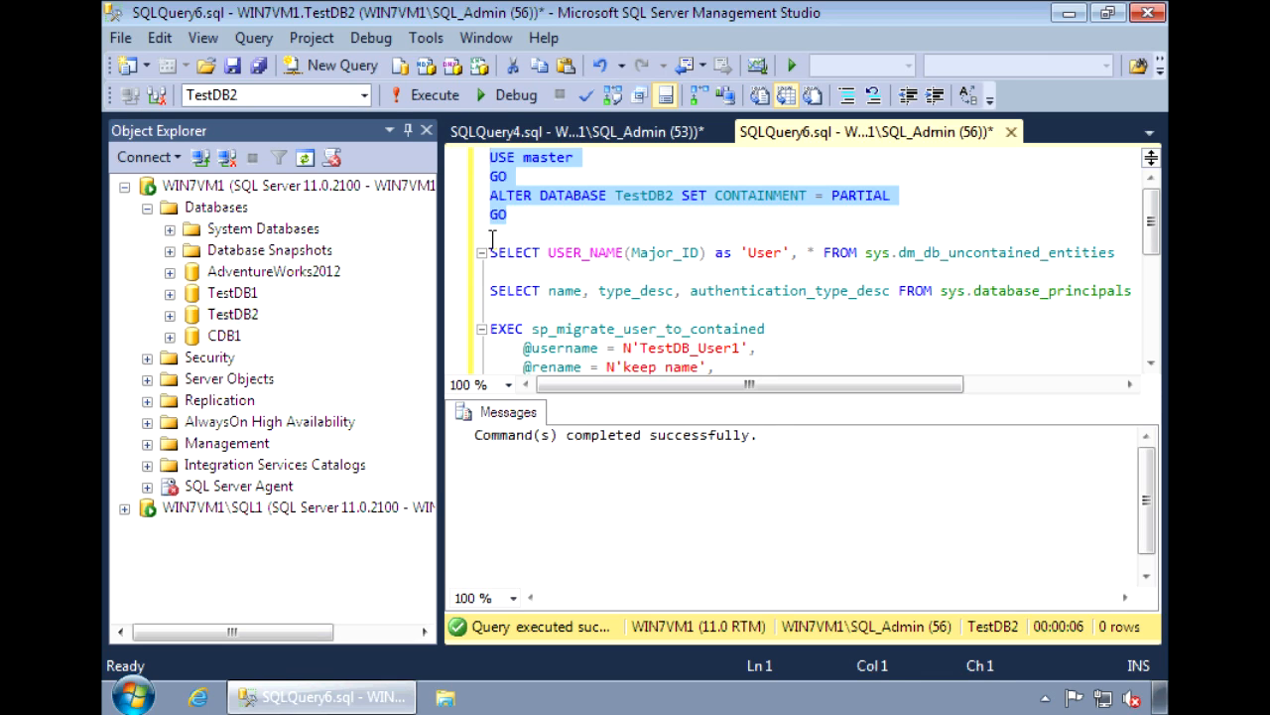
Run the uncontained entities query and highlight keep_name in the migration call
left_click(870, 252)
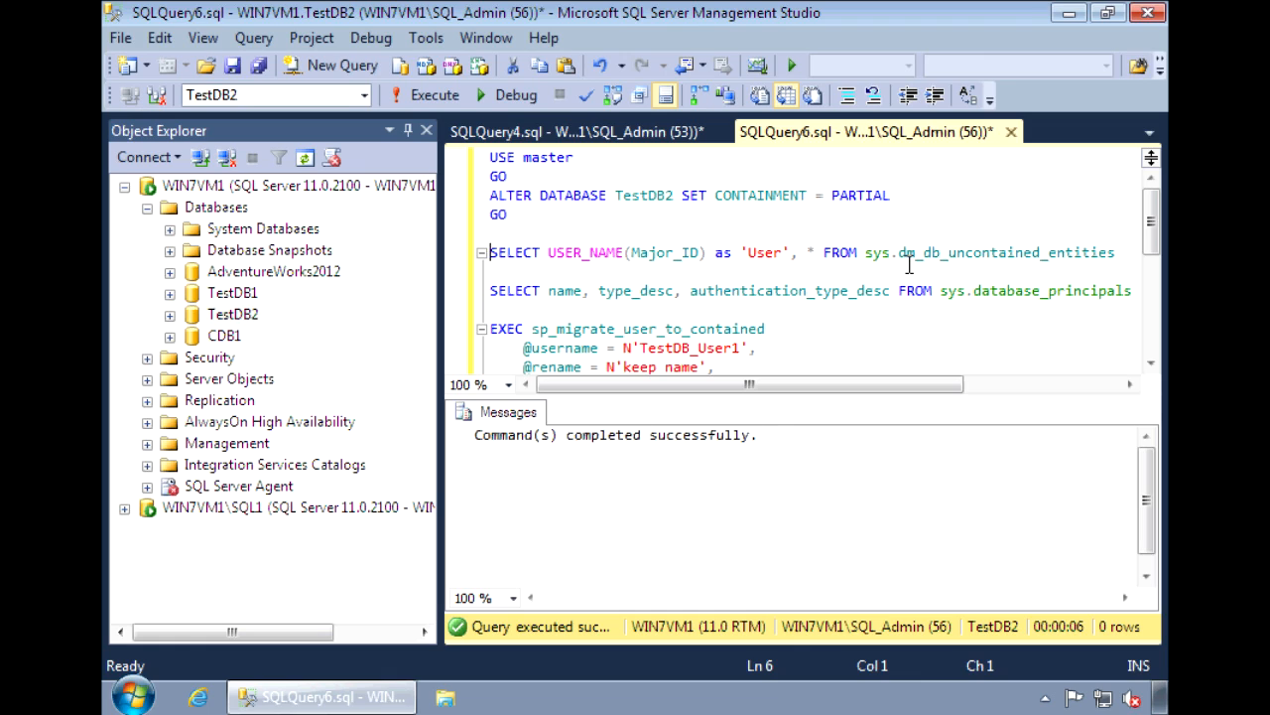
left_click(1130, 252)
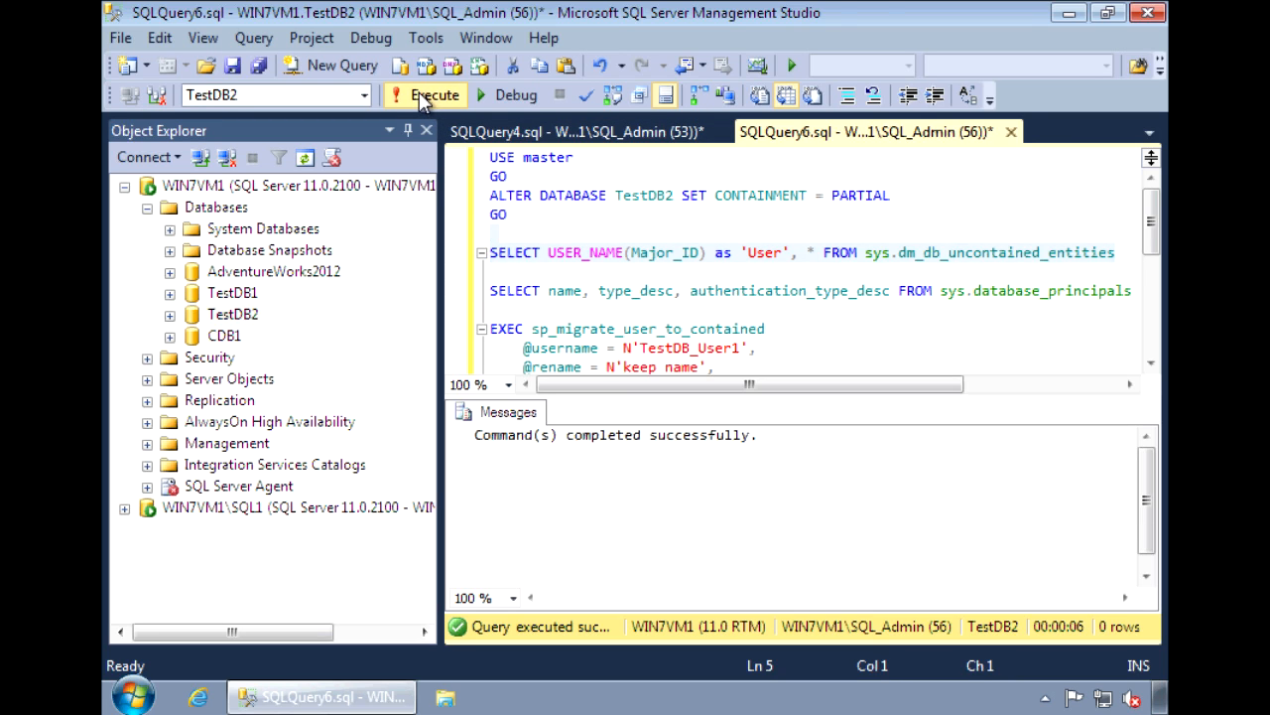
left_click(425, 95)
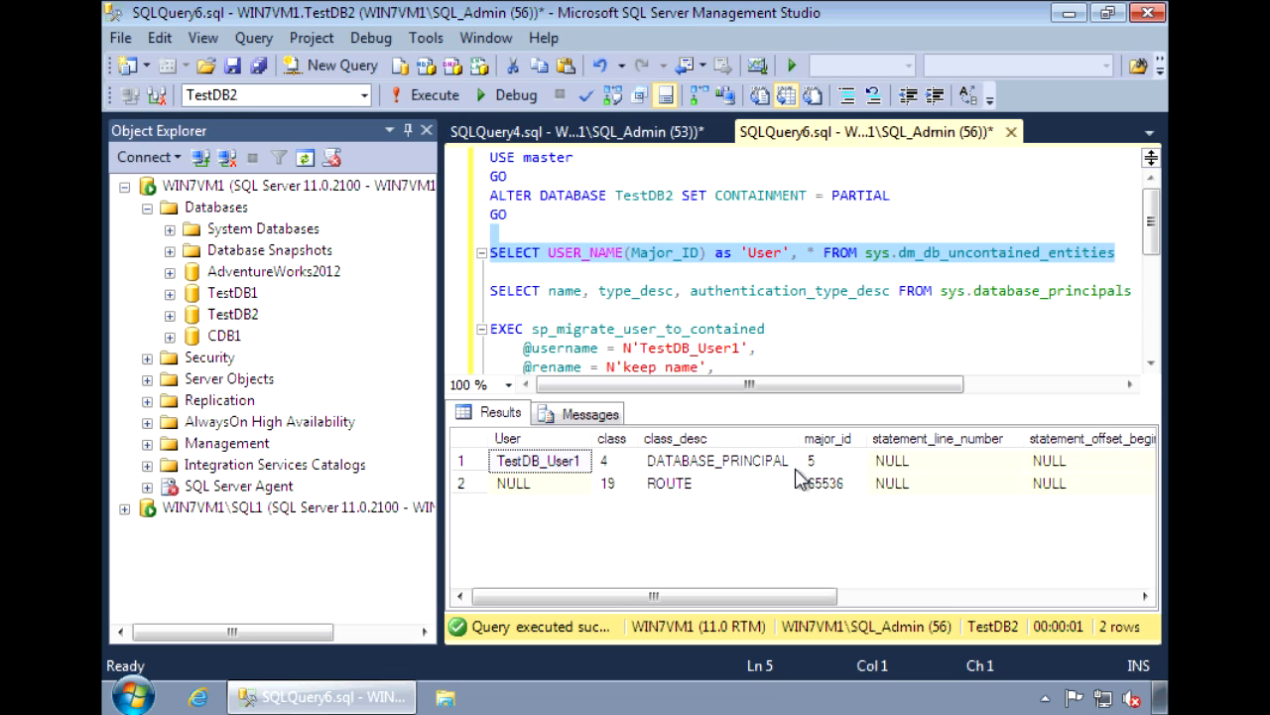
mouse_move(753, 476)
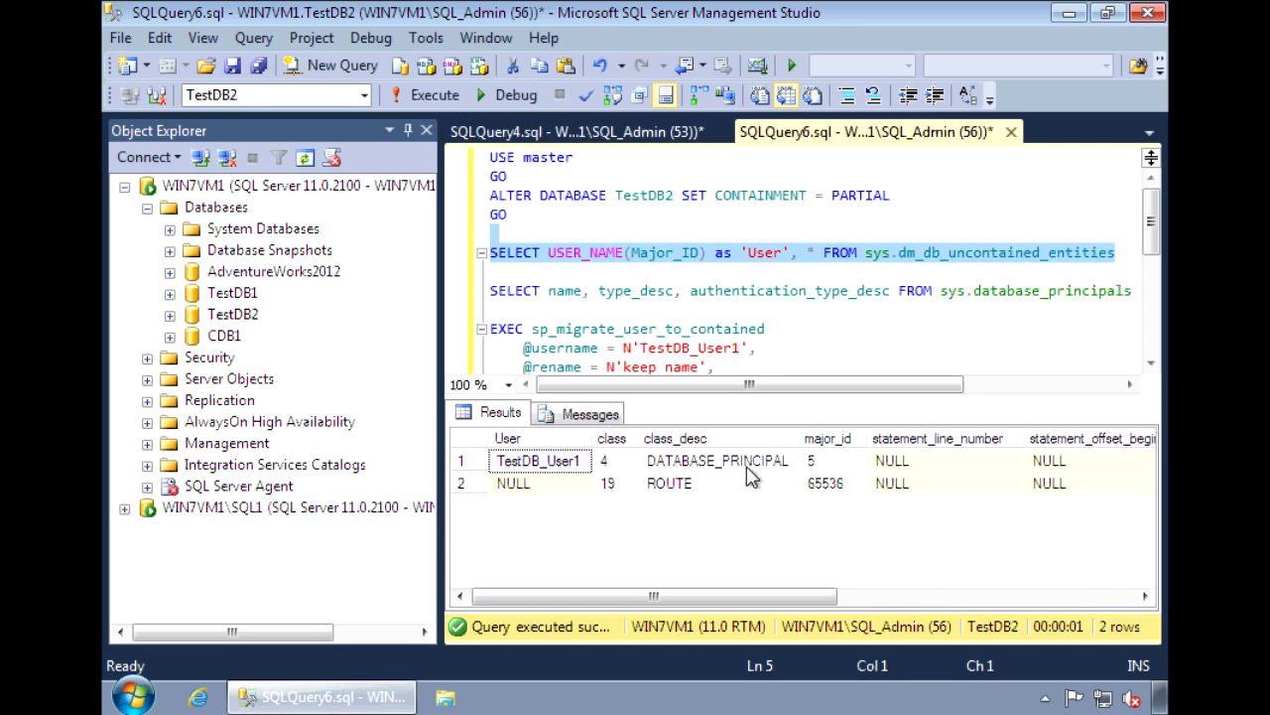
mouse_move(762, 483)
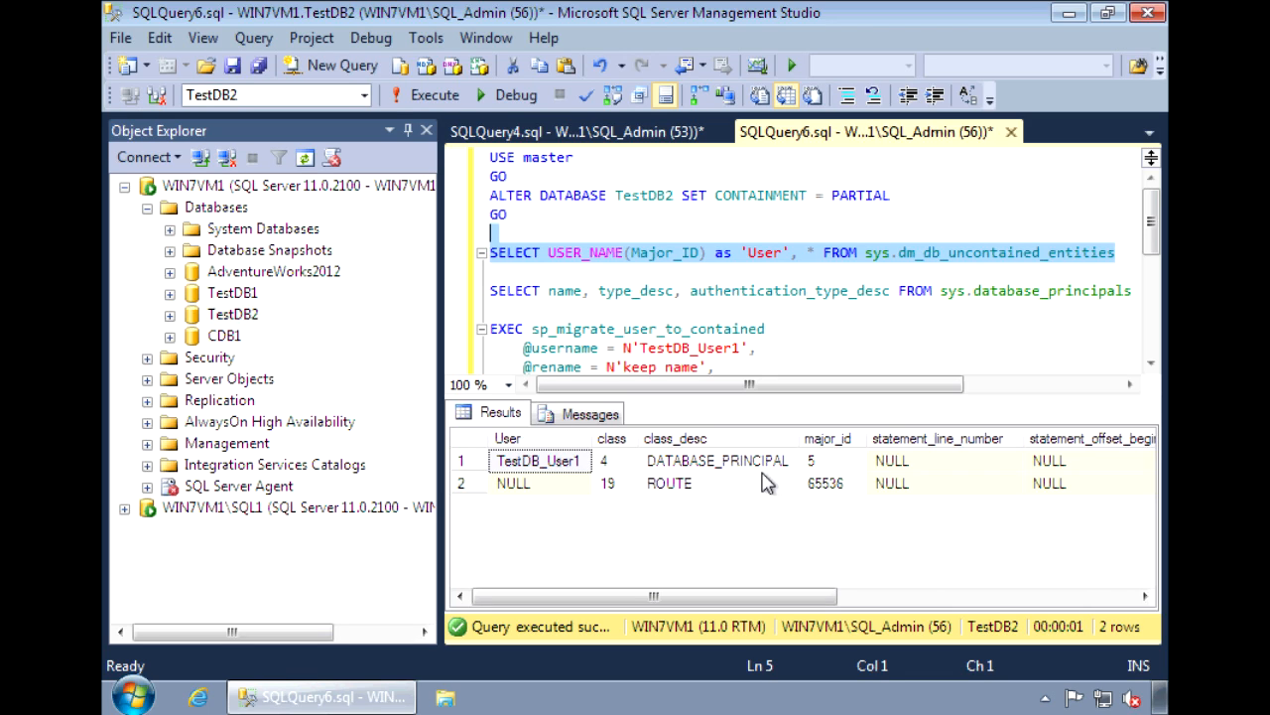
mouse_move(487, 291)
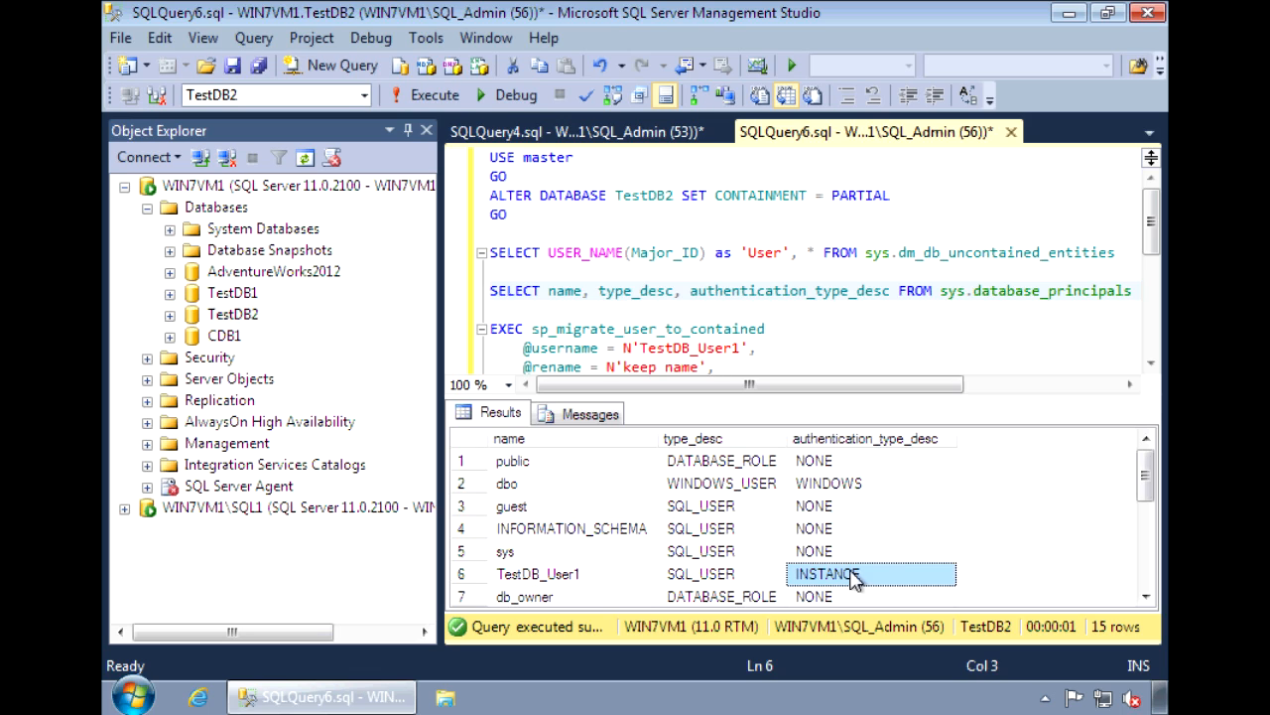
mouse_move(868, 578)
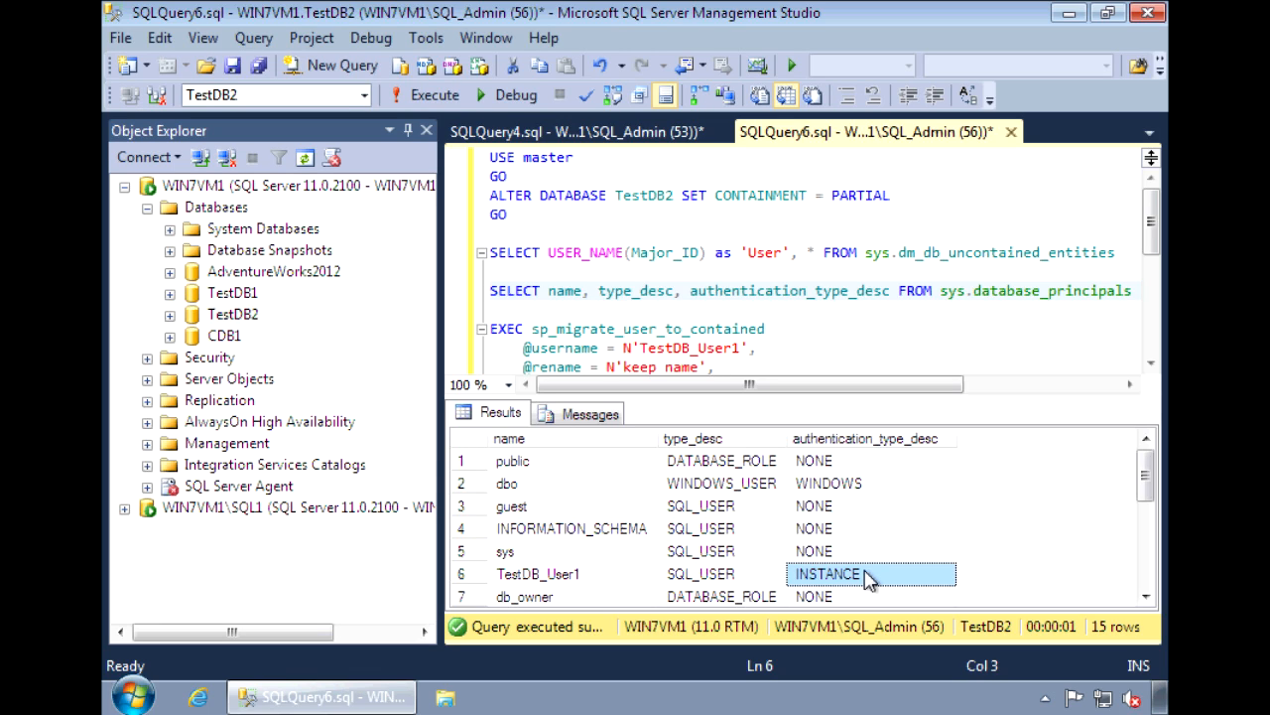
mouse_move(901, 579)
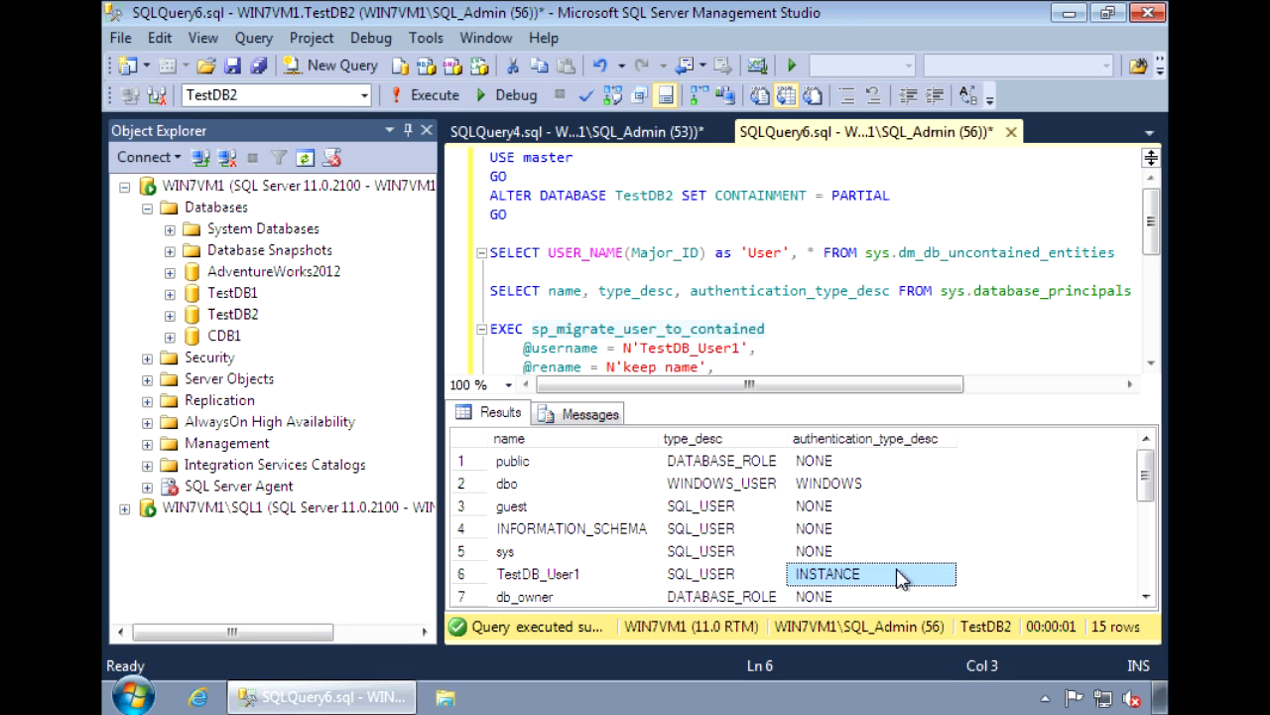
mouse_move(715, 358)
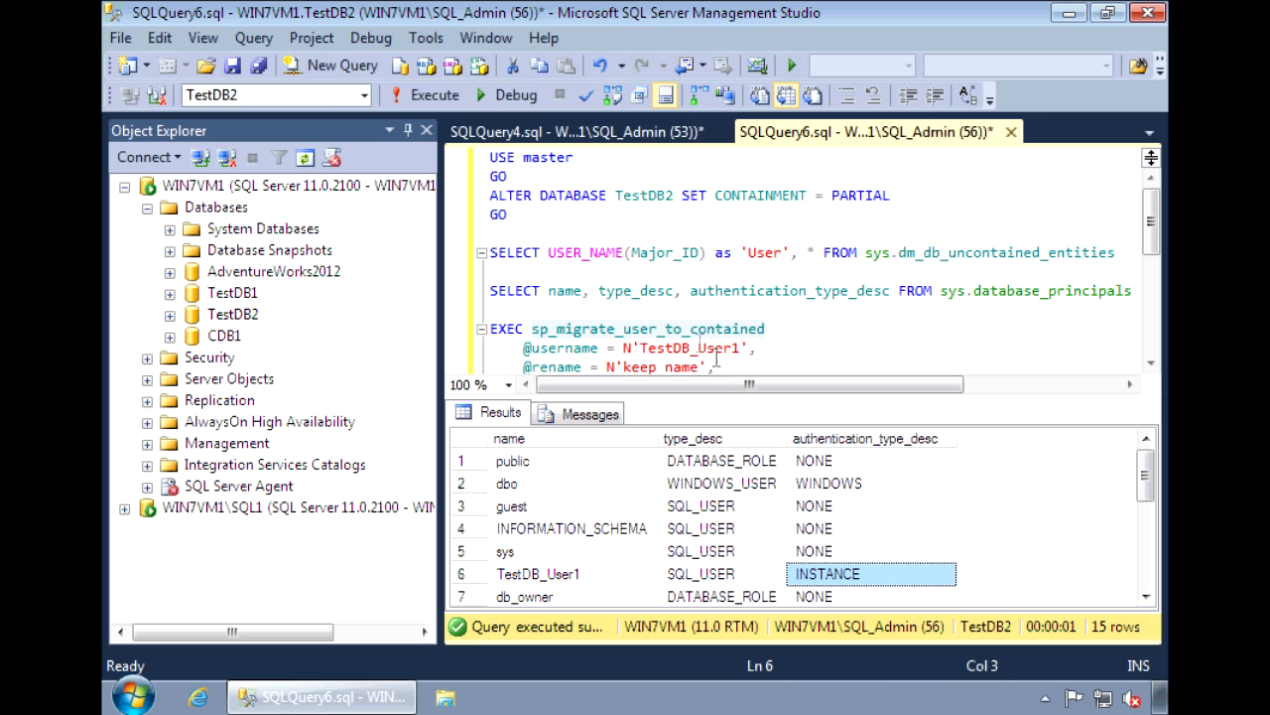
left_click(692, 309)
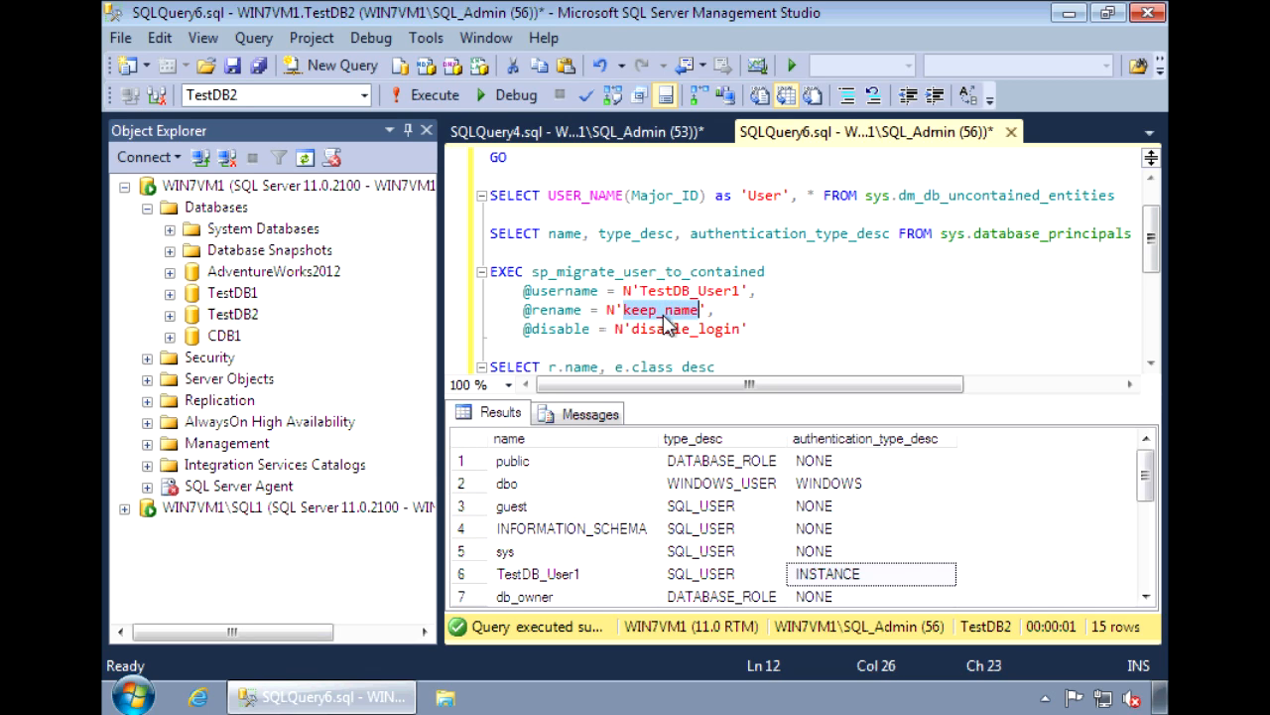
Migrate TestDB_User1 to contained, confirm DATABASE authentication, and recheck uncontained entities
left_click(685, 329)
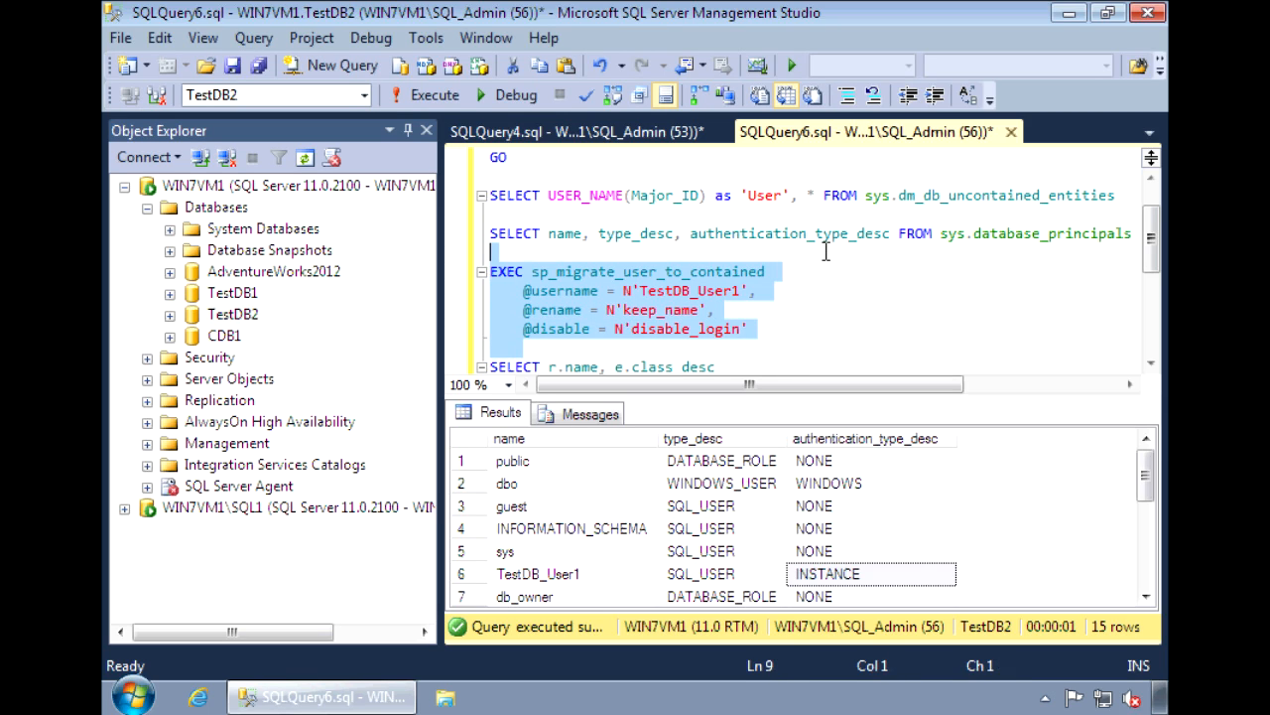
left_click(434, 95)
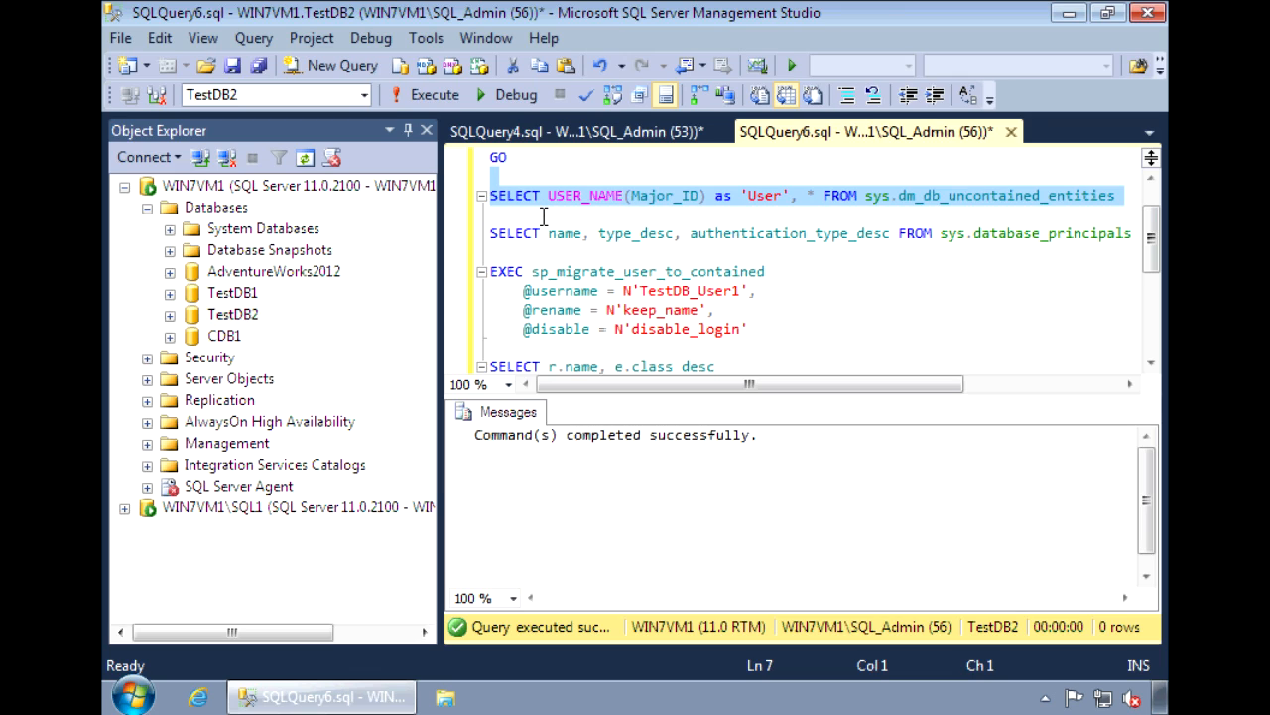
left_click(425, 95)
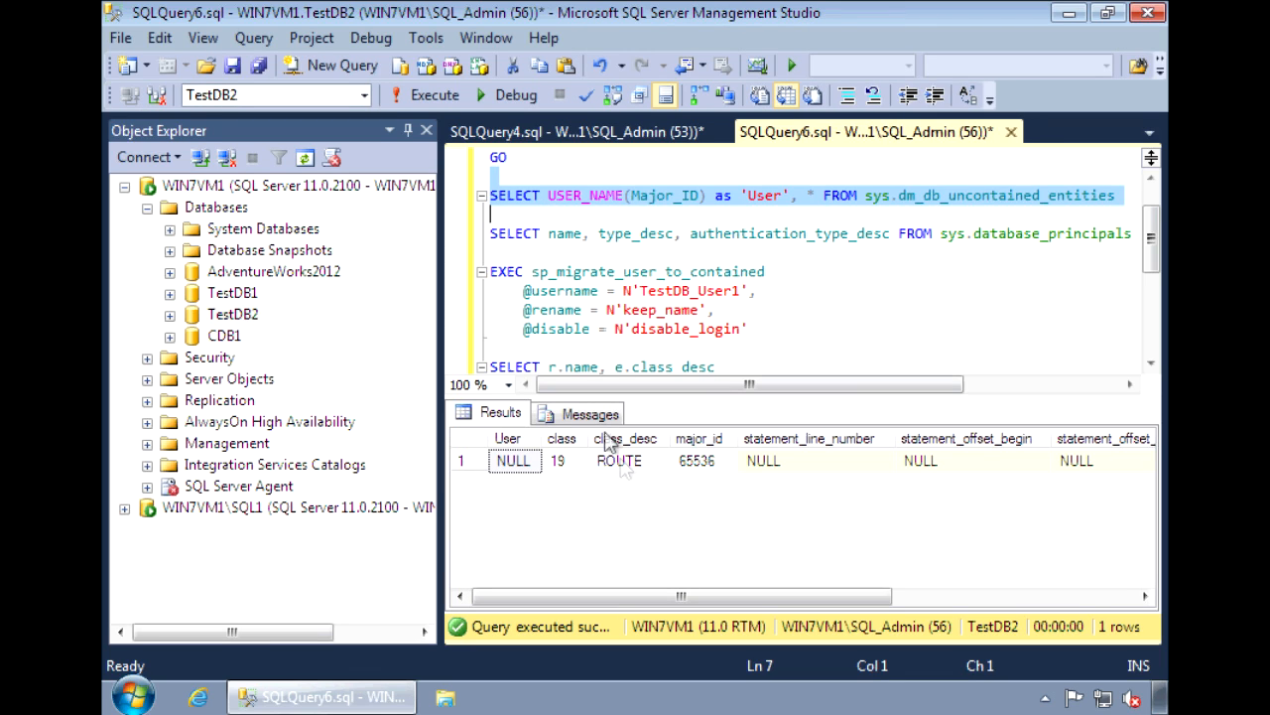
mouse_move(633, 233)
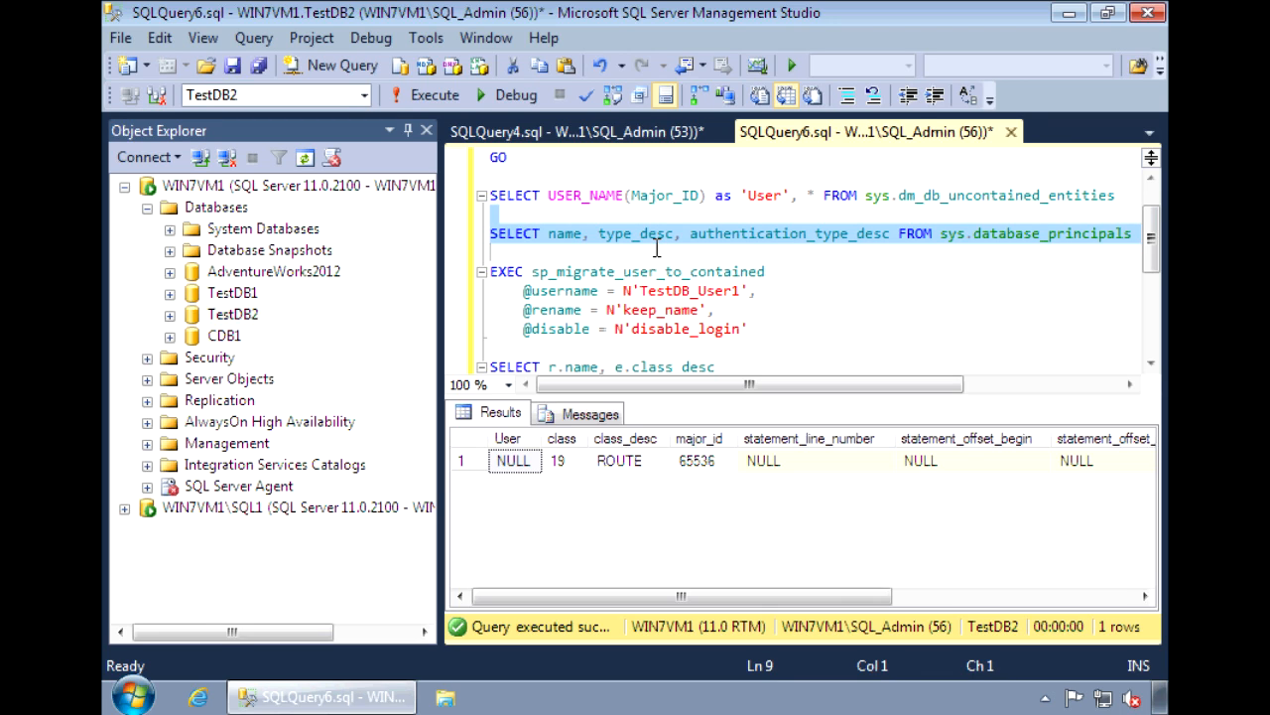
left_click(422, 96)
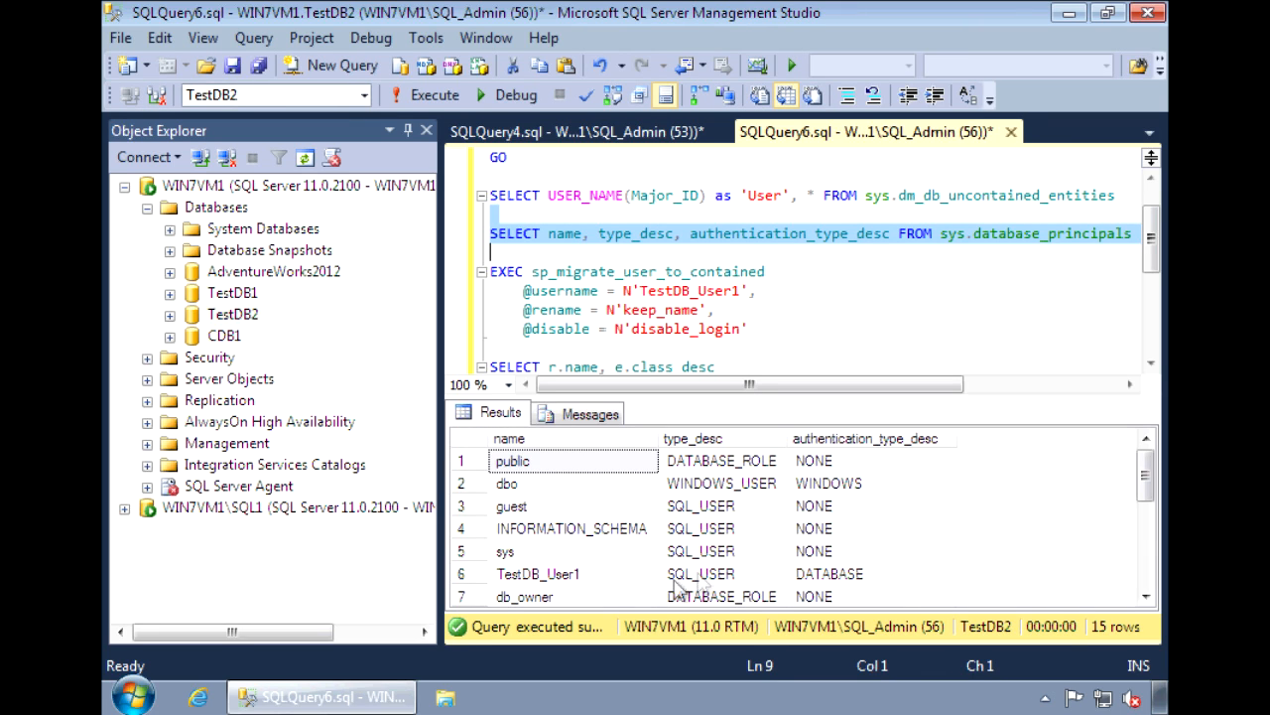
left_click(829, 573)
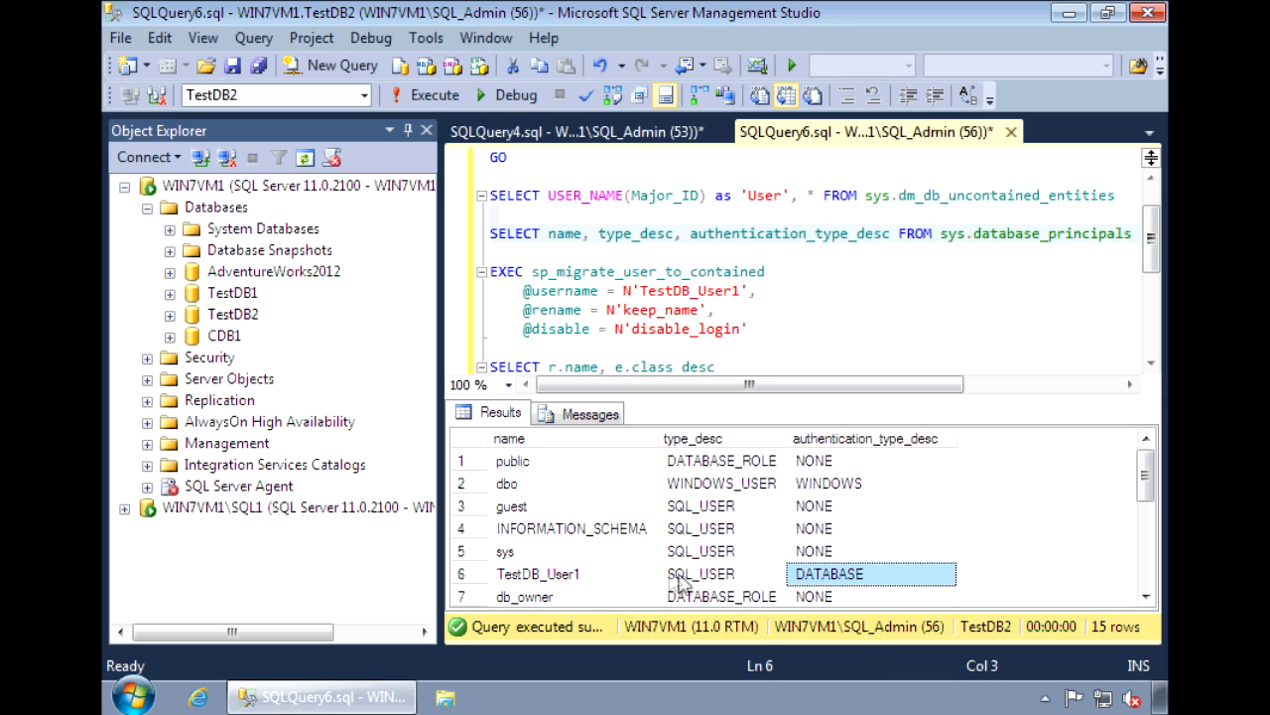
mouse_move(858, 543)
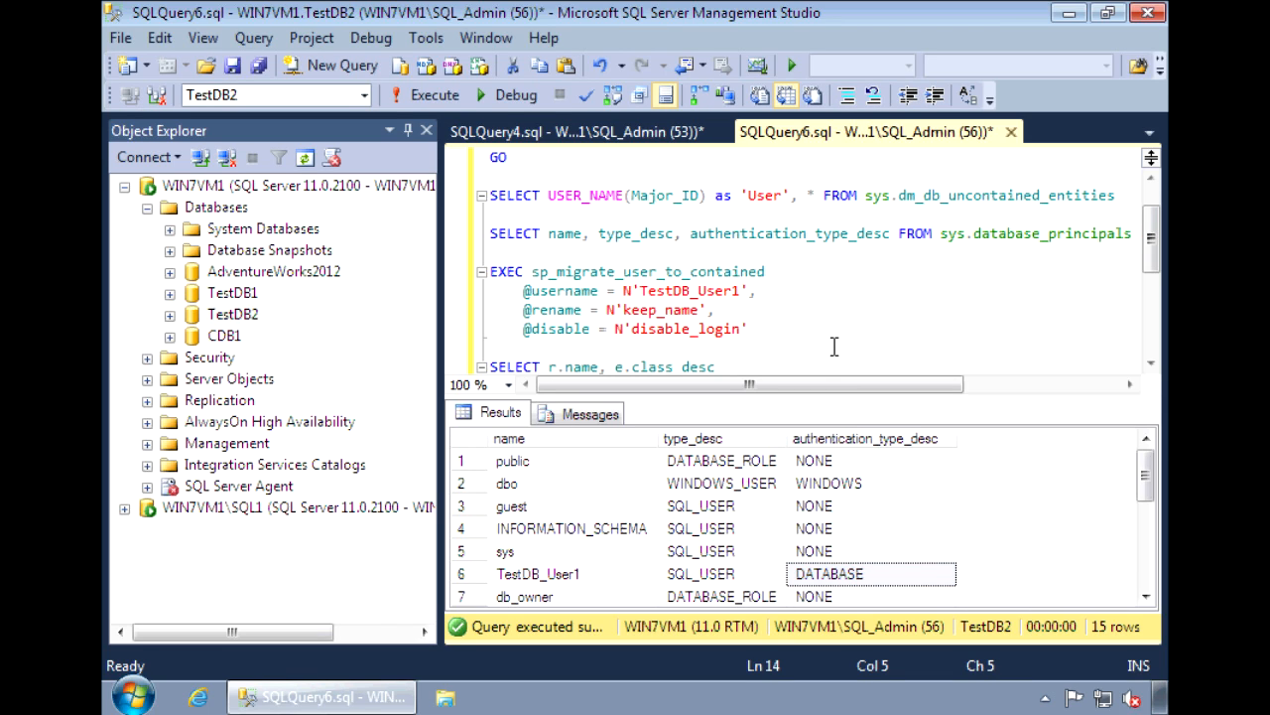
mouse_move(700, 190)
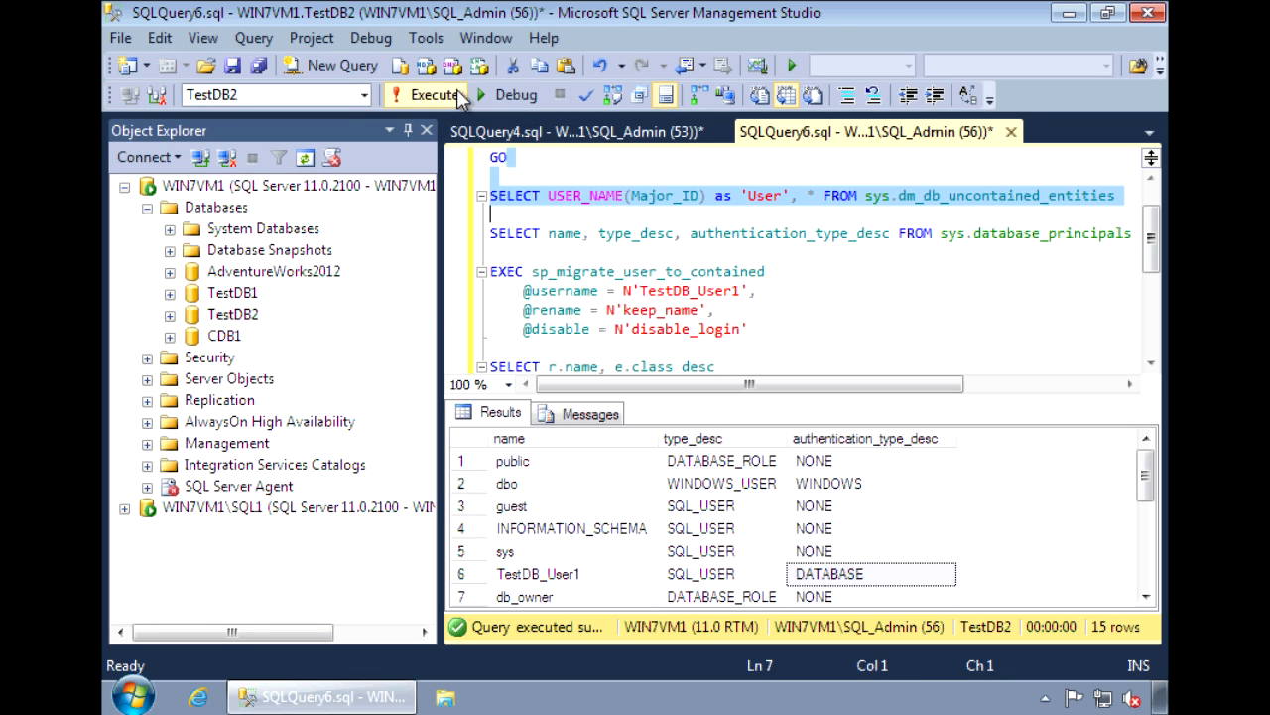
left_click(425, 94)
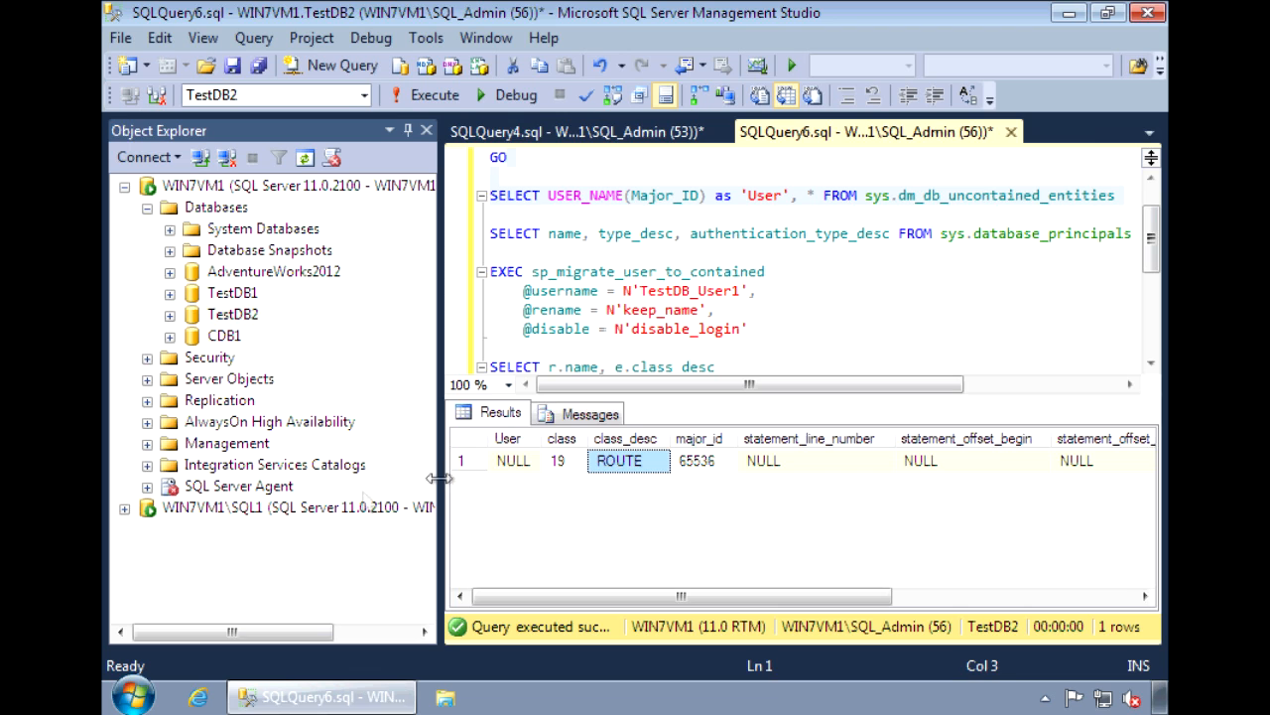
Delete the AutoCreatedLocal route under TestDB2 > Service Broker > Routes
scroll("down", 3)
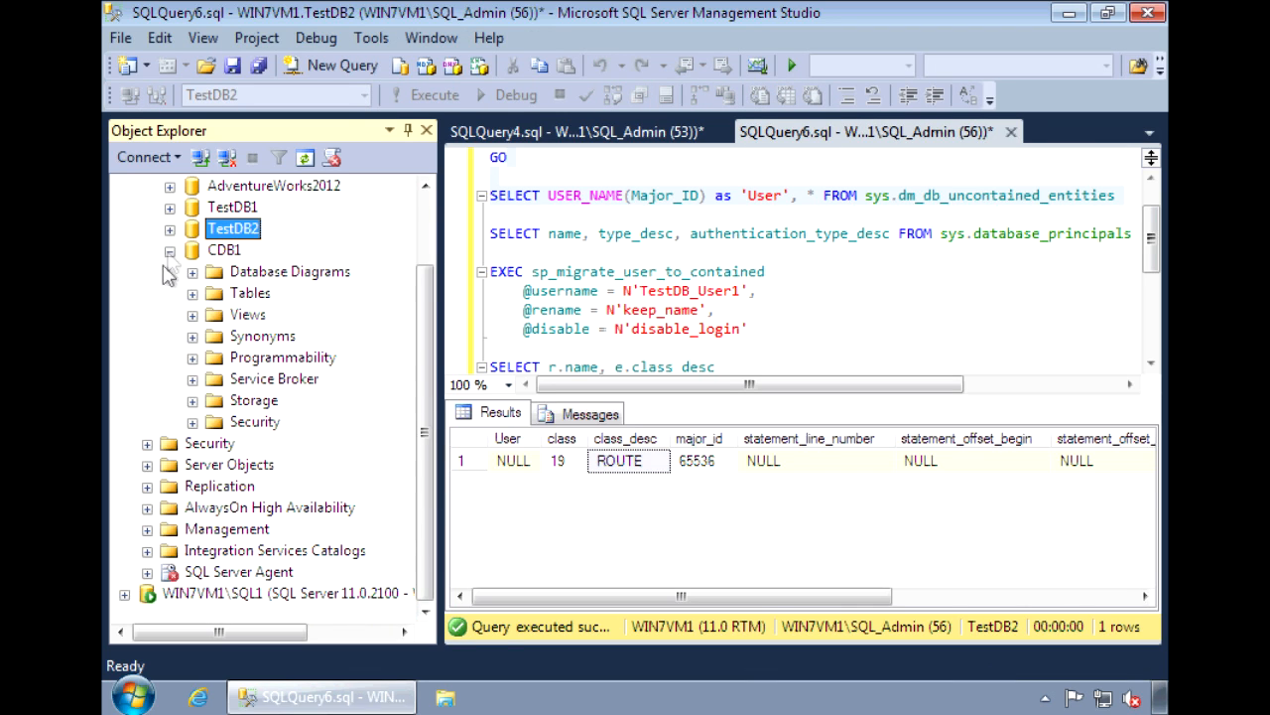
left_click(194, 442)
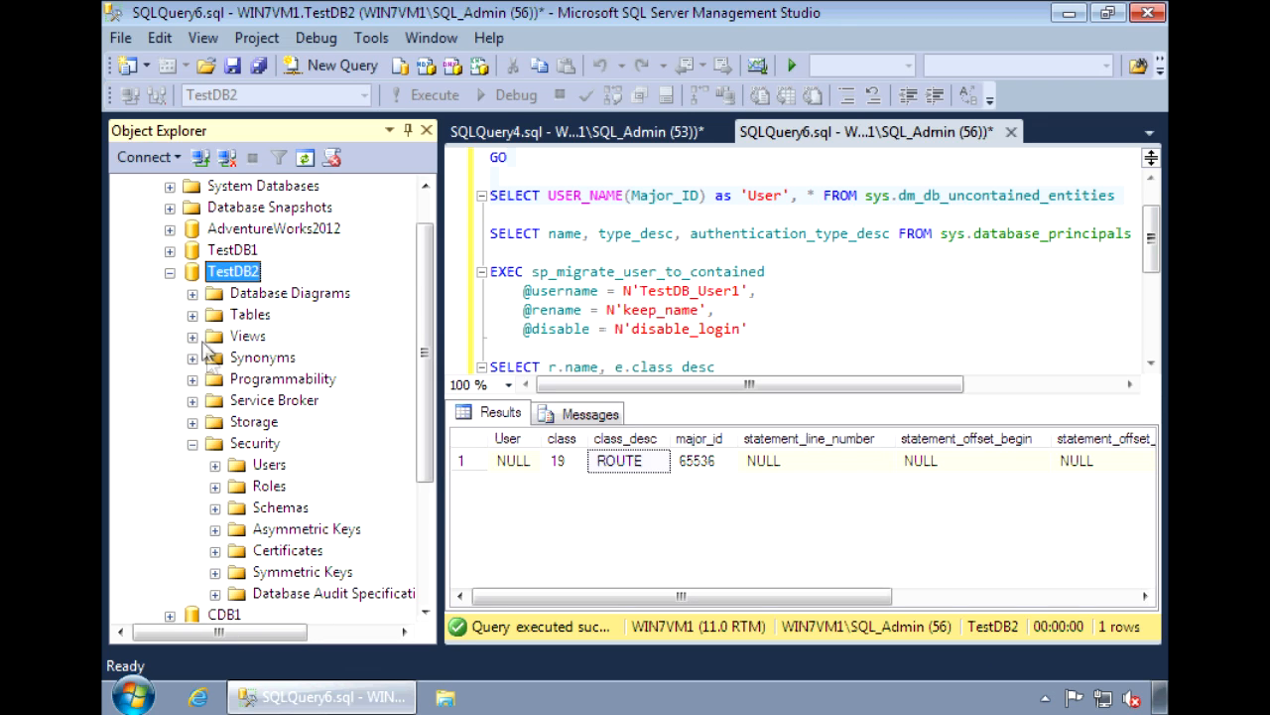
left_click(194, 400)
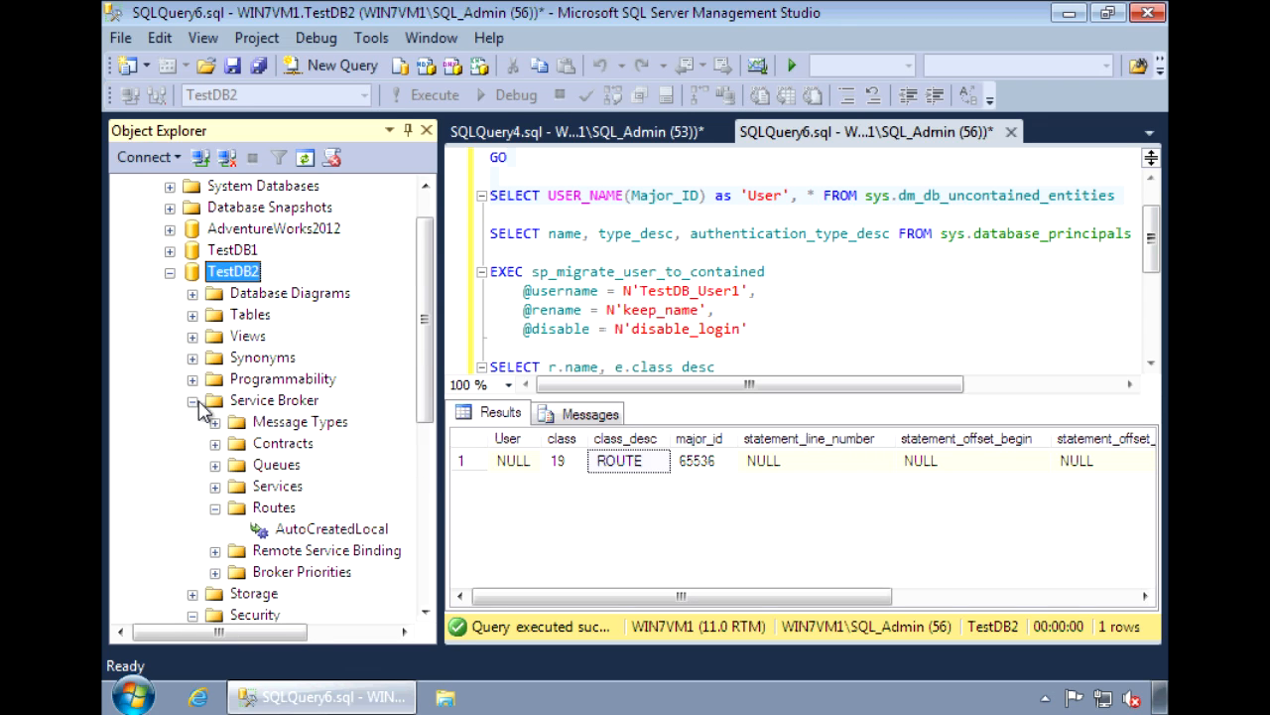
mouse_move(238, 515)
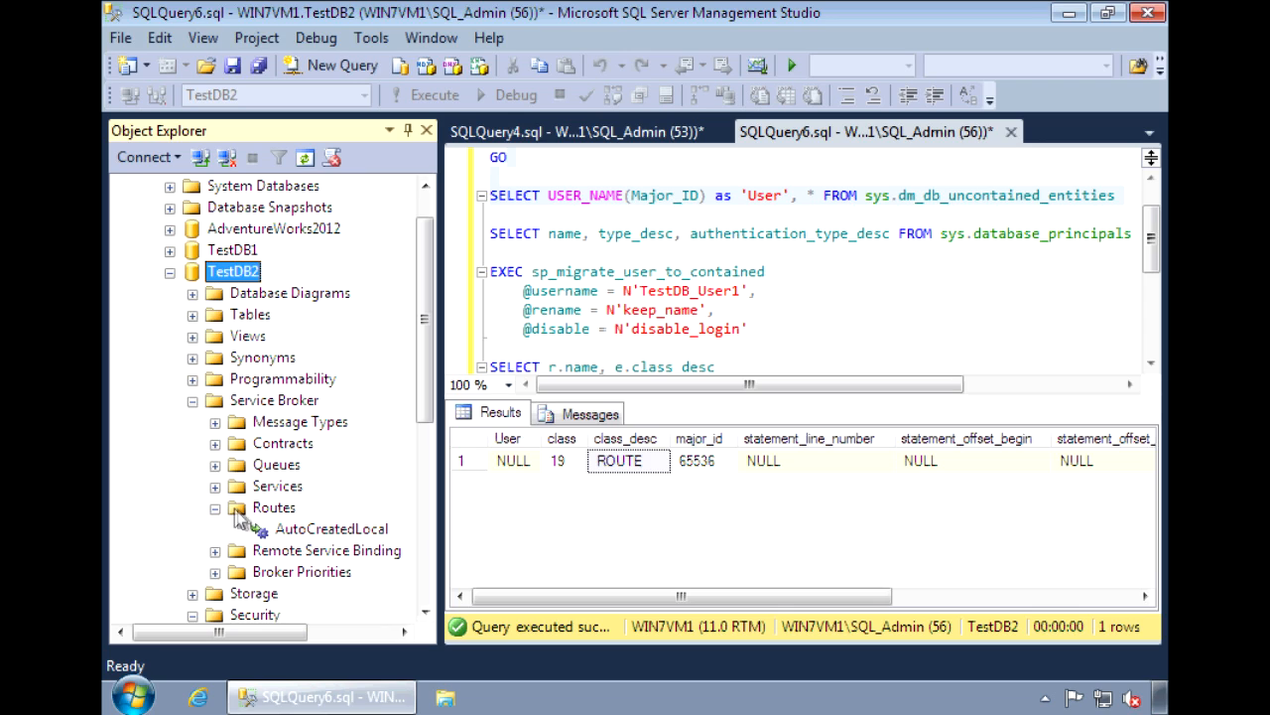
left_click(330, 528)
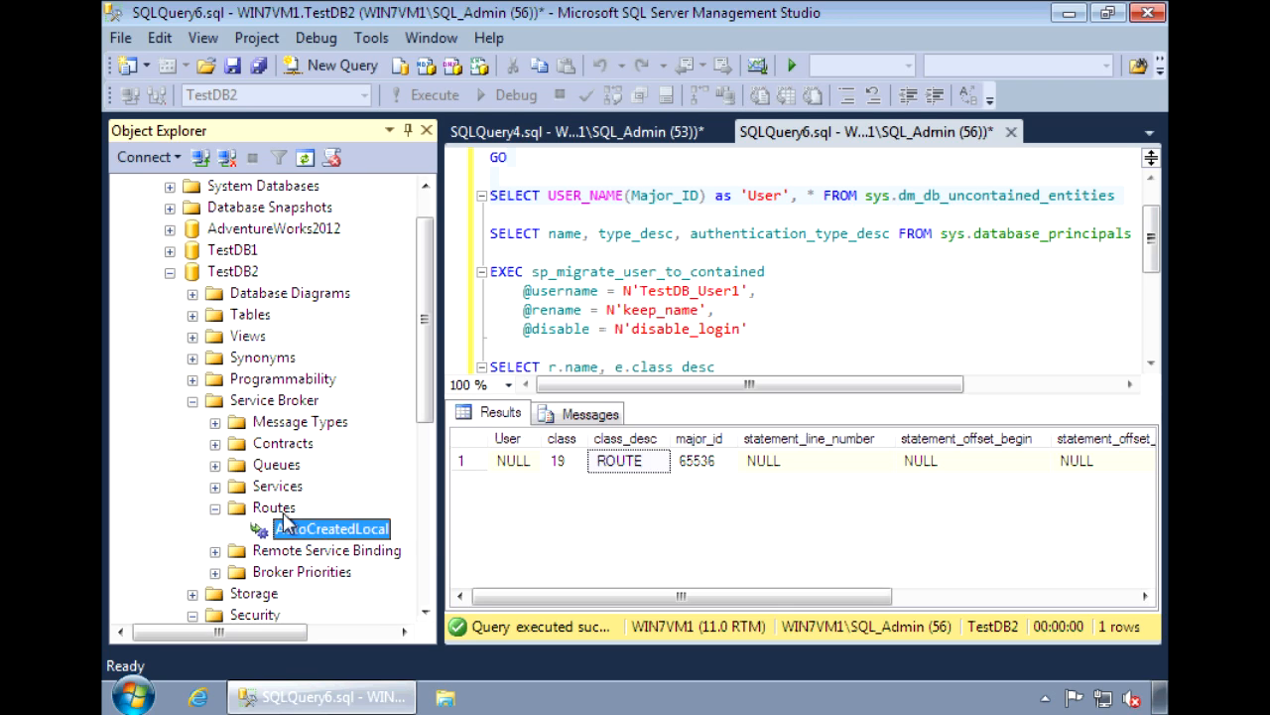
mouse_move(313, 544)
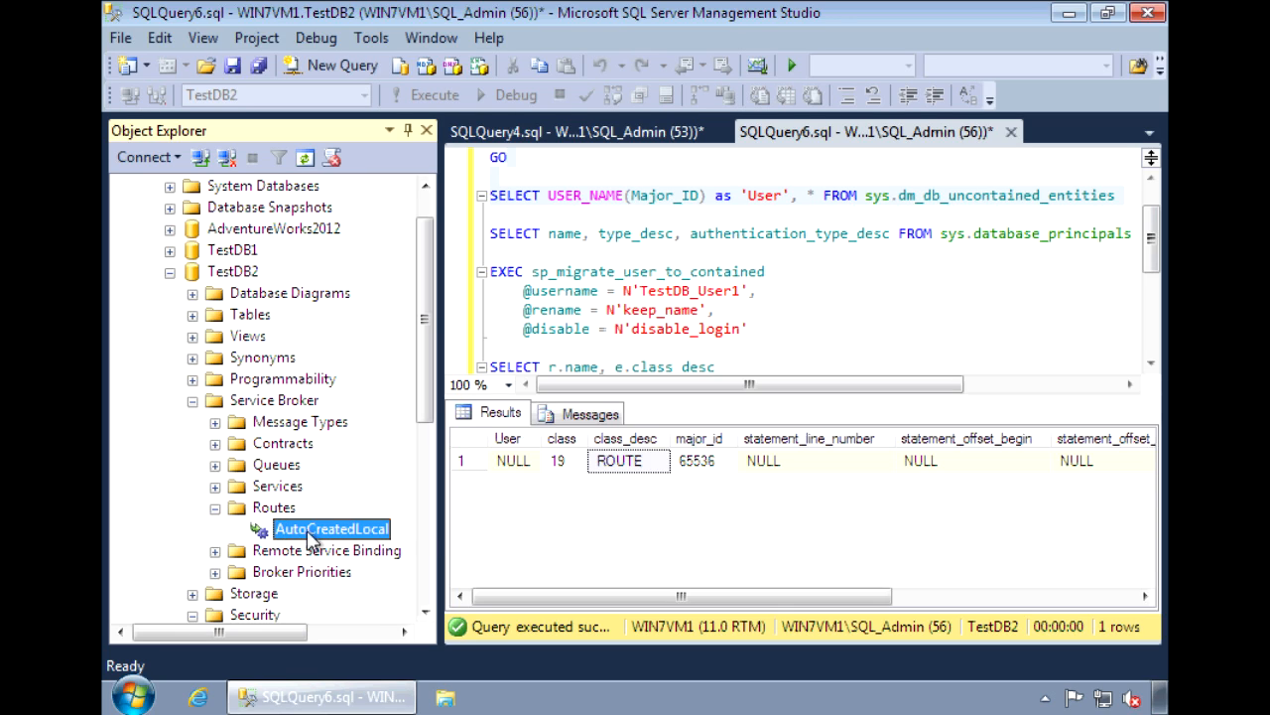
right_click(330, 528)
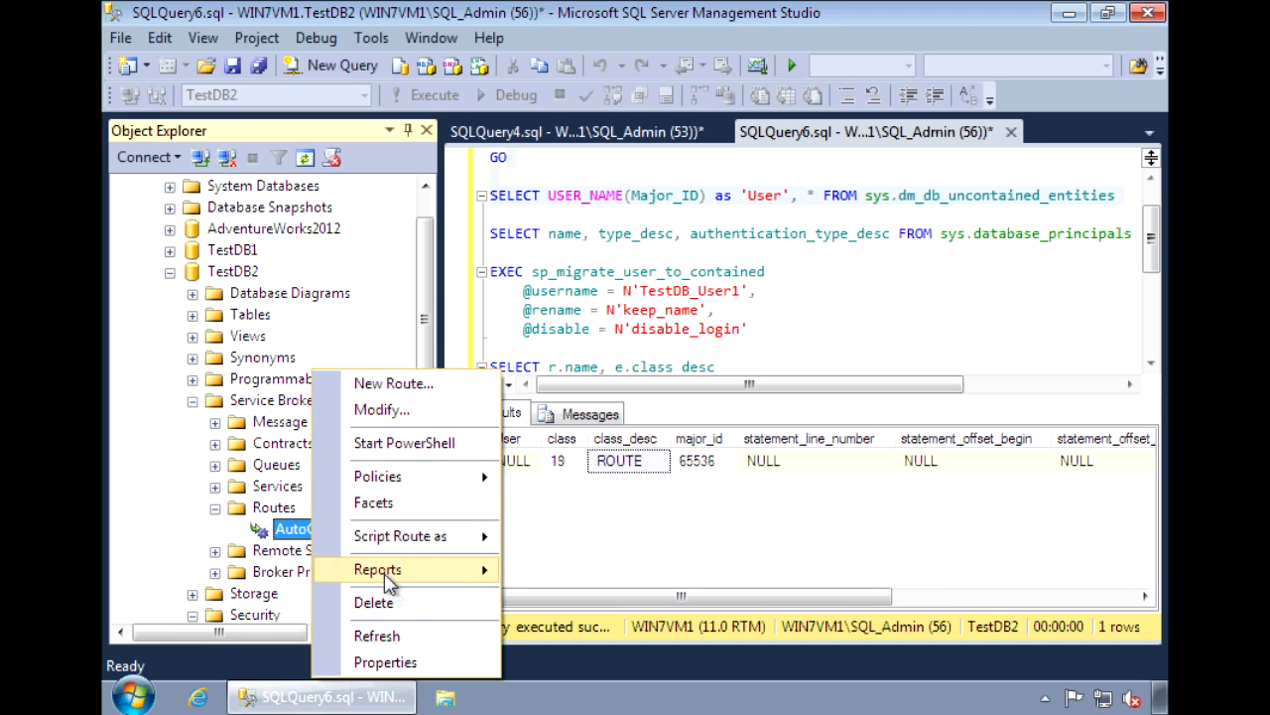
left_click(375, 603)
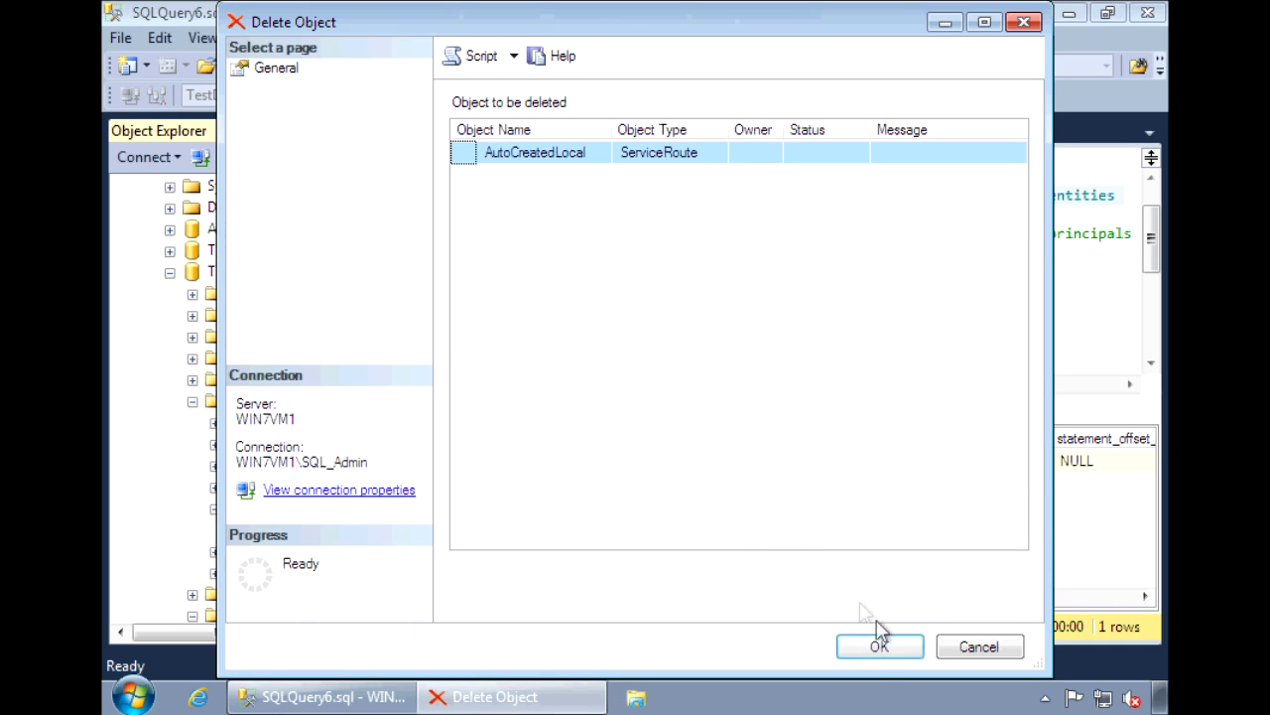
left_click(878, 646)
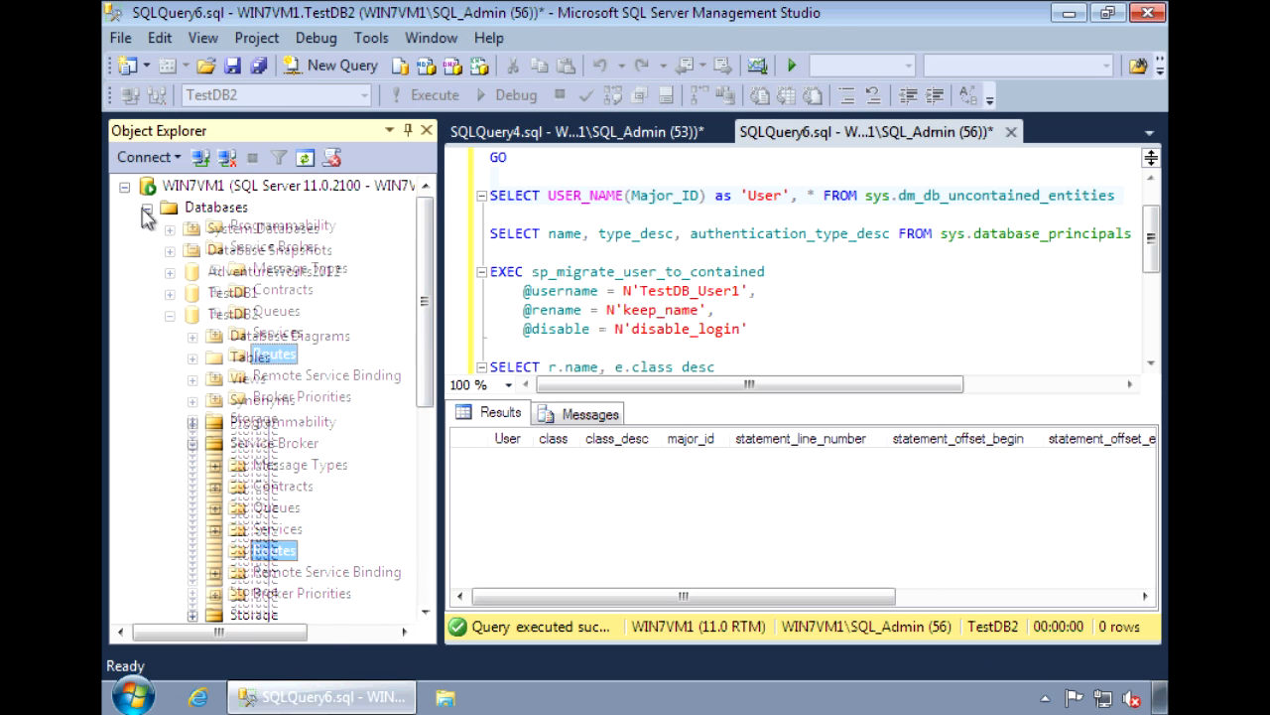
Back up TestDB2 to c:\backup\TestDB2.bak
left_click(145, 206)
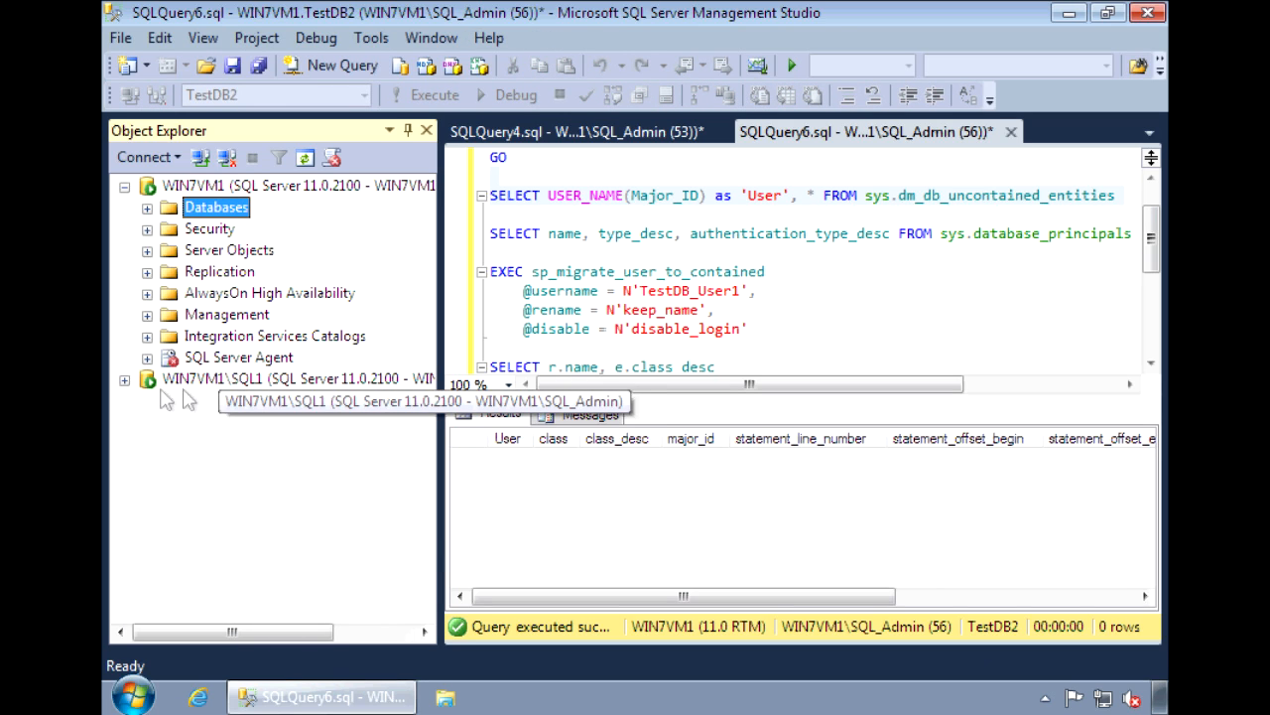
mouse_move(246, 389)
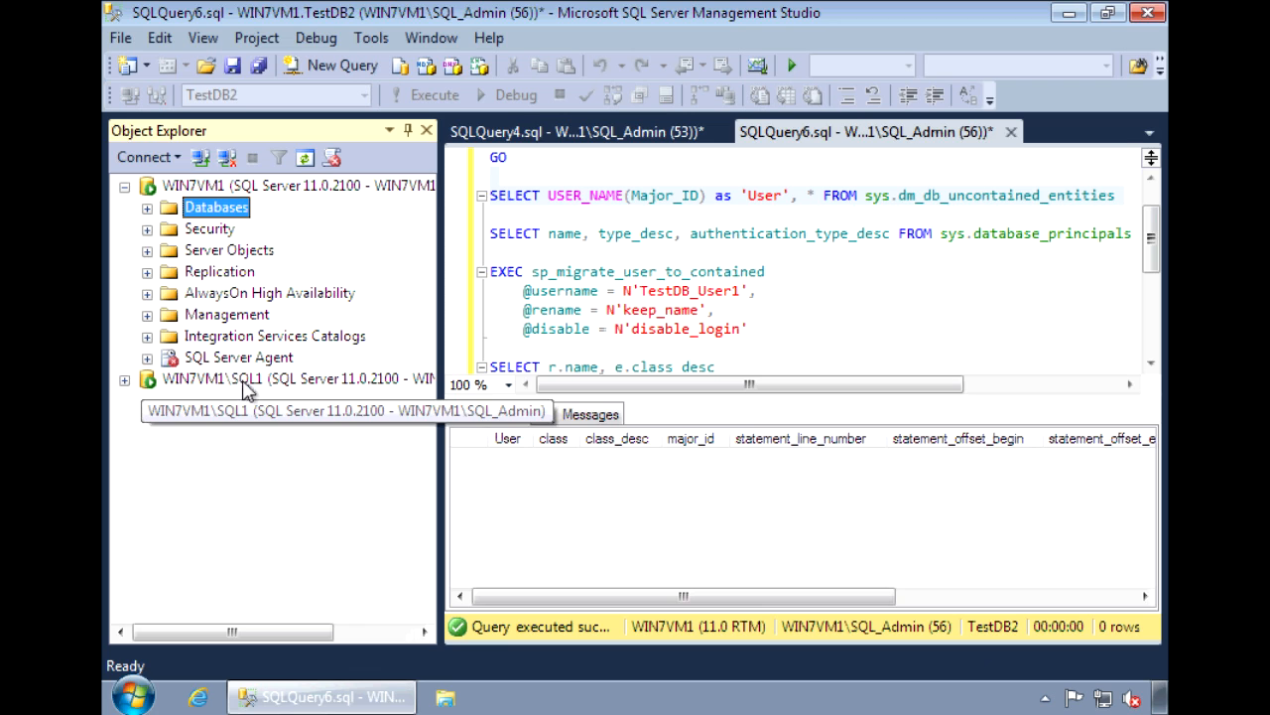
left_click(625, 329)
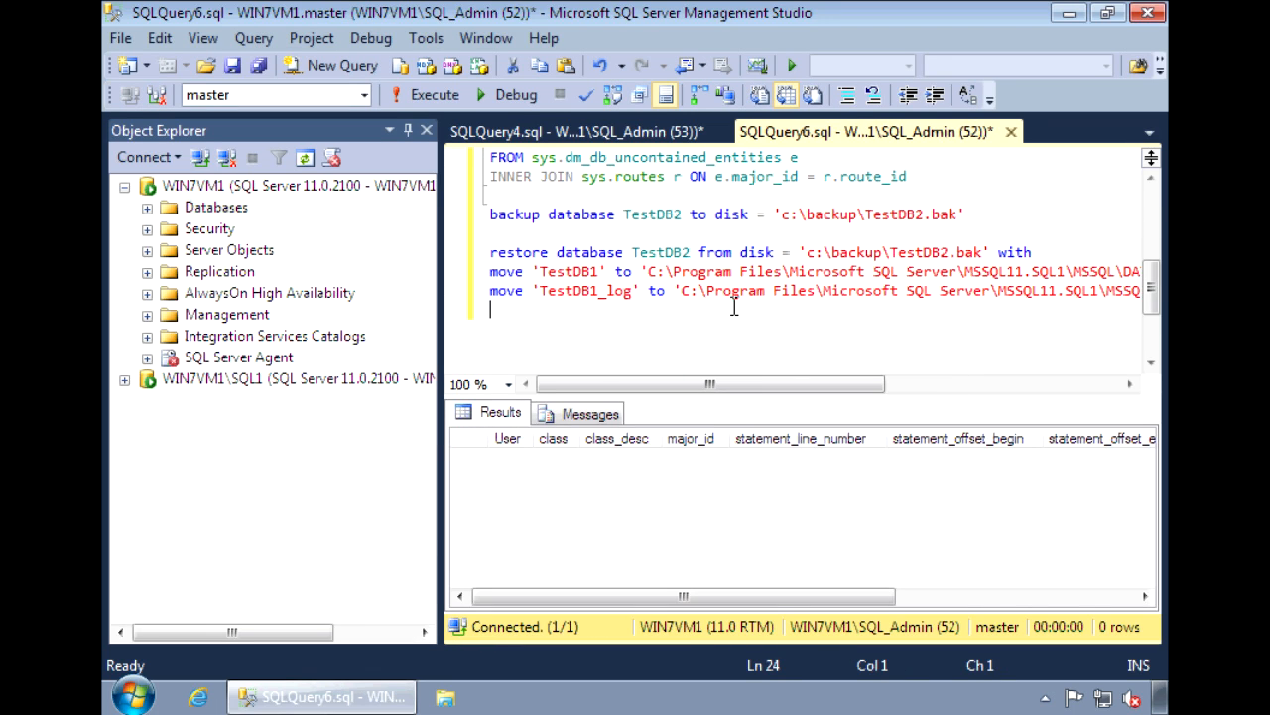
mouse_move(1000, 216)
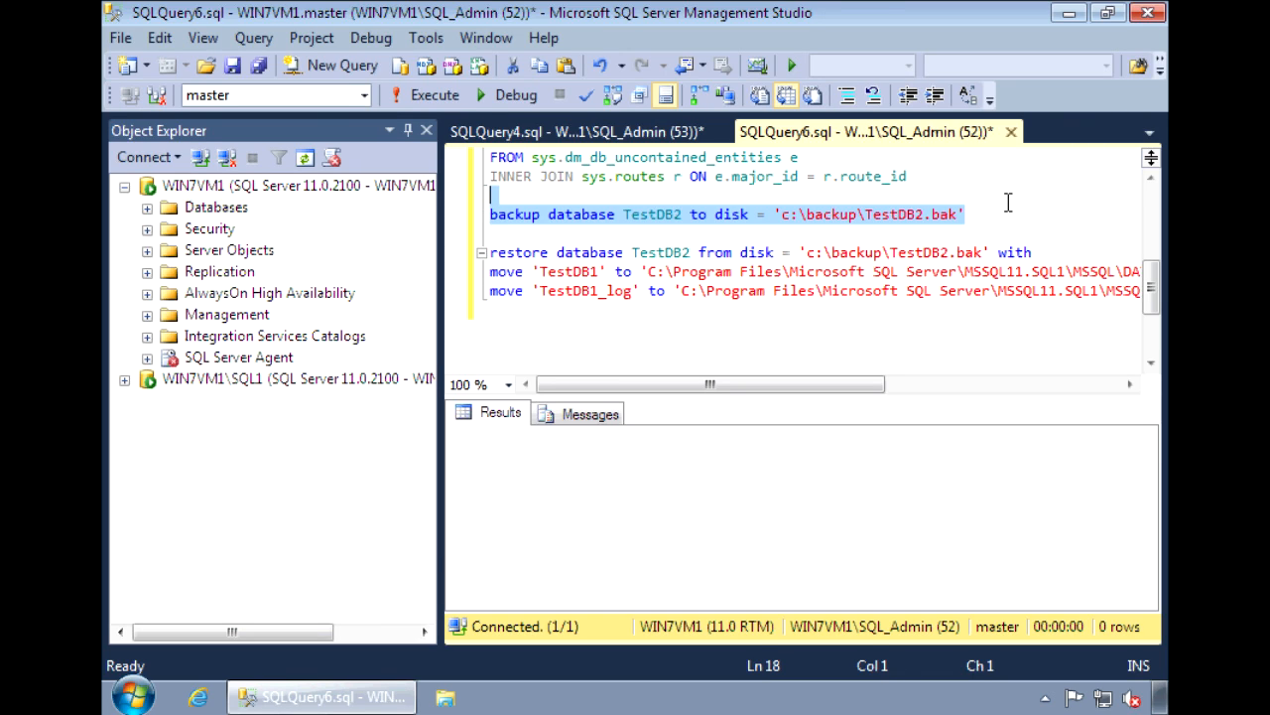
left_click(424, 94)
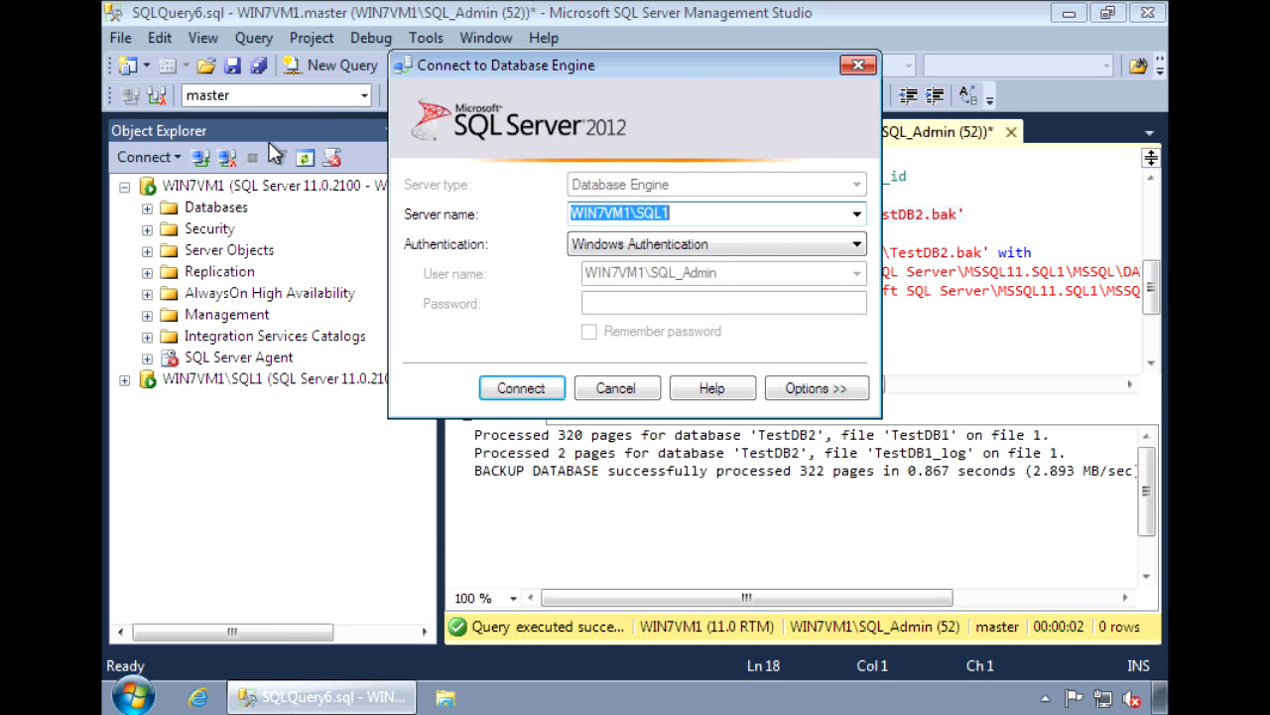
Restore TestDB2 onto the WIN7VM1\SQL1 instance
left_click(520, 387)
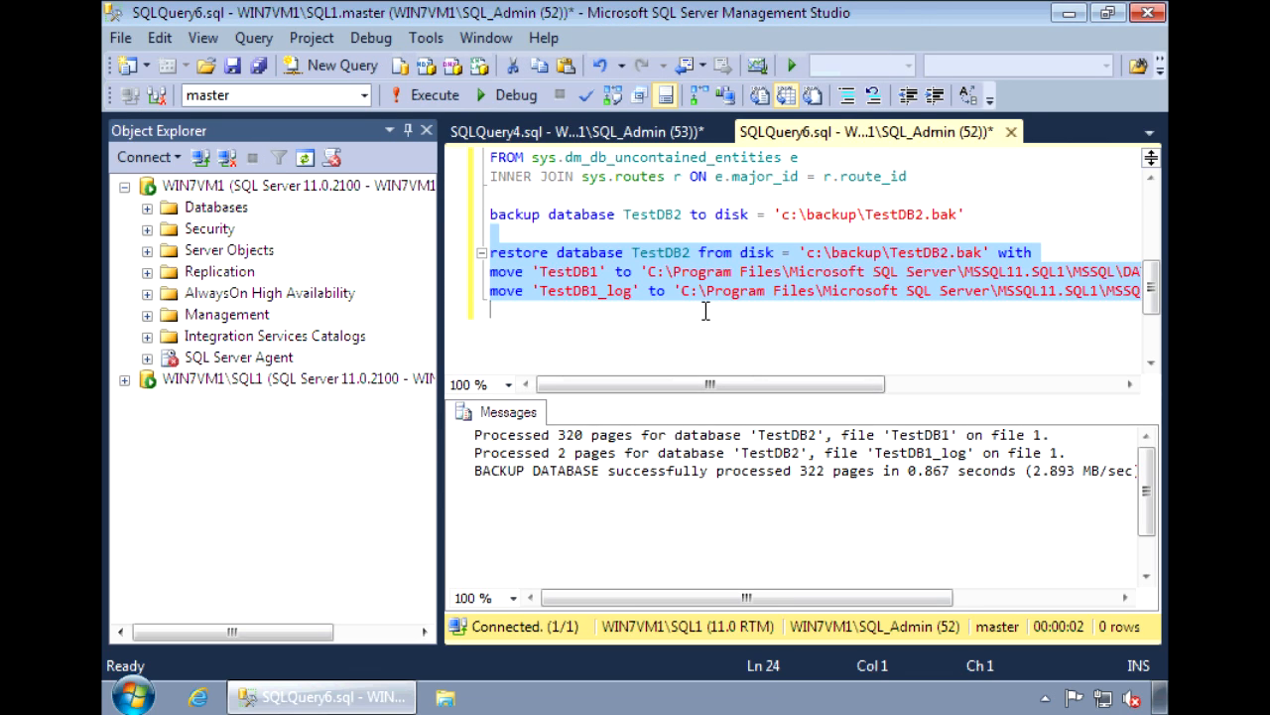
left_click(422, 94)
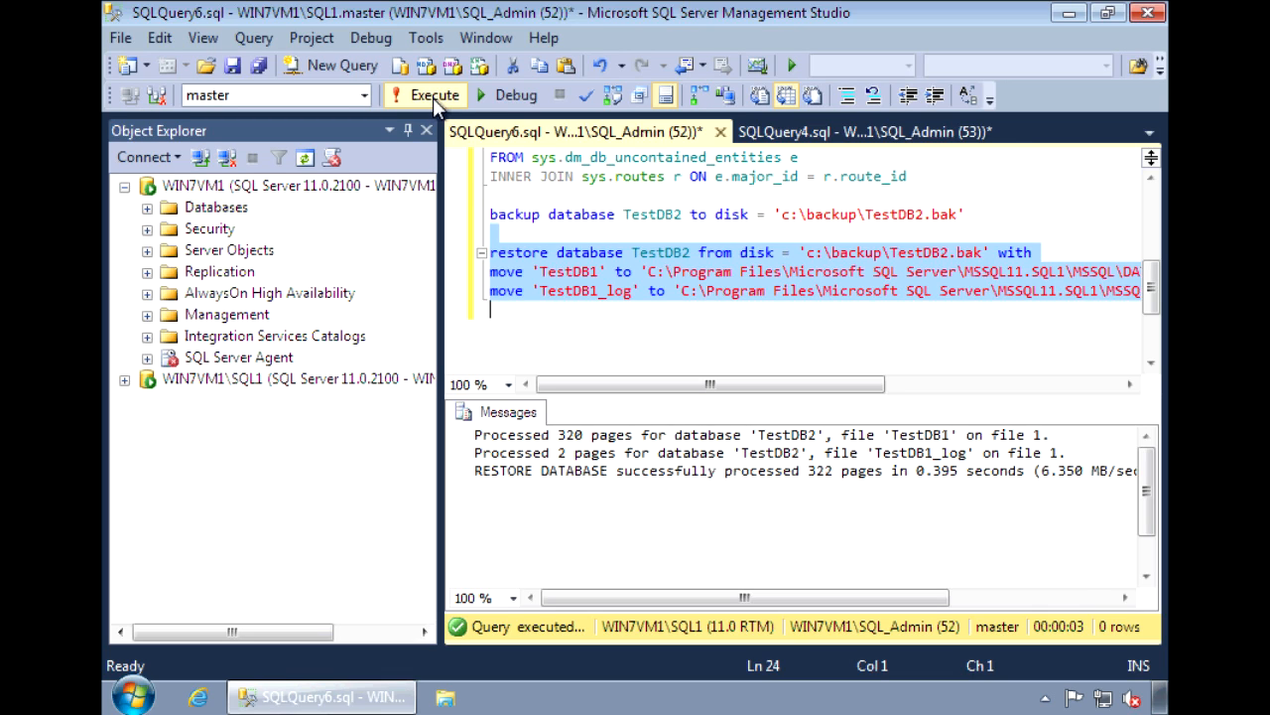
left_click(586, 310)
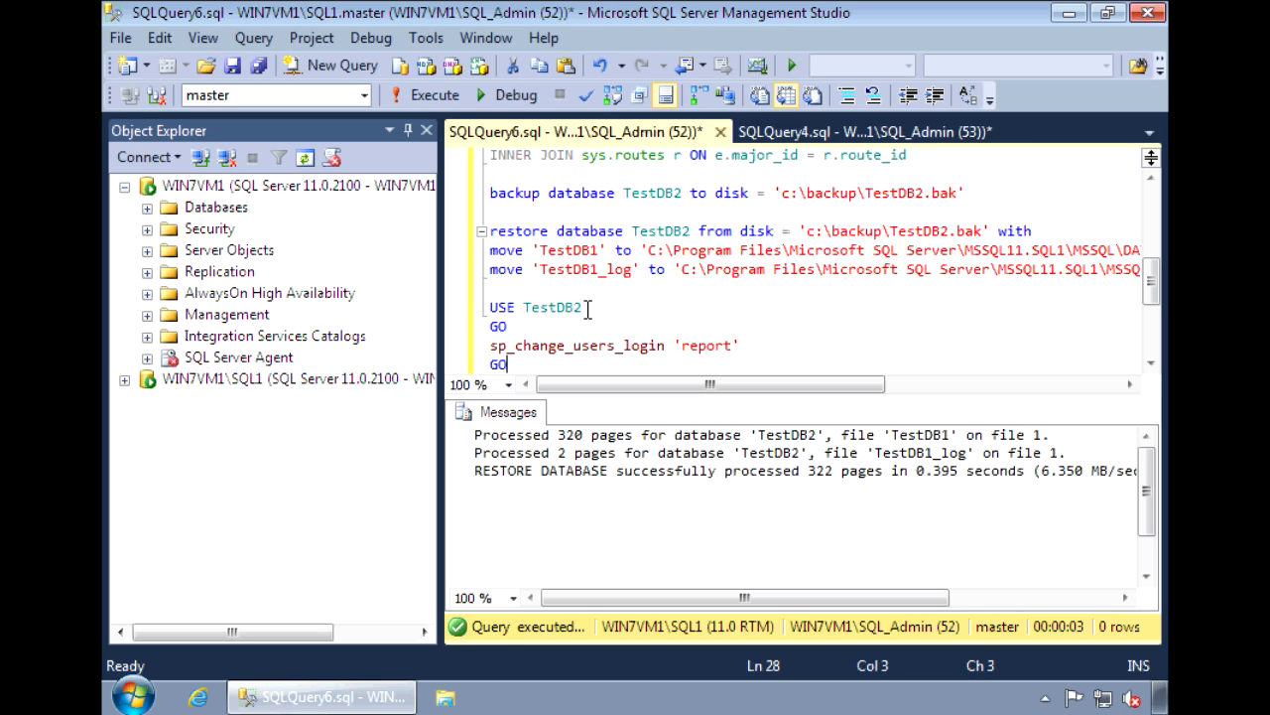
mouse_move(551, 306)
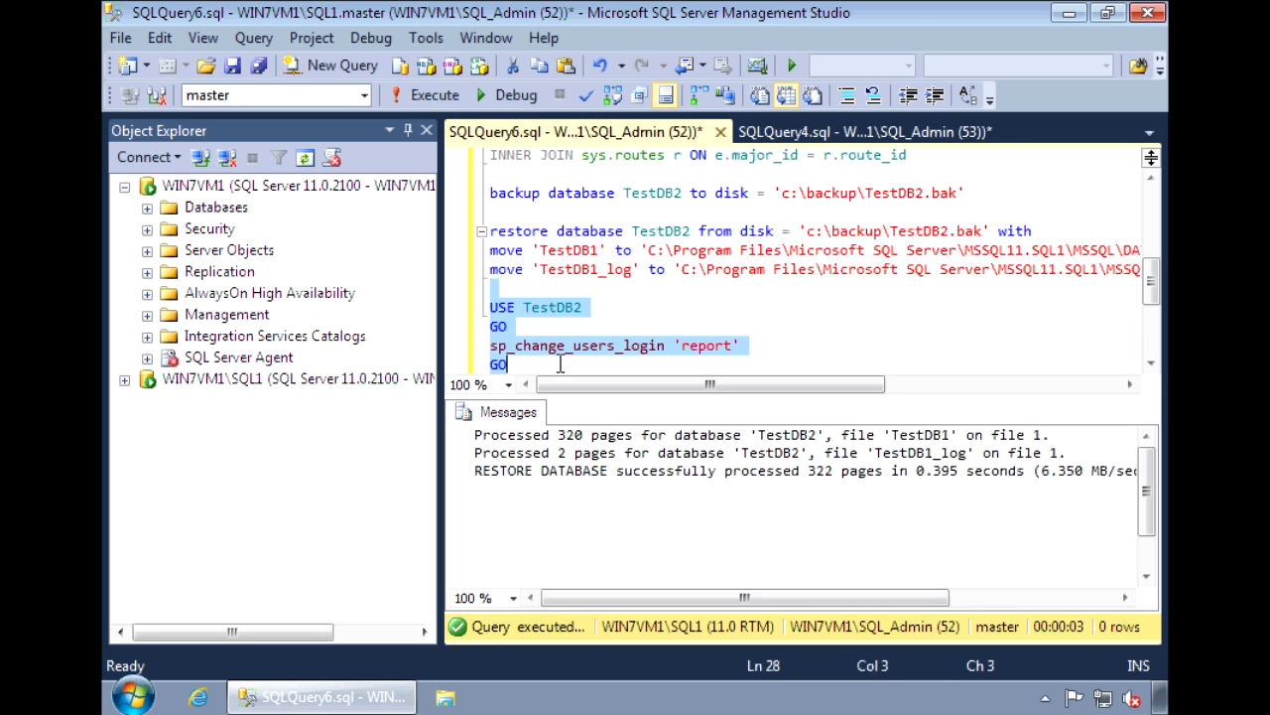
Run sp_change_users_login 'report' and enter TestDB_User1 login credentials
left_click(424, 94)
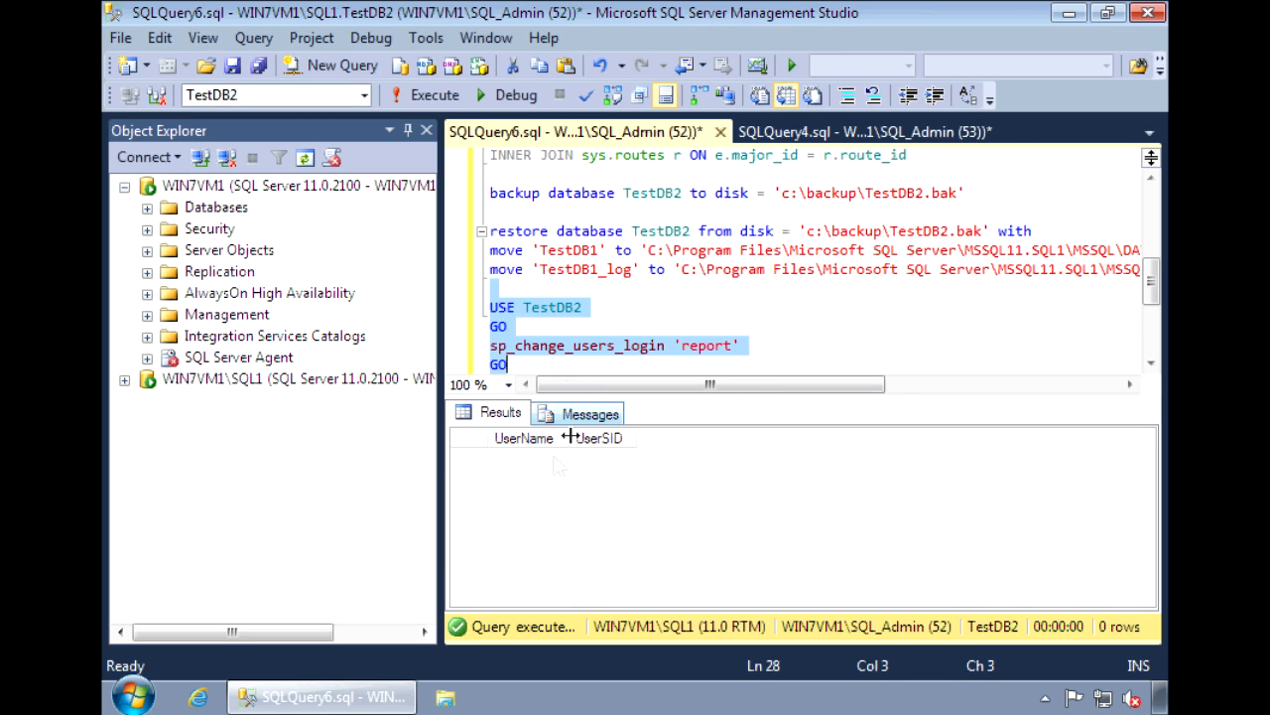
mouse_move(611, 486)
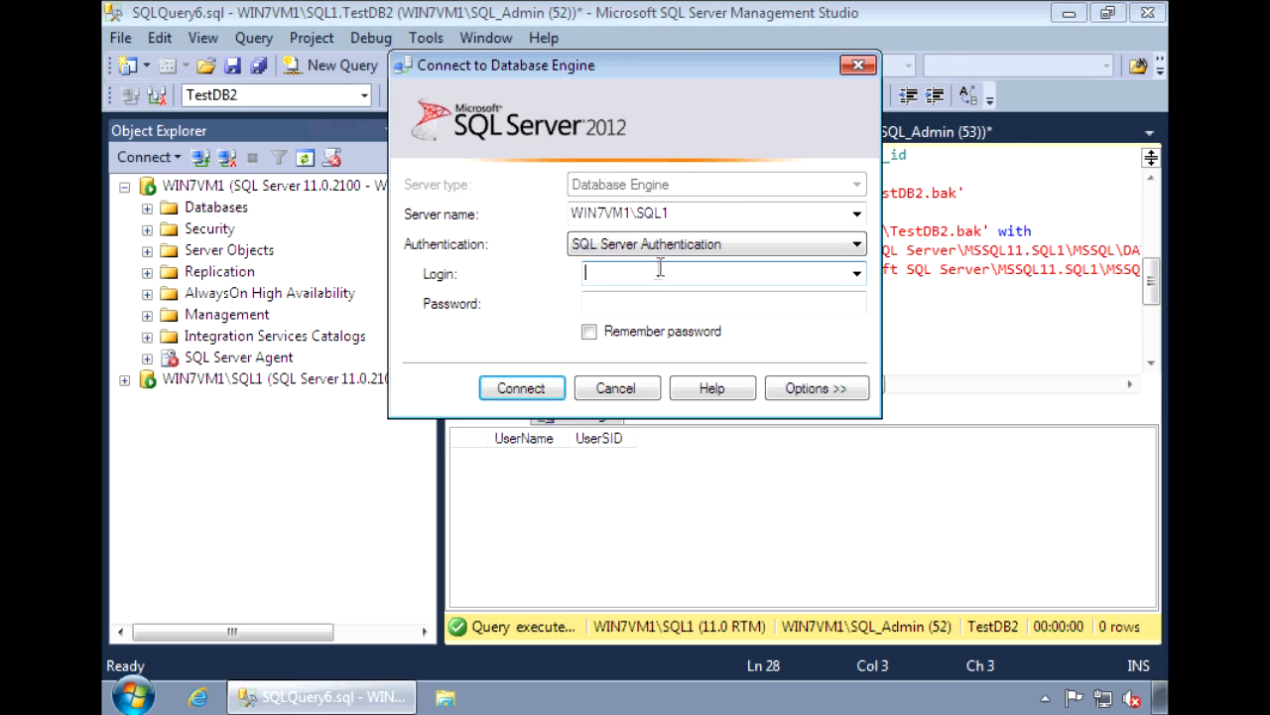
type("T")
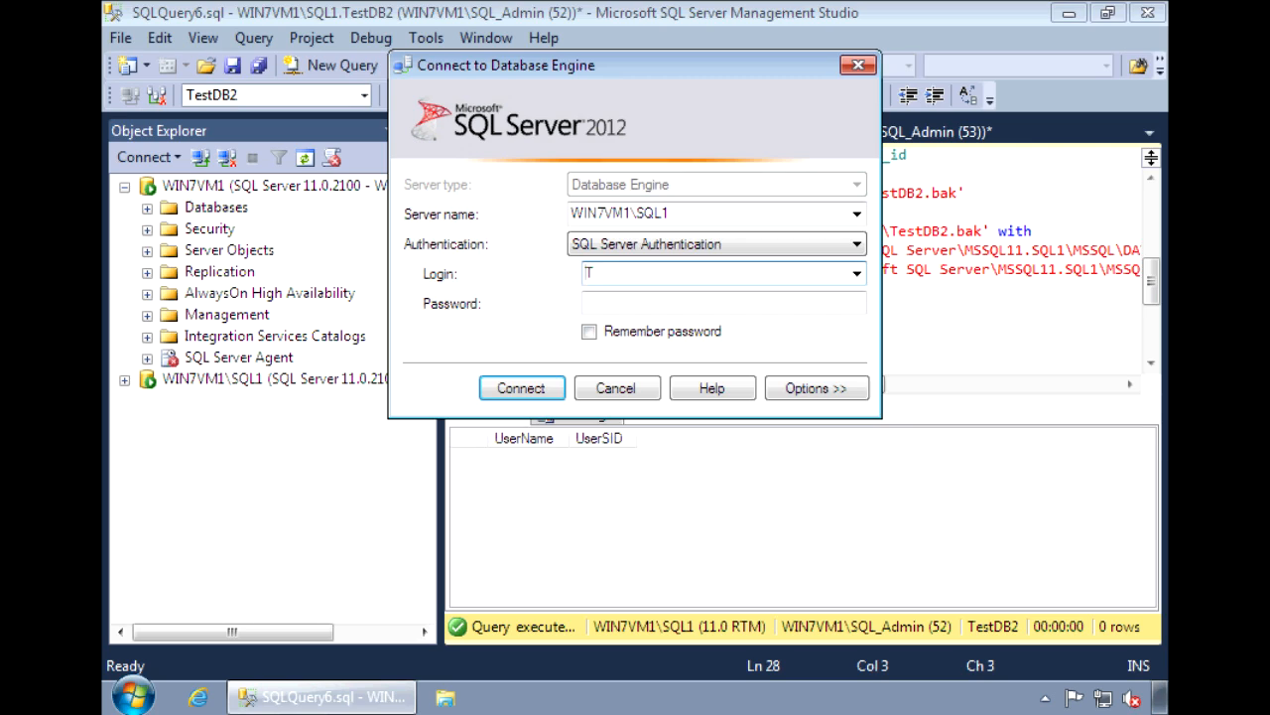
type("estDB_")
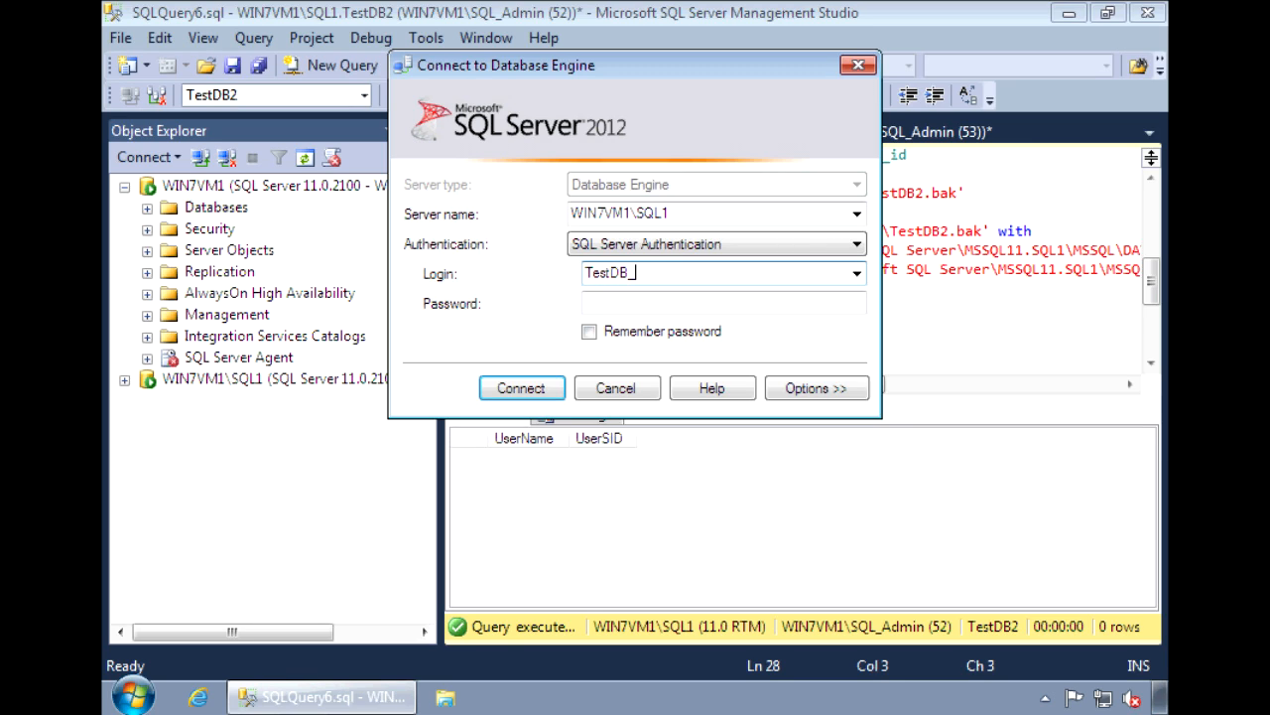
type("User1")
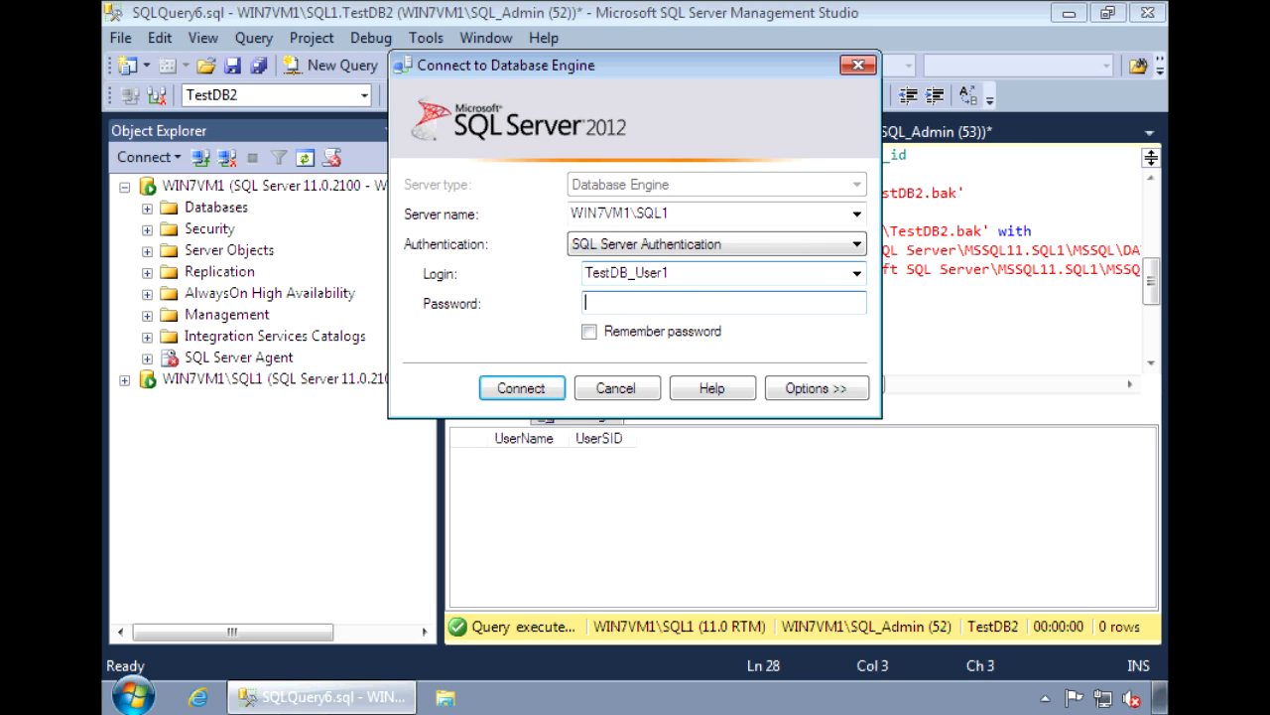
type("password")
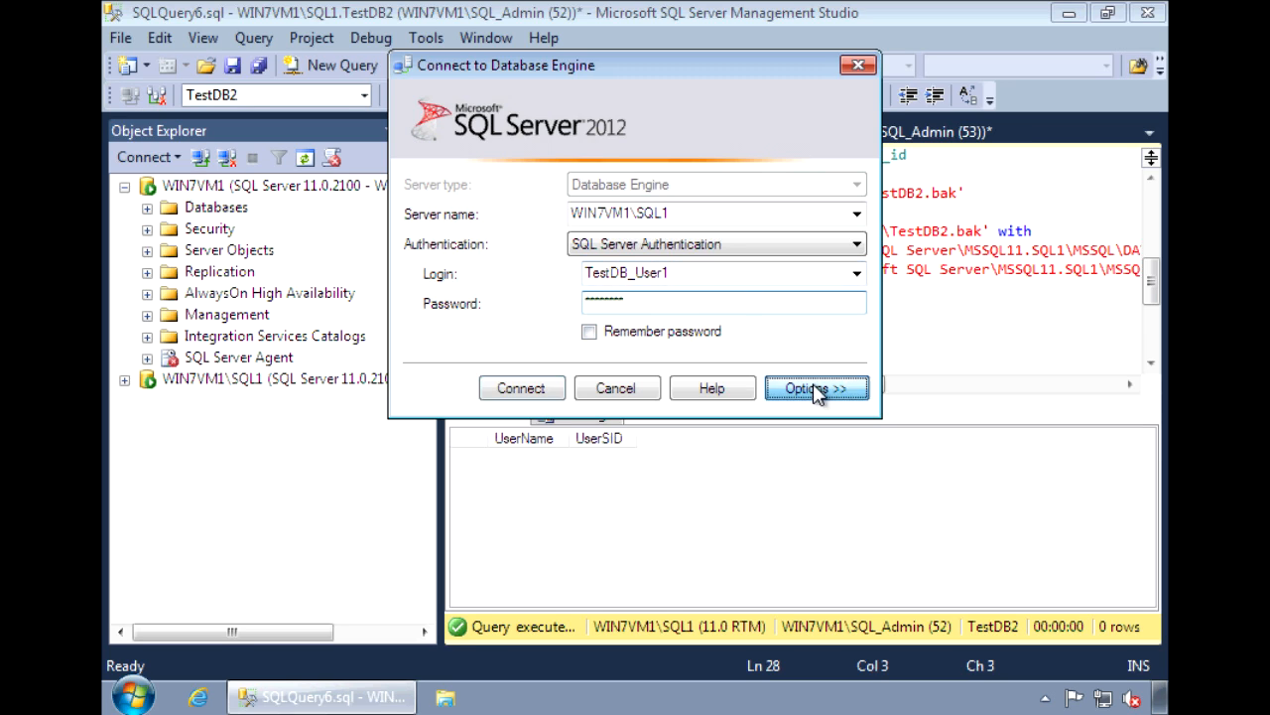
Connect as TestDB_User1 with Connect to database set to TestDB2
left_click(816, 387)
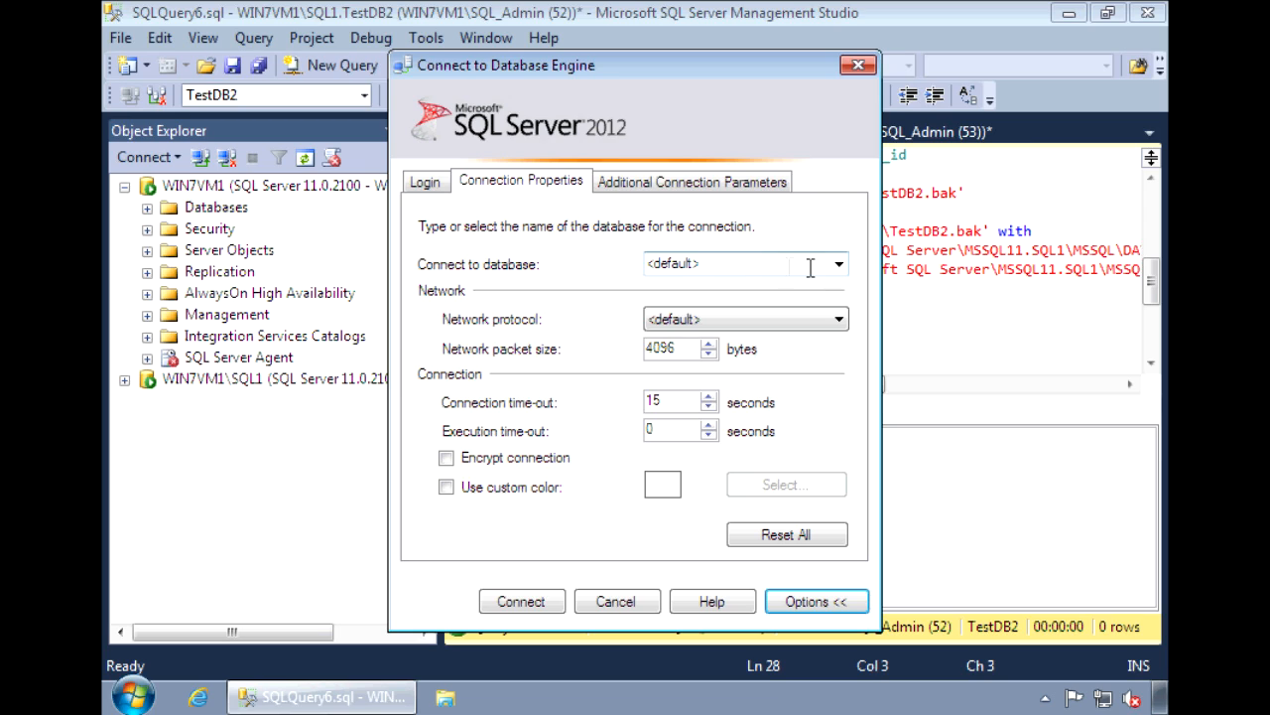
left_click(837, 264)
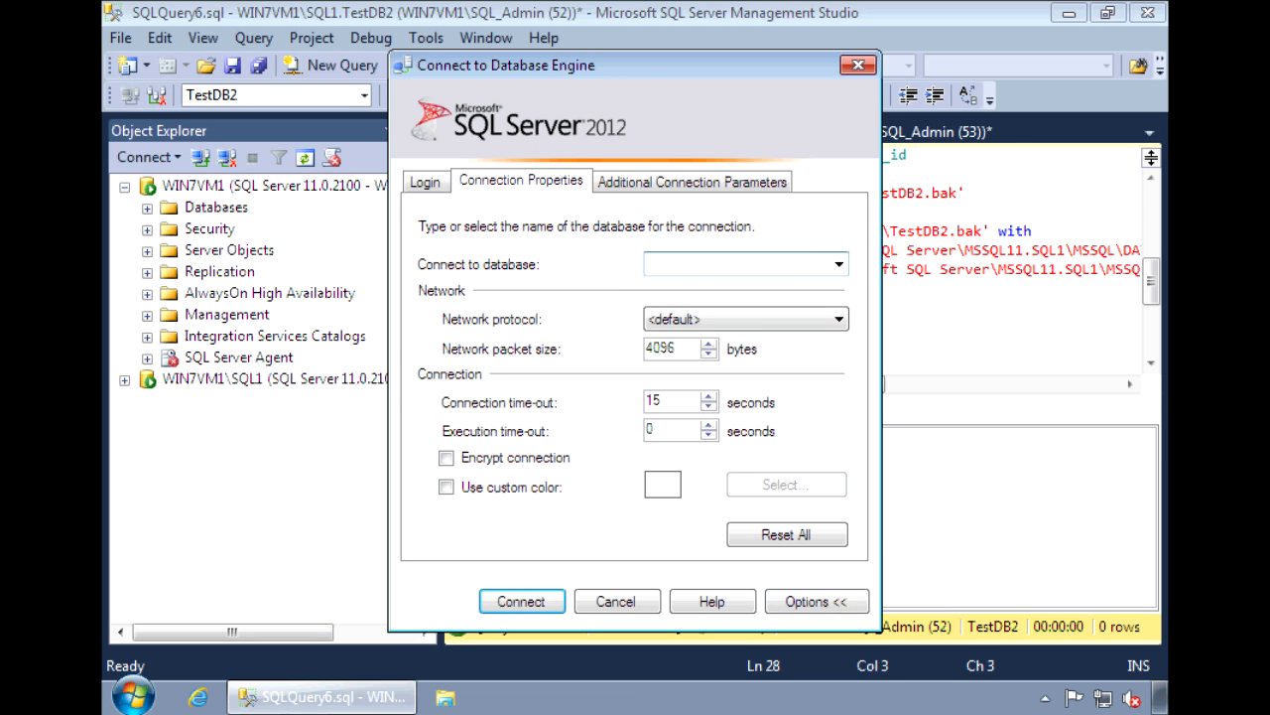
type("TestDB2")
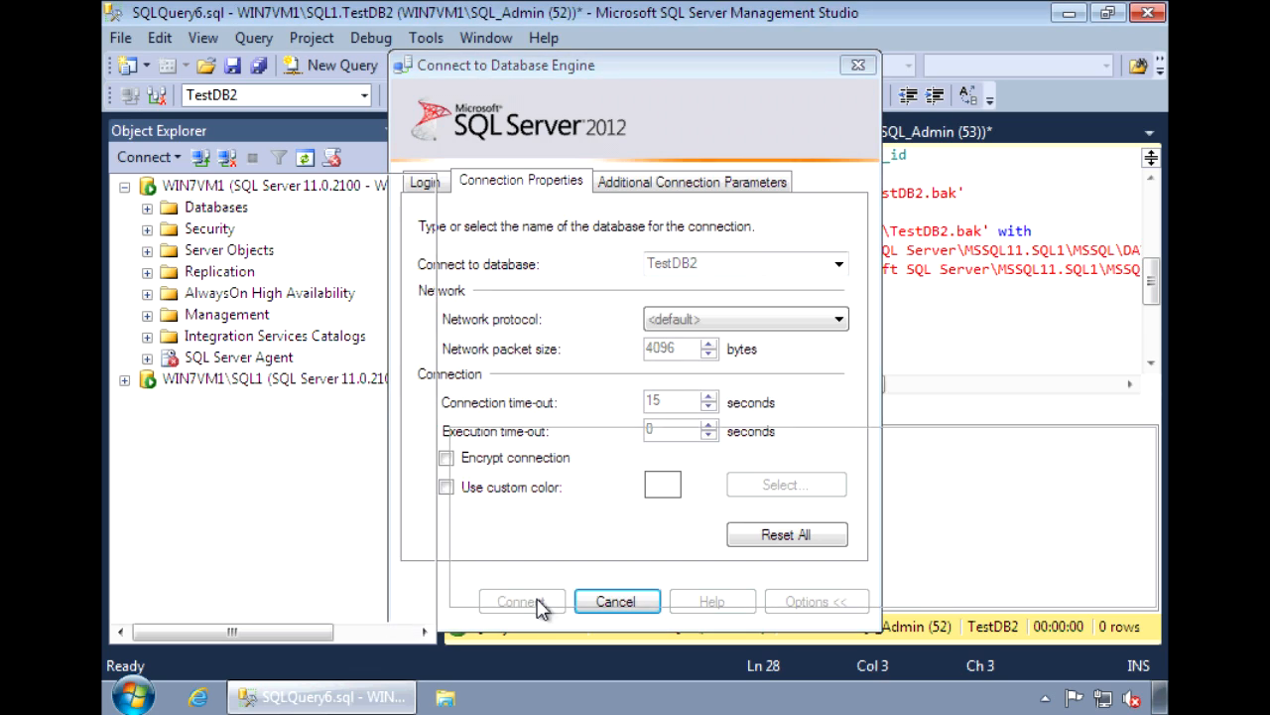
left_click(521, 600)
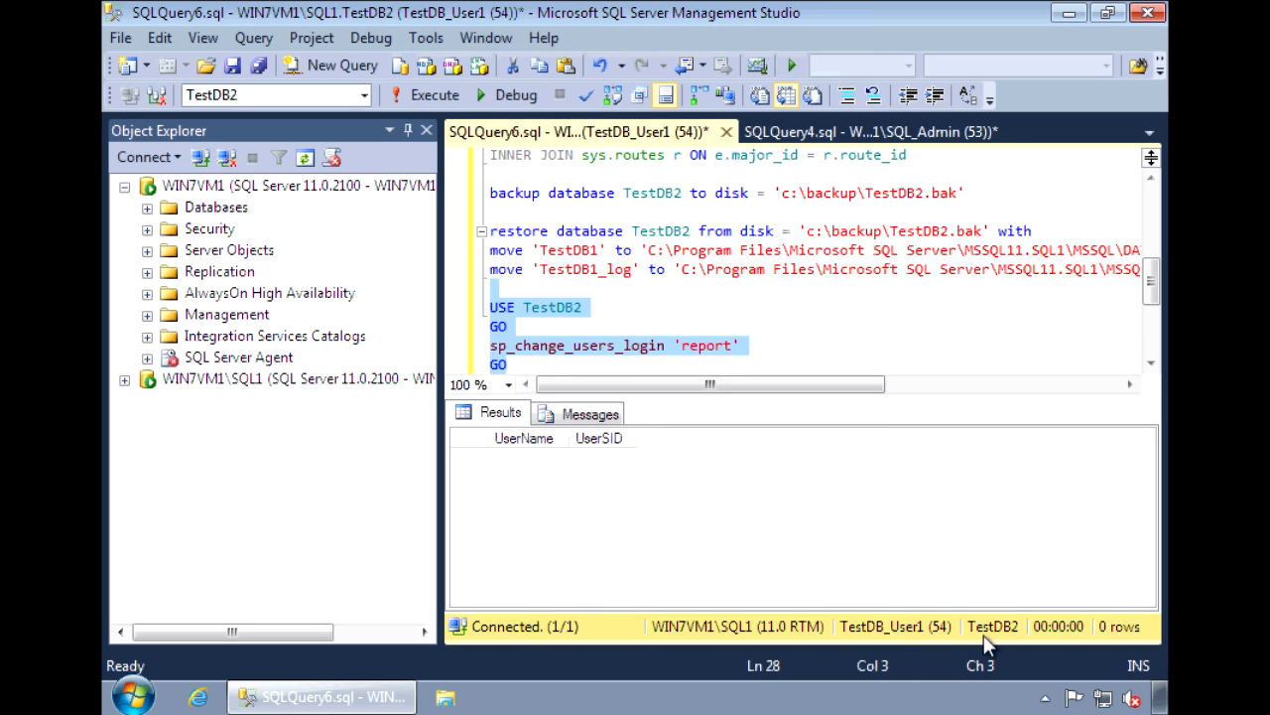